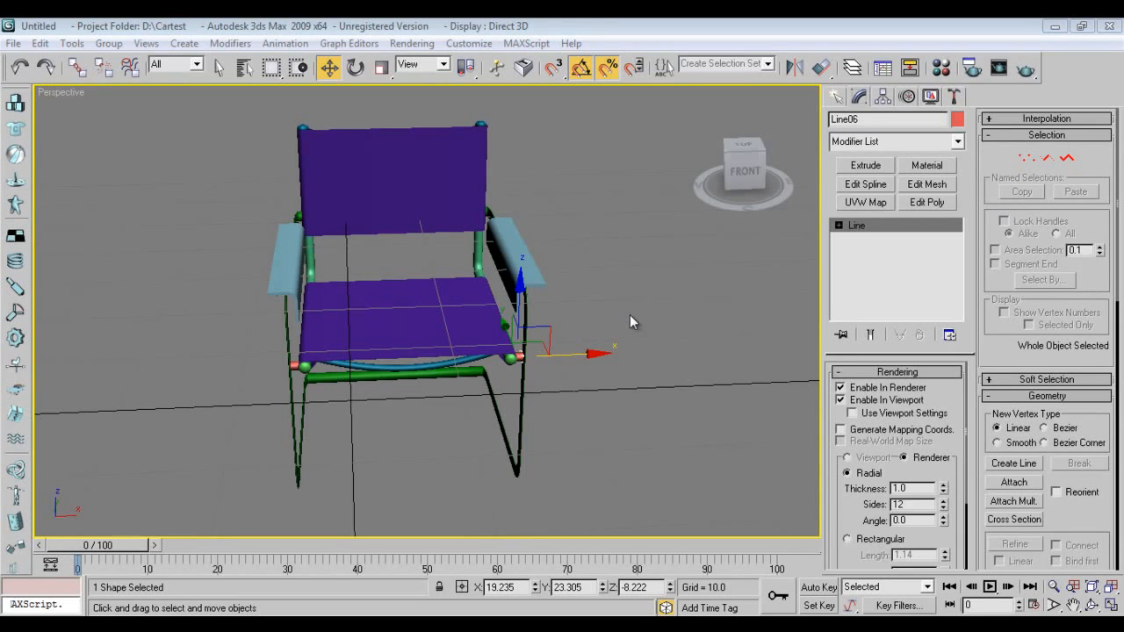
{"action": "mouse_move", "coordinate": [593, 313]}
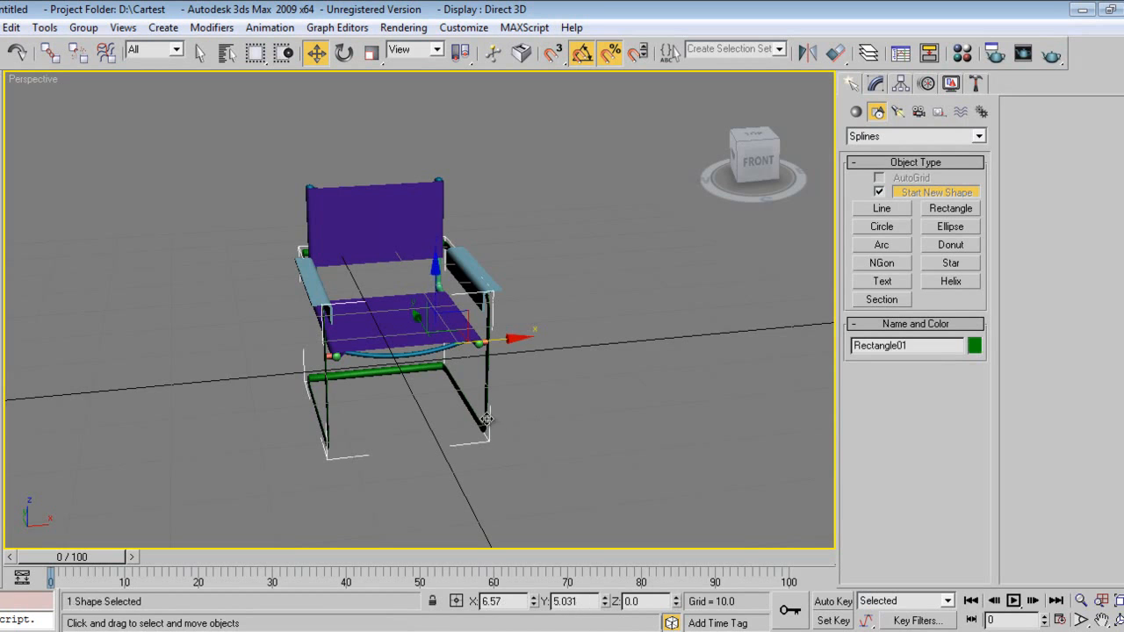
Rotate the renderable rectangle upright and uniformly scale it down to fit the chair legs.
{"action": "left_click_drag", "start_coordinate": [483, 418], "coordinate": [417, 439]}
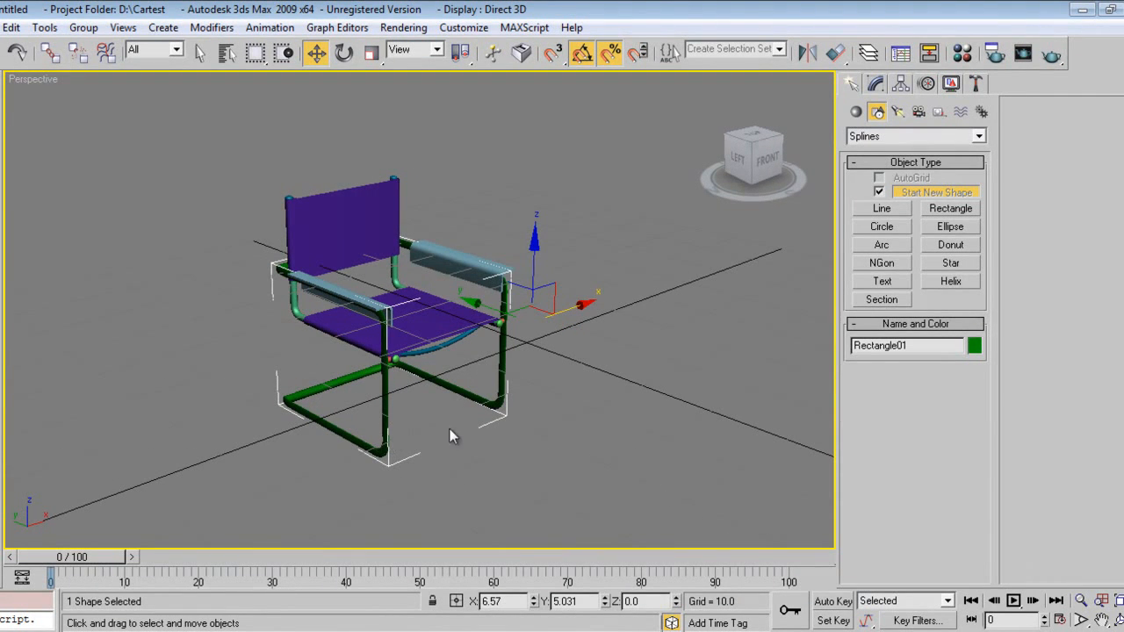
{"action": "left_click", "coordinate": [372, 53]}
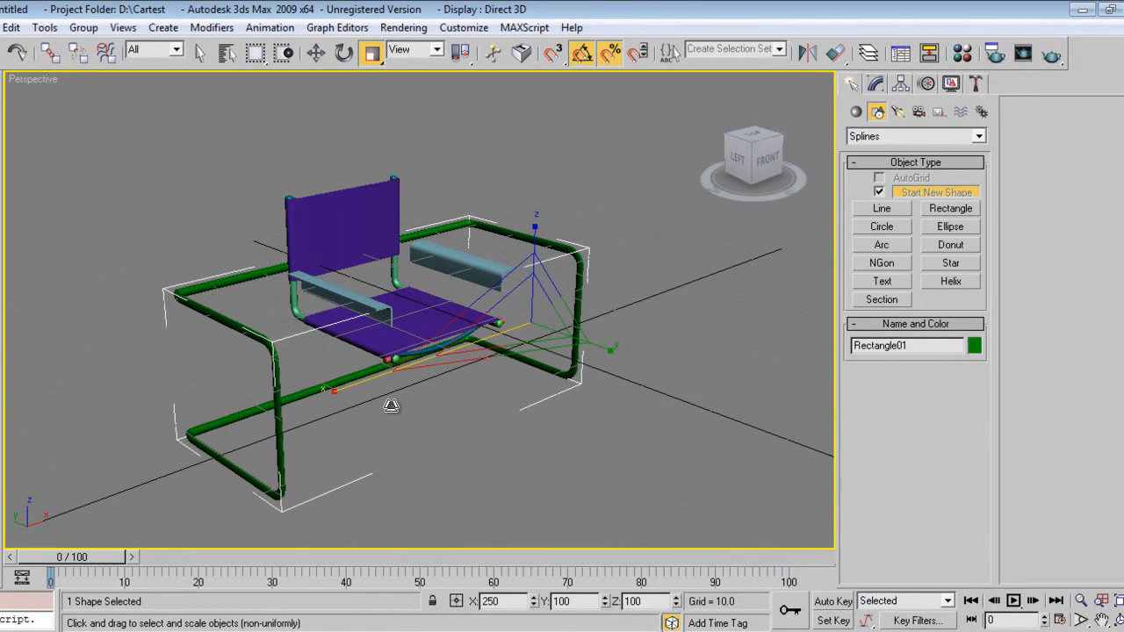
{"action": "left_click", "coordinate": [316, 53]}
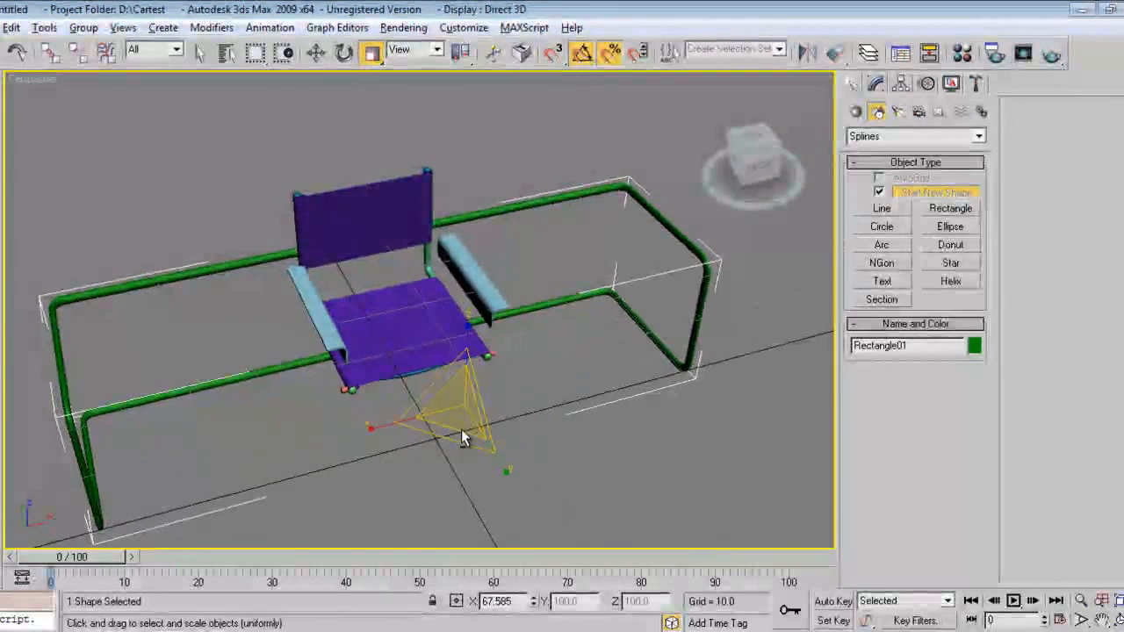
{"action": "left_click_drag", "start_coordinate": [465, 435], "coordinate": [615, 318]}
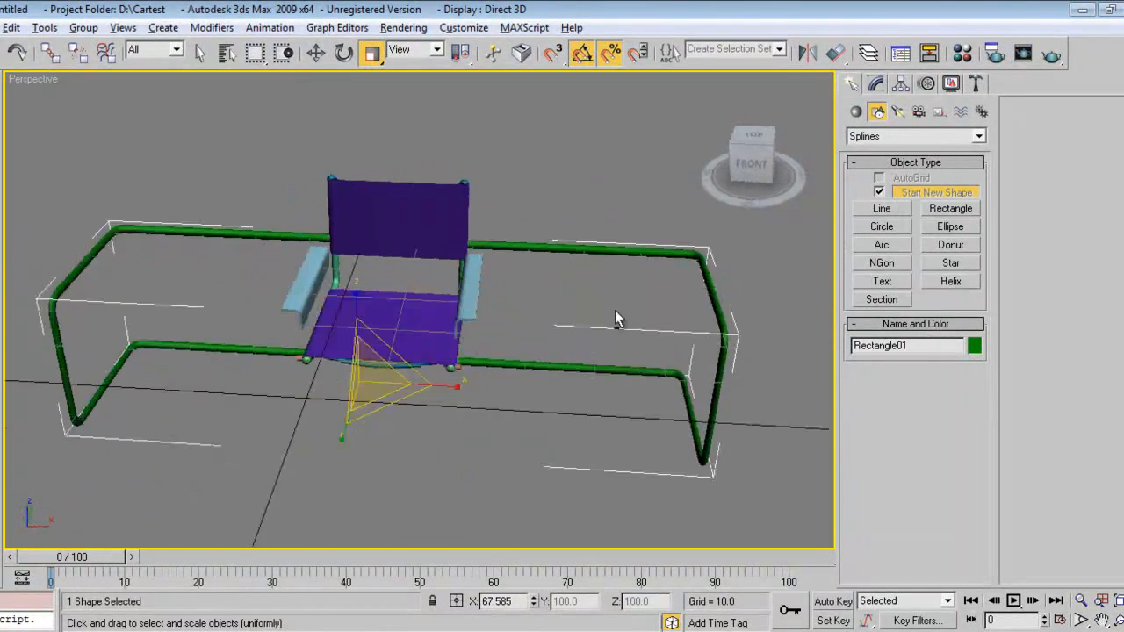
{"action": "left_click_drag", "start_coordinate": [614, 318], "coordinate": [285, 439]}
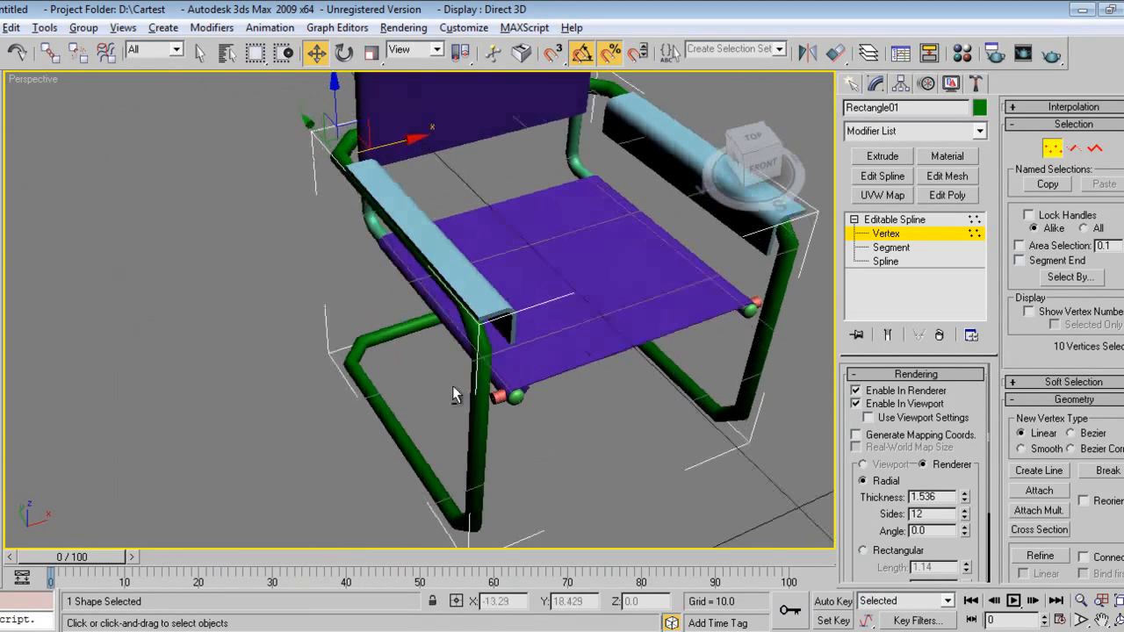
Move the frame's vertices to shape the base, then fillet its corner vertices at about 3.2.
{"action": "left_click_drag", "start_coordinate": [456, 393], "coordinate": [758, 465]}
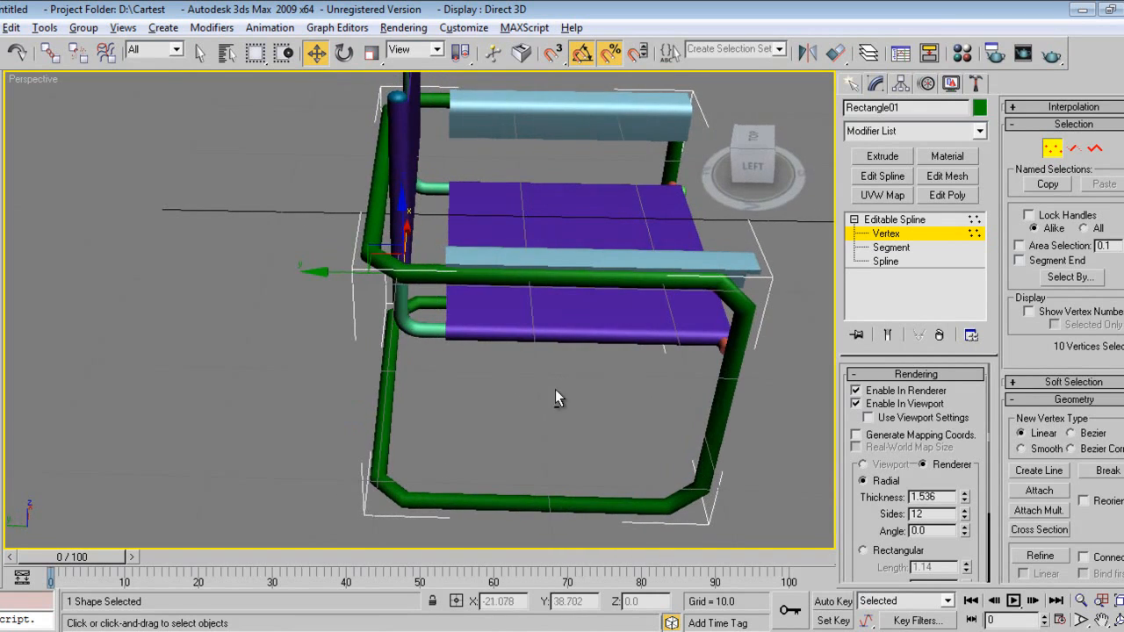
{"action": "left_click_drag", "start_coordinate": [558, 396], "coordinate": [477, 408]}
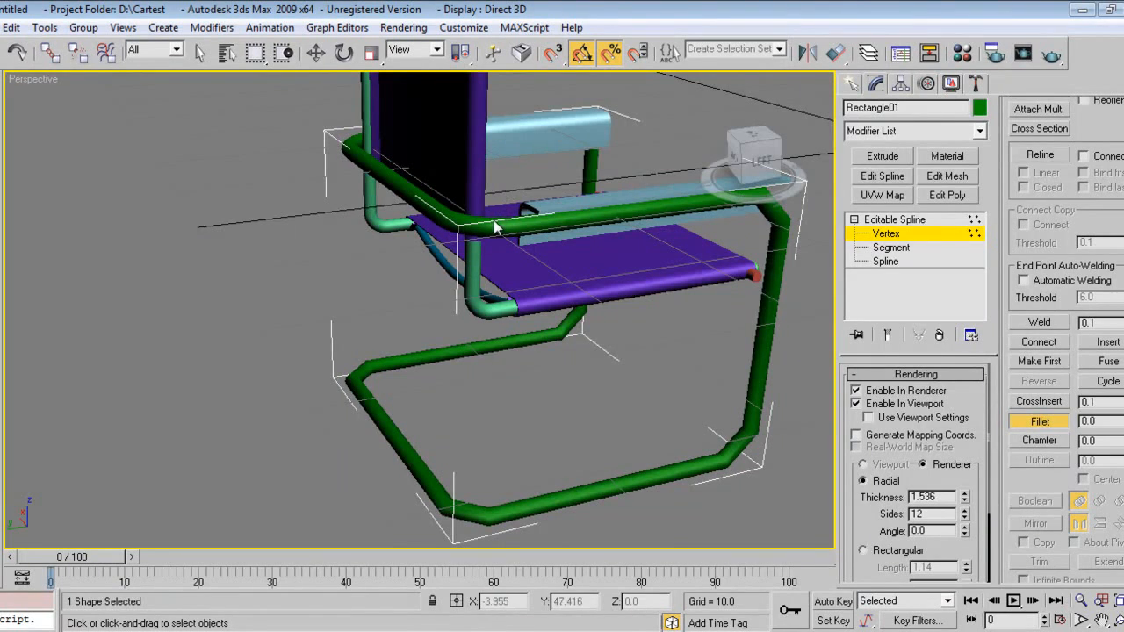
{"action": "left_click_drag", "start_coordinate": [492, 228], "coordinate": [386, 465]}
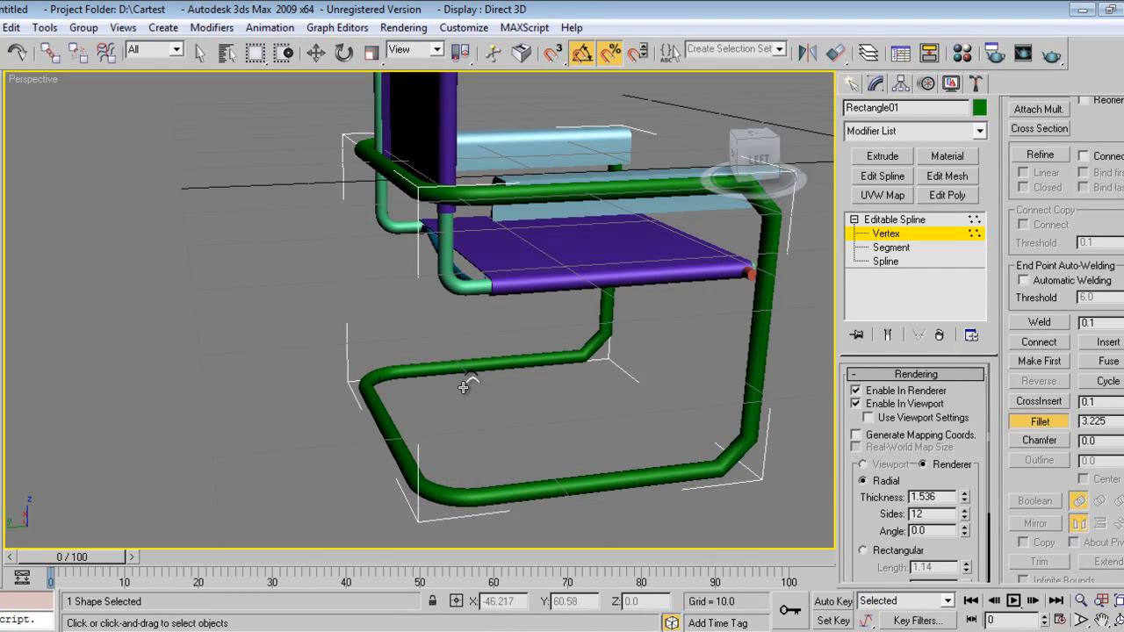
{"action": "left_click", "coordinate": [876, 109]}
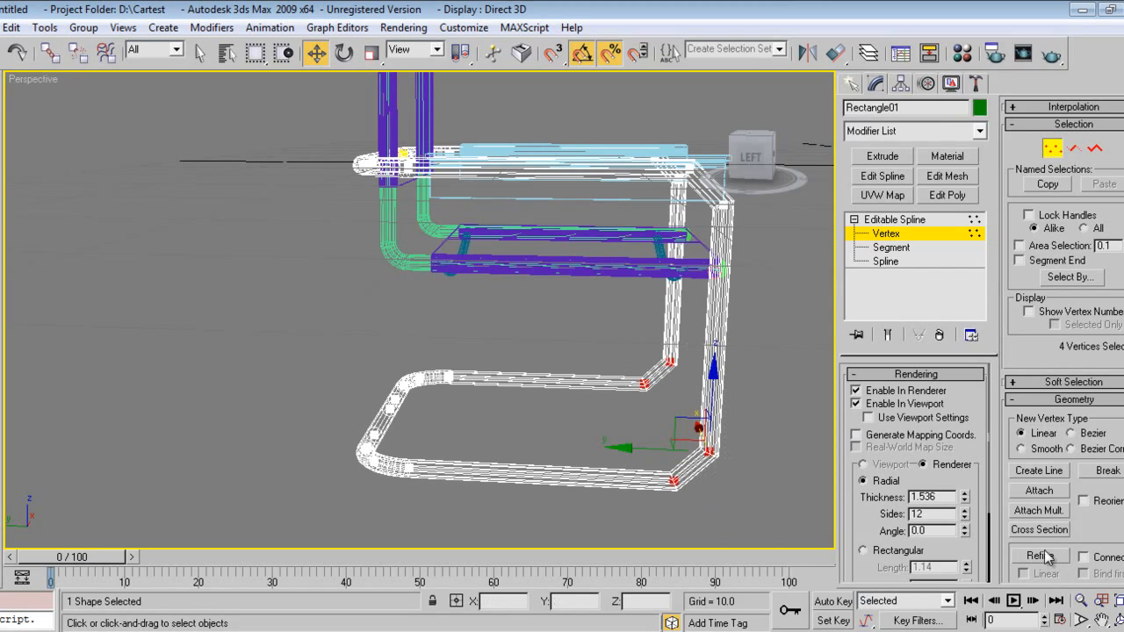
{"action": "scroll", "scroll_direction": "down", "scroll_amount": 3}
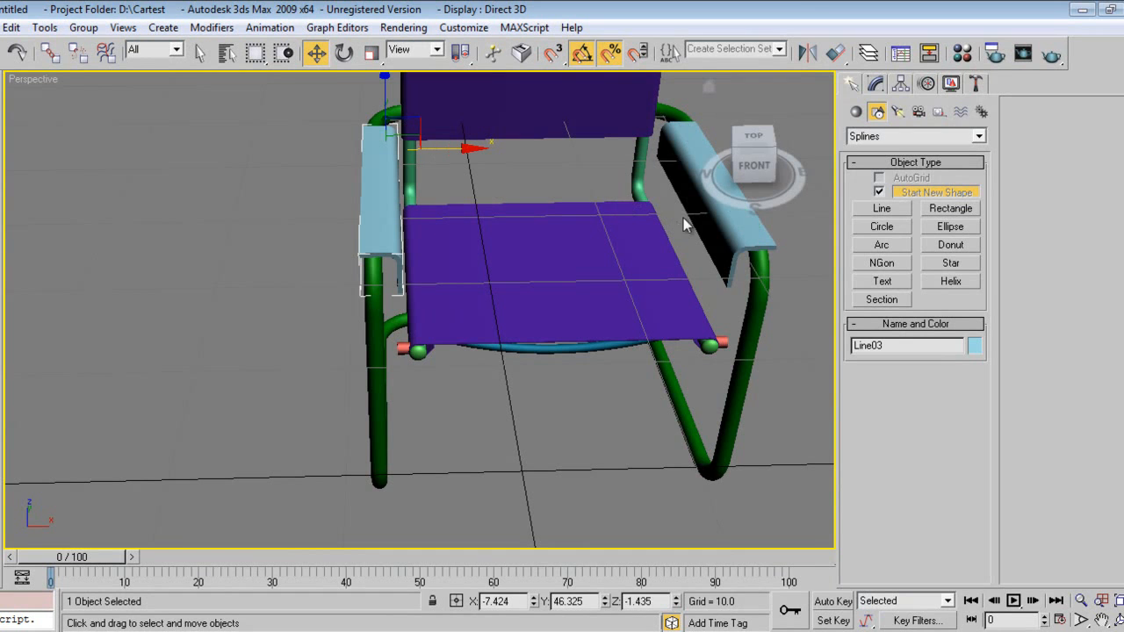
Draw a renderable tube line along the armrest and pick the next frame piece to continue.
{"action": "left_click_drag", "start_coordinate": [685, 225], "coordinate": [676, 443]}
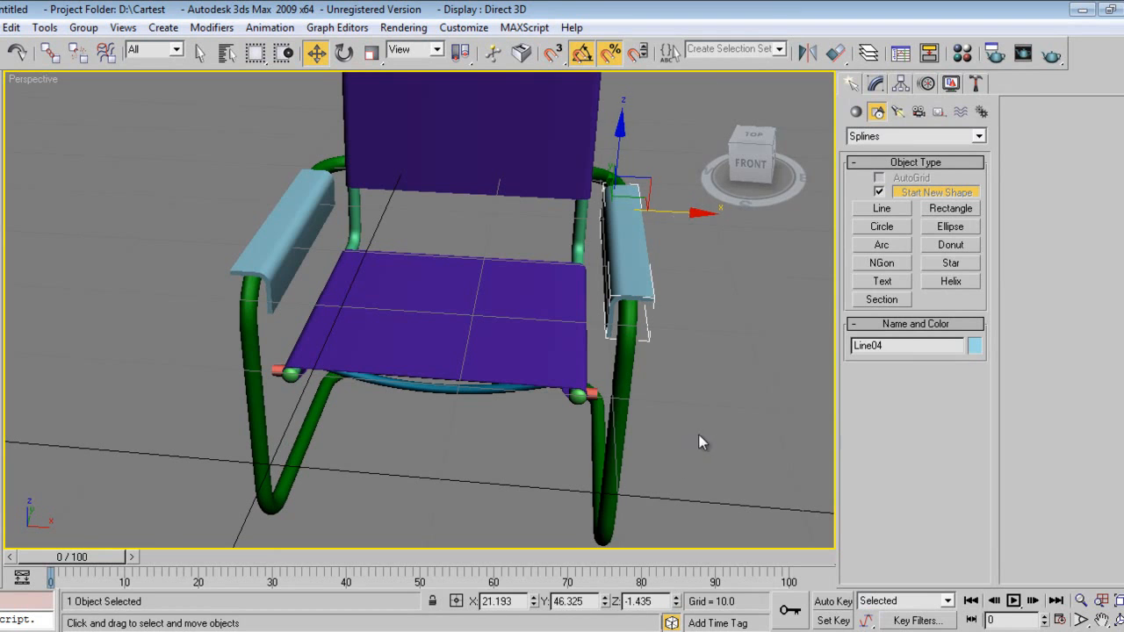
{"action": "left_click", "coordinate": [285, 372]}
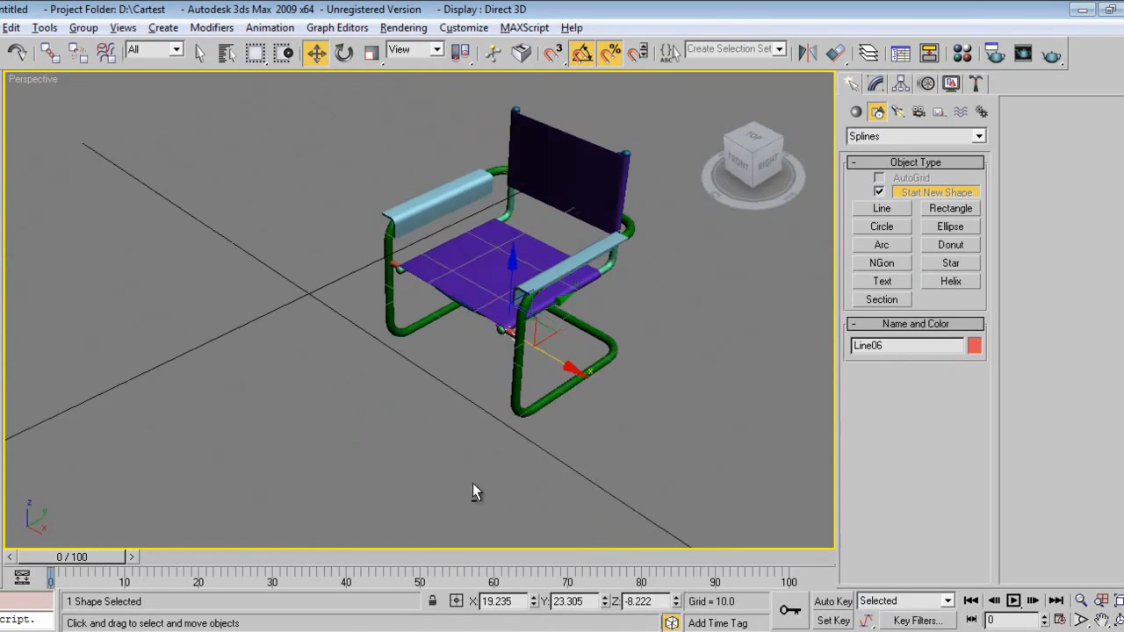
{"action": "left_click_drag", "start_coordinate": [474, 492], "coordinate": [676, 400]}
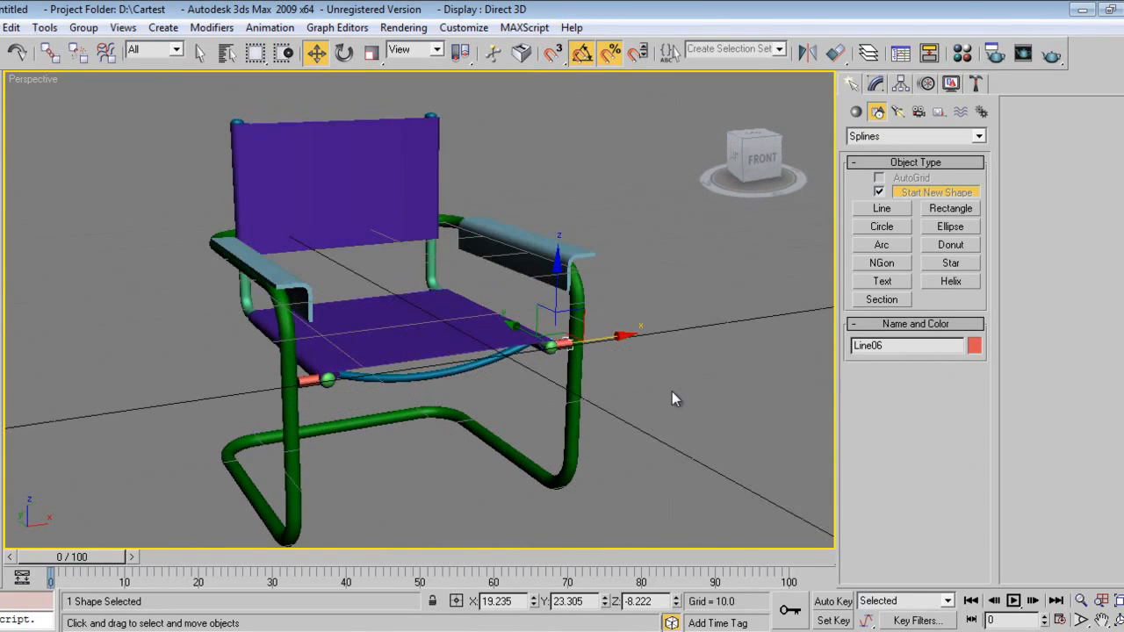
{"action": "mouse_move", "coordinate": [787, 293]}
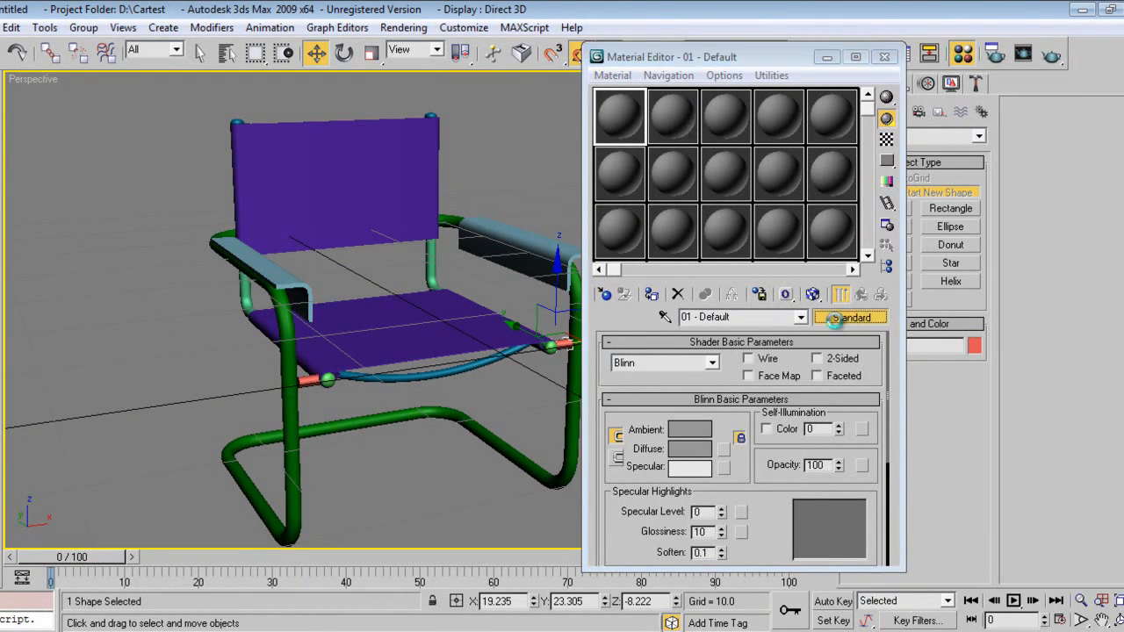
Create VRayMtl 'SS' with white Diffuse and Reflect and assign it to the steel frame.
{"action": "left_click", "coordinate": [849, 316]}
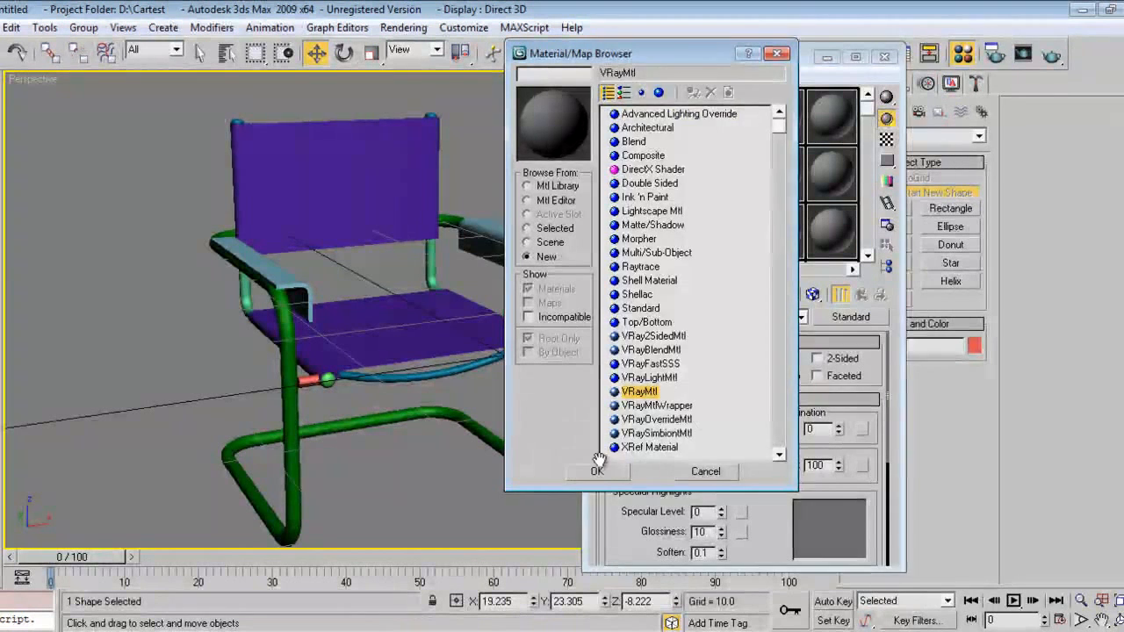
{"action": "left_click", "coordinate": [597, 471]}
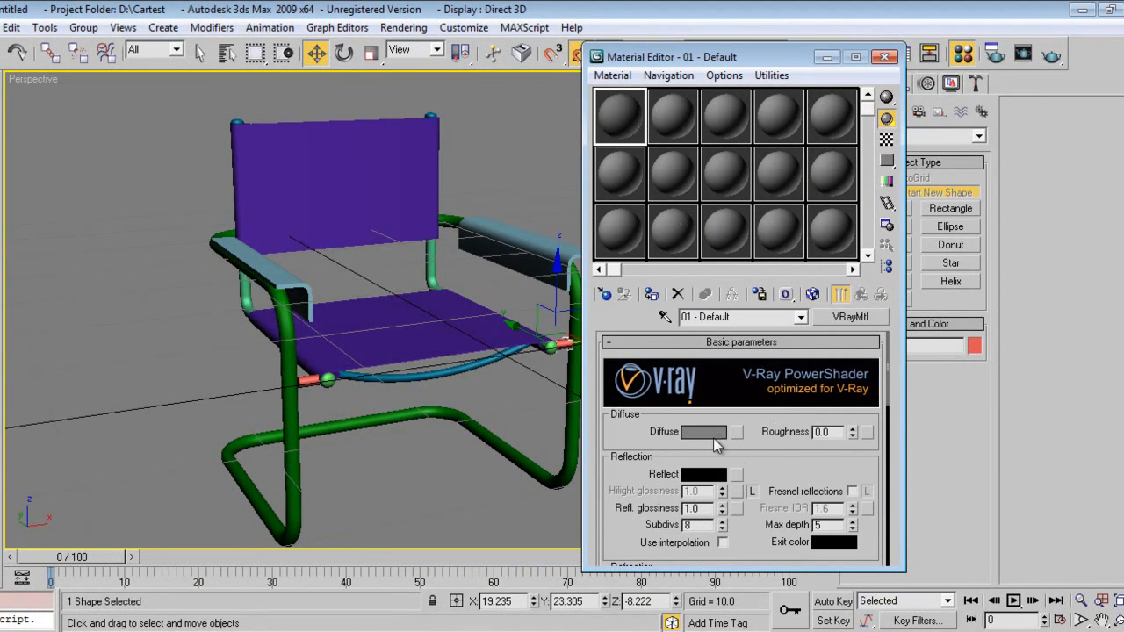
{"action": "left_click", "coordinate": [702, 432]}
{"action": "type", "text": "SS"}
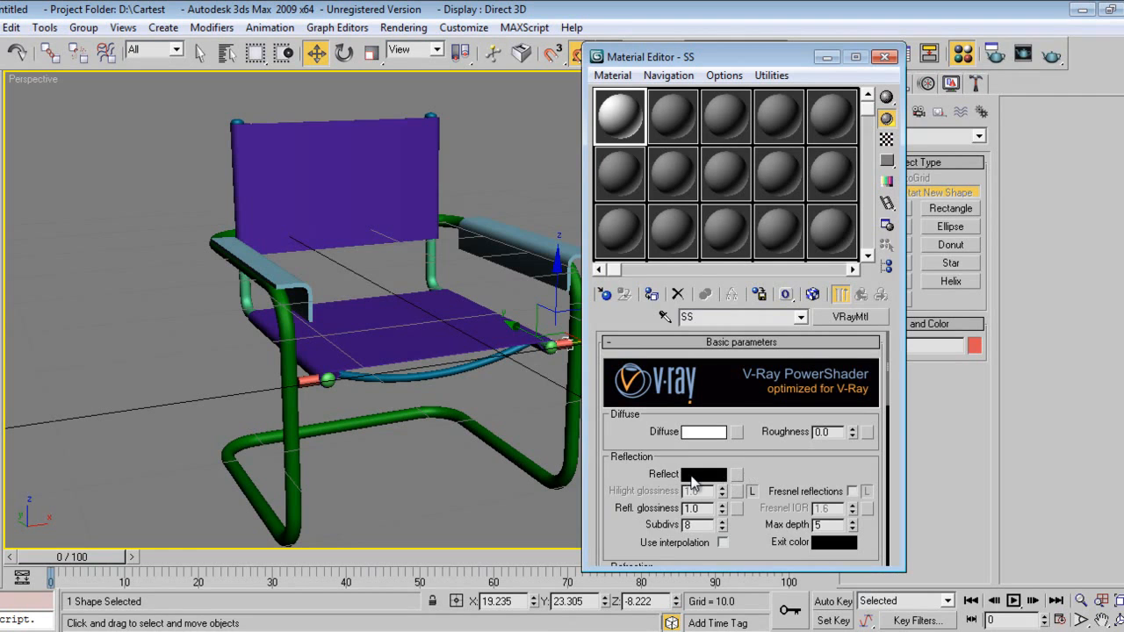
{"action": "left_click", "coordinate": [702, 474]}
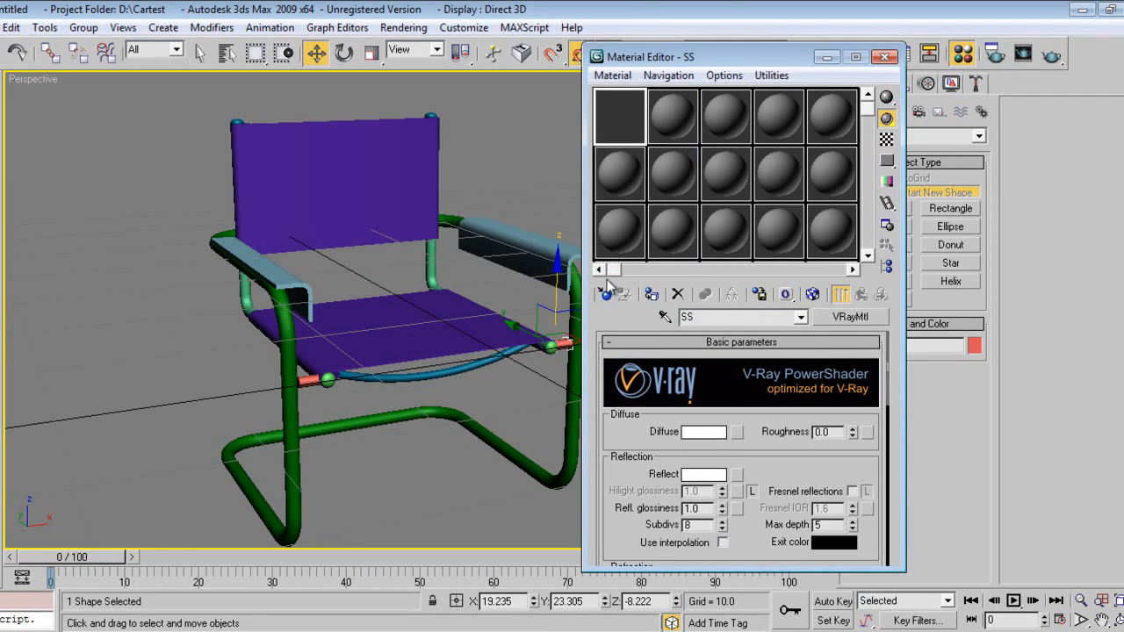
{"action": "left_click", "coordinate": [401, 436]}
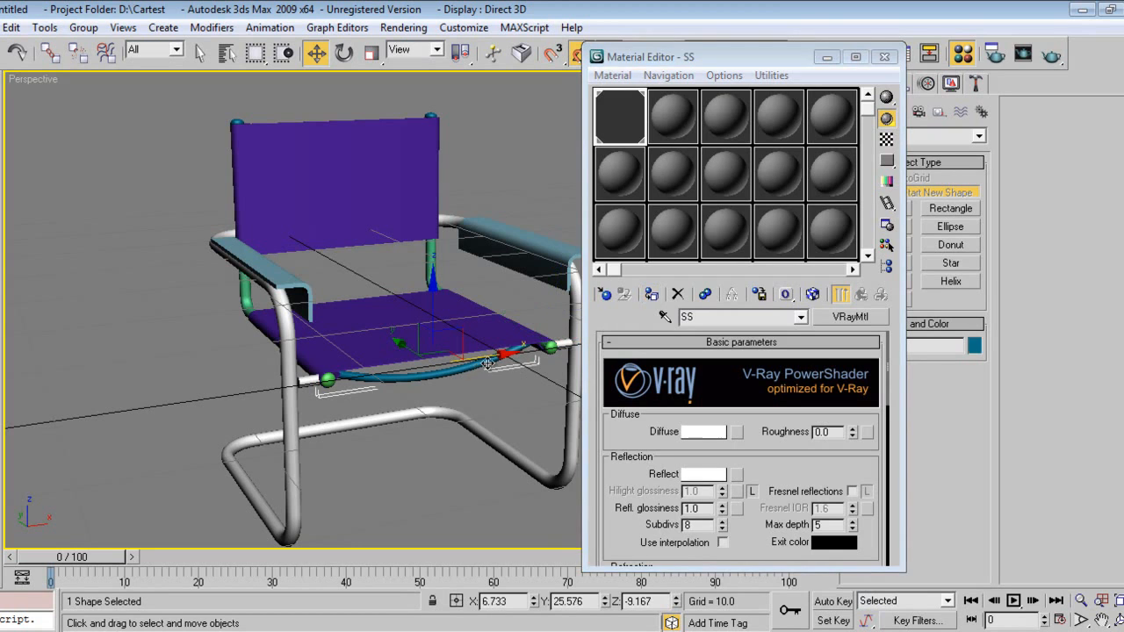
{"action": "left_click_drag", "start_coordinate": [488, 360], "coordinate": [246, 290]}
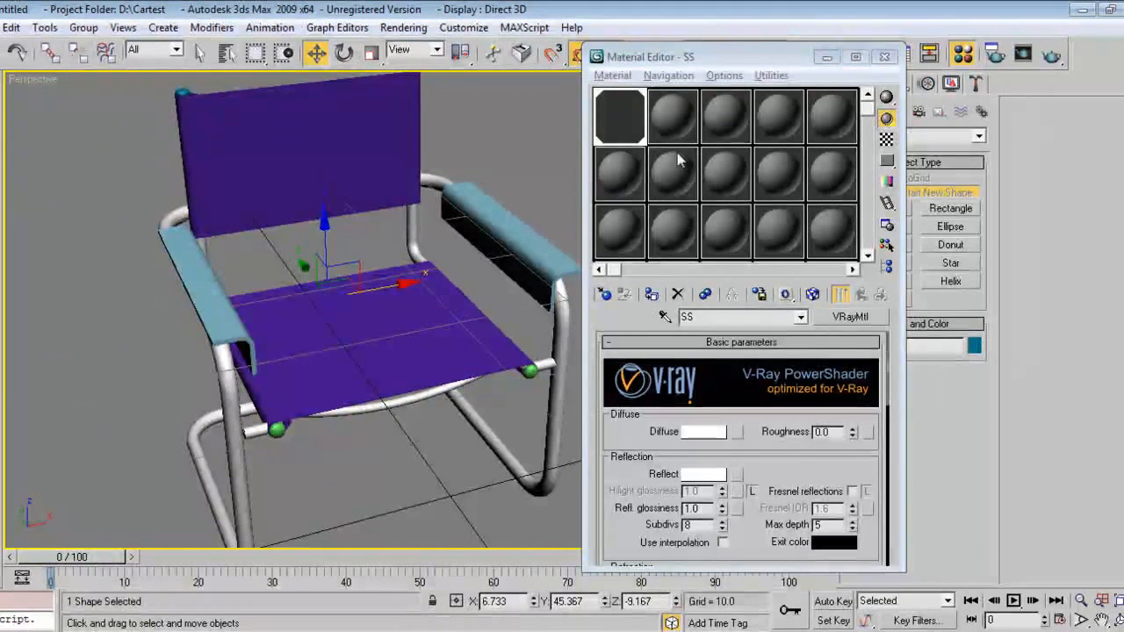
Create a black-diffuse VRayMtl named Black Mat and assign it to the seat and backrest.
{"action": "left_click", "coordinate": [848, 316]}
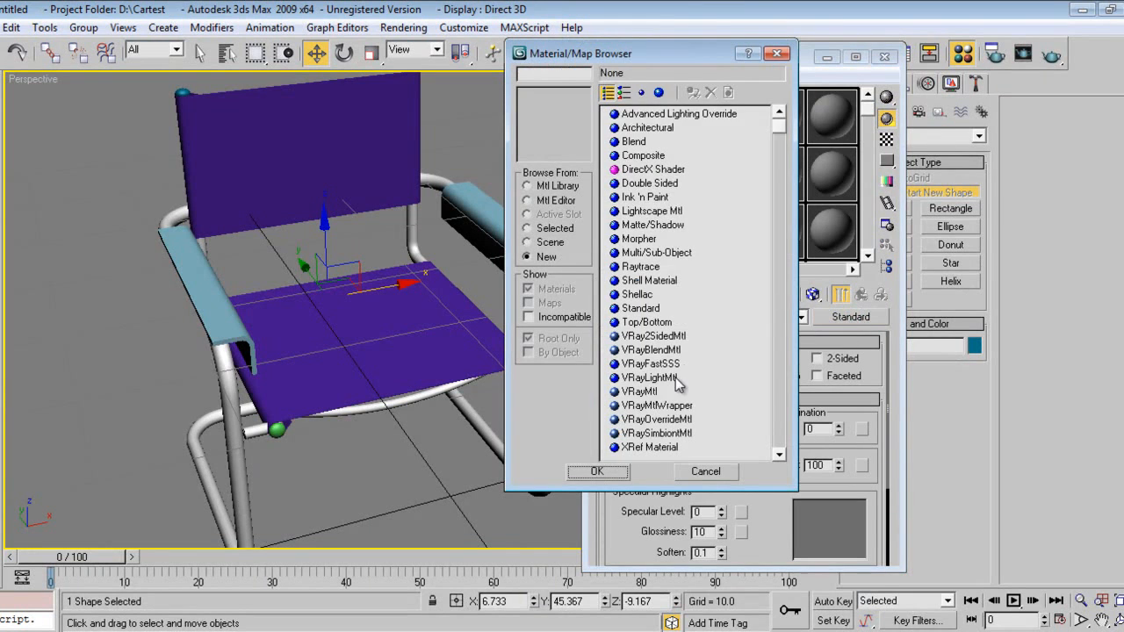
{"action": "left_click", "coordinate": [597, 471]}
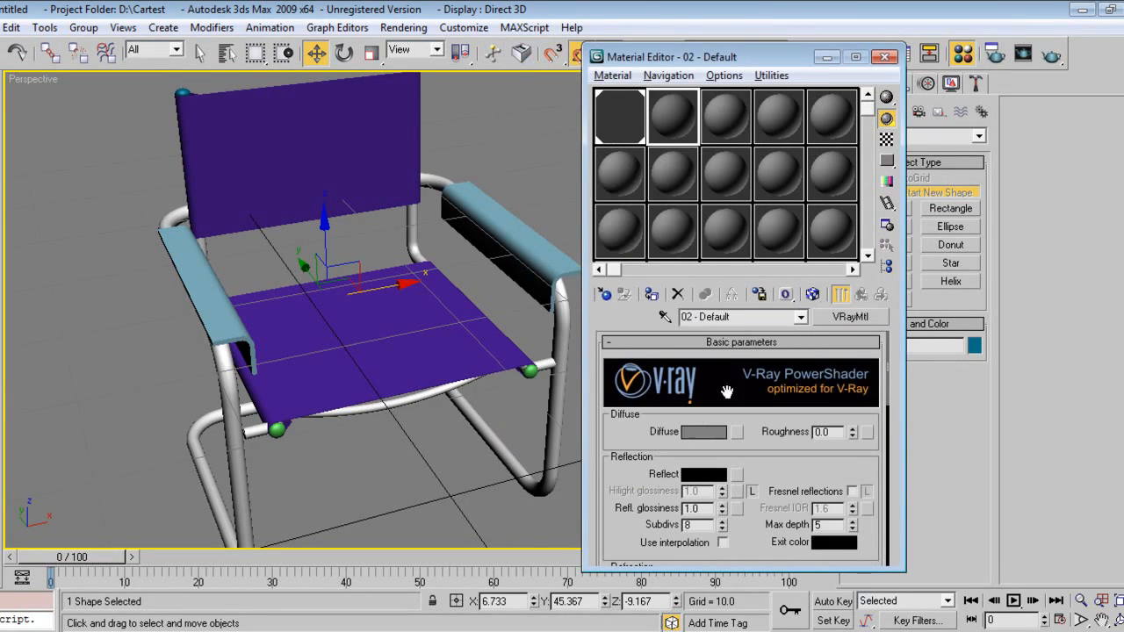
{"action": "triple_click", "coordinate": [716, 316]}
{"action": "type", "text": "Black Mat"}
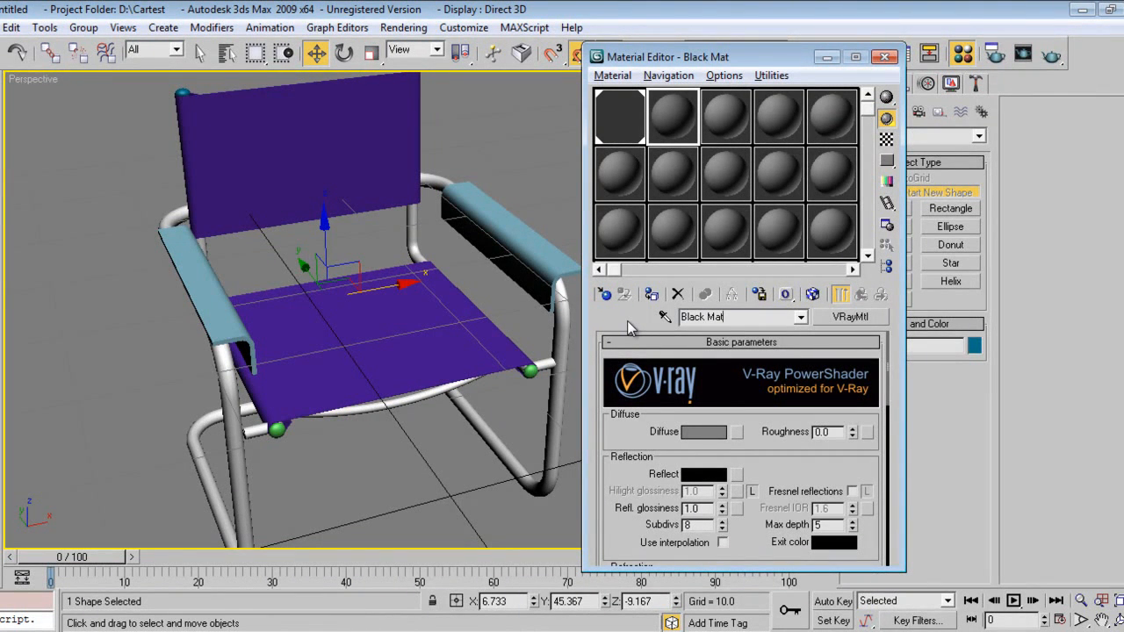
{"action": "left_click", "coordinate": [702, 432]}
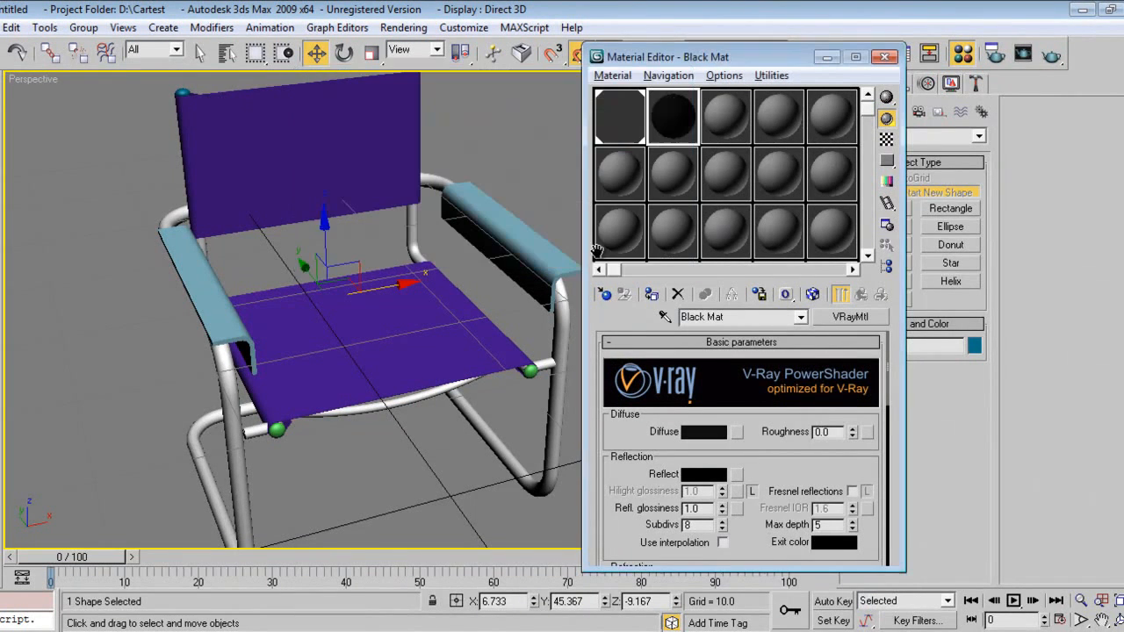
{"action": "scroll", "scroll_direction": "down", "scroll_amount": 3}
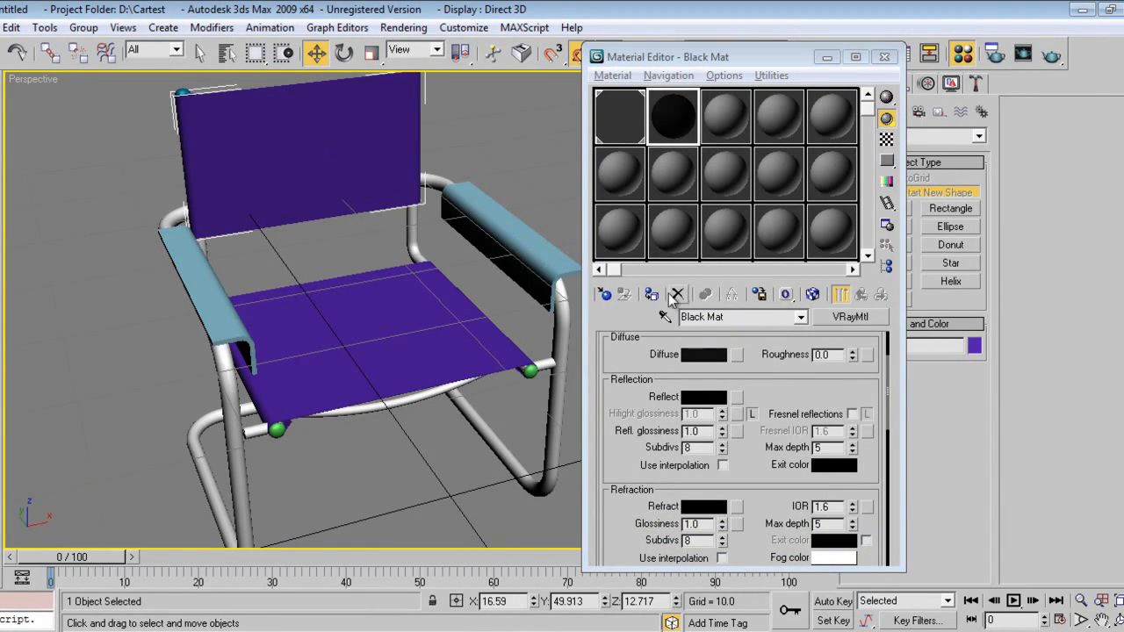
{"action": "left_click", "coordinate": [652, 295]}
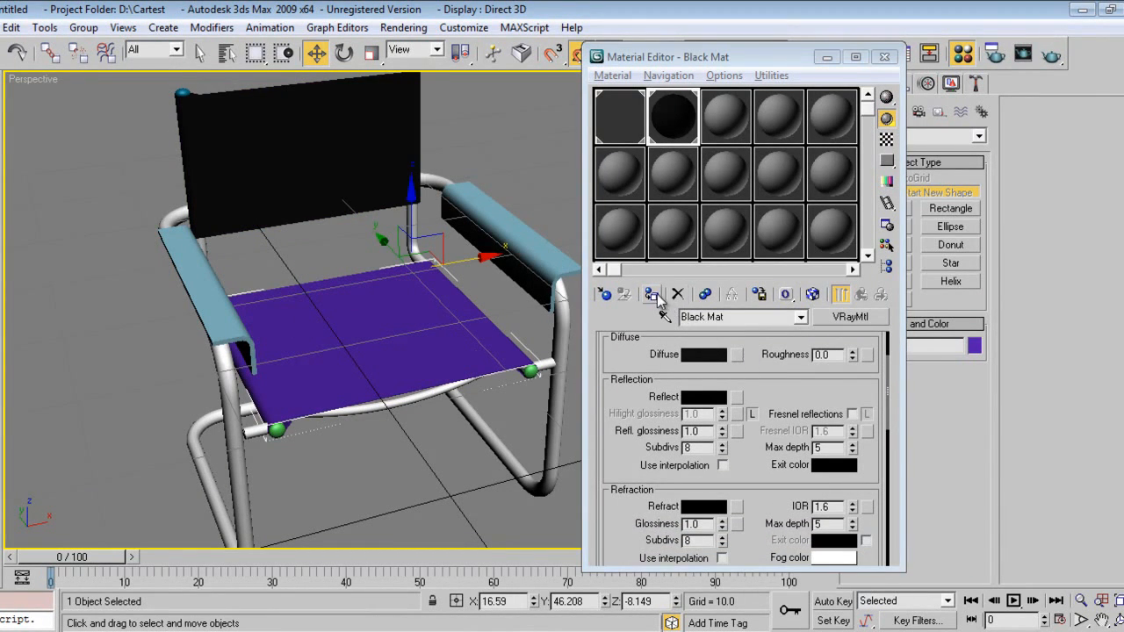
{"action": "left_click", "coordinate": [651, 295]}
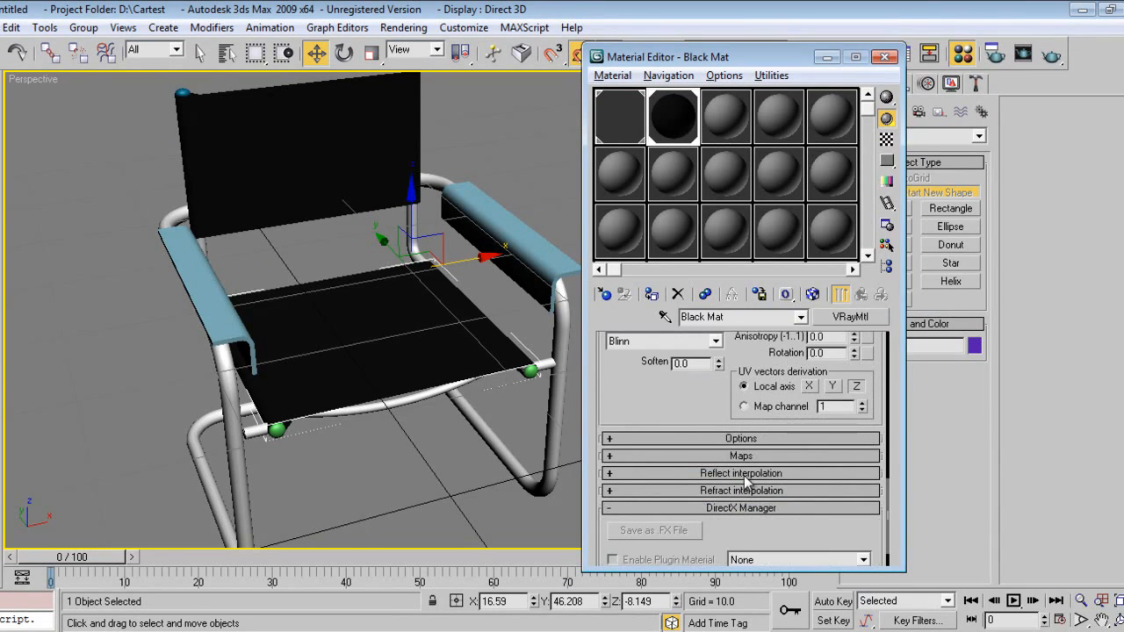
Add a Cellular map to Black Mat's Bump slot with tiling 25, then move to an empty slot.
{"action": "left_click", "coordinate": [741, 454]}
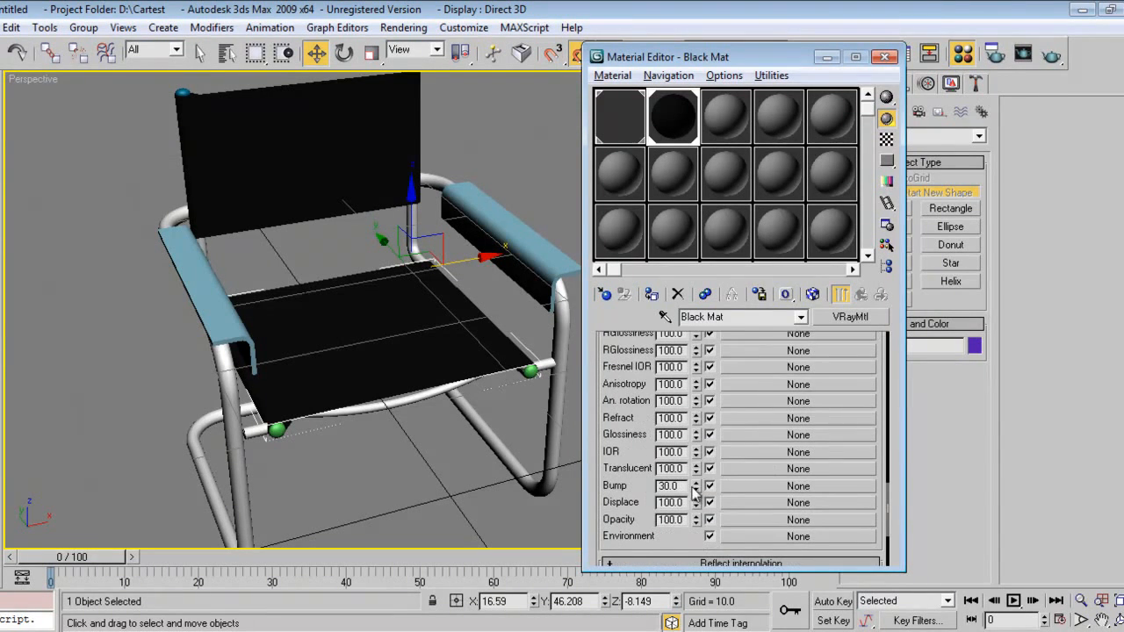
{"action": "left_click", "coordinate": [797, 485]}
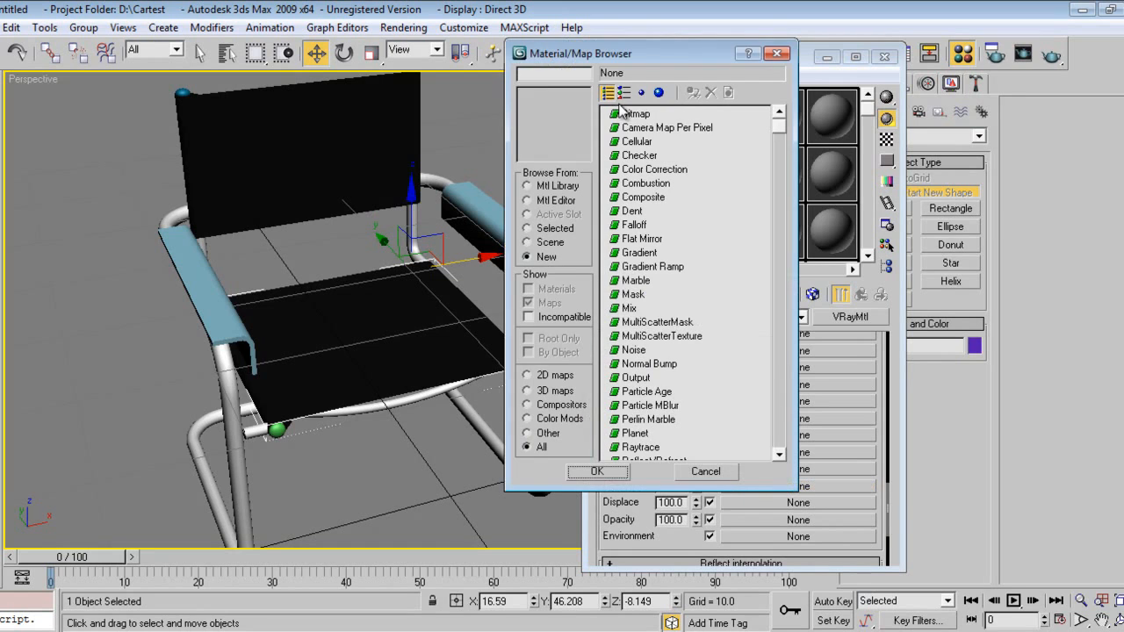
{"action": "left_click", "coordinate": [639, 140]}
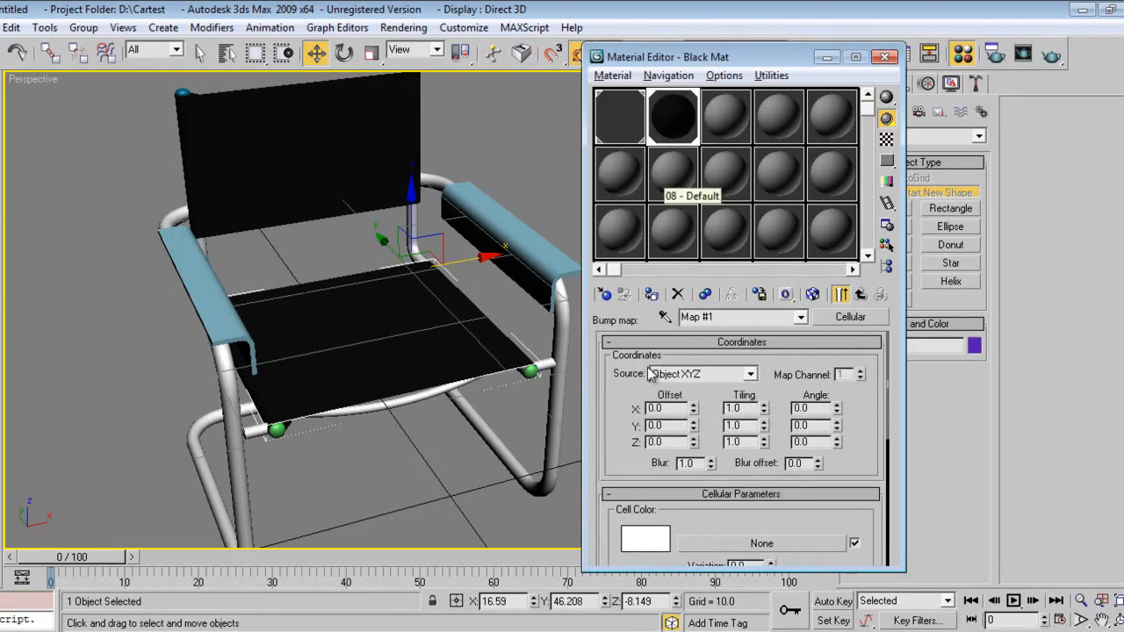
{"action": "mouse_move", "coordinate": [858, 351]}
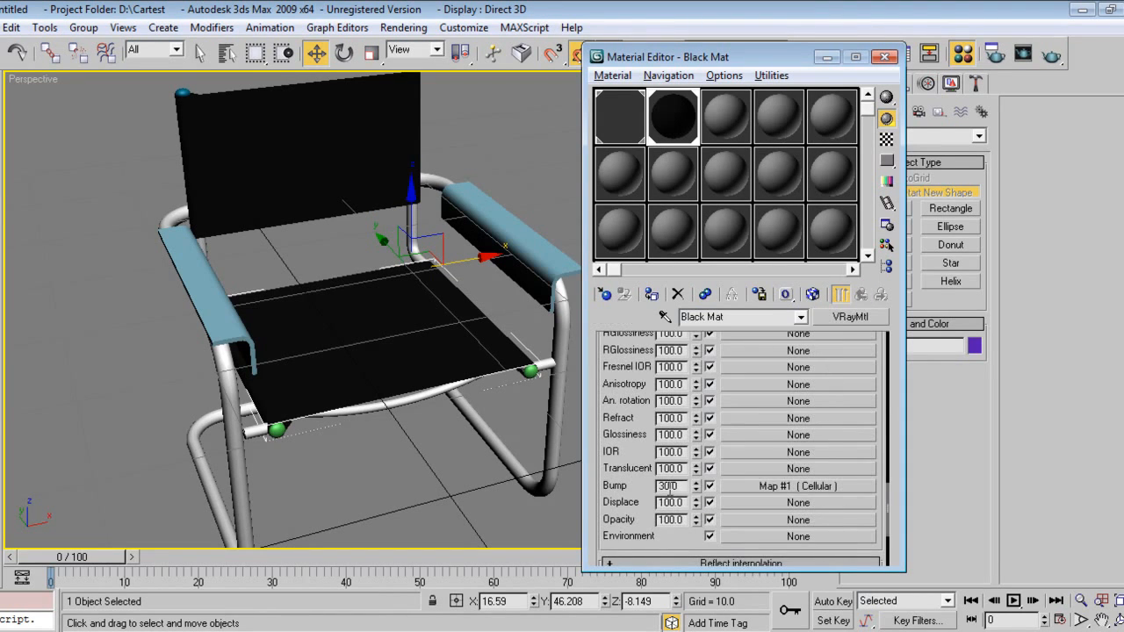
{"action": "left_click", "coordinate": [797, 484]}
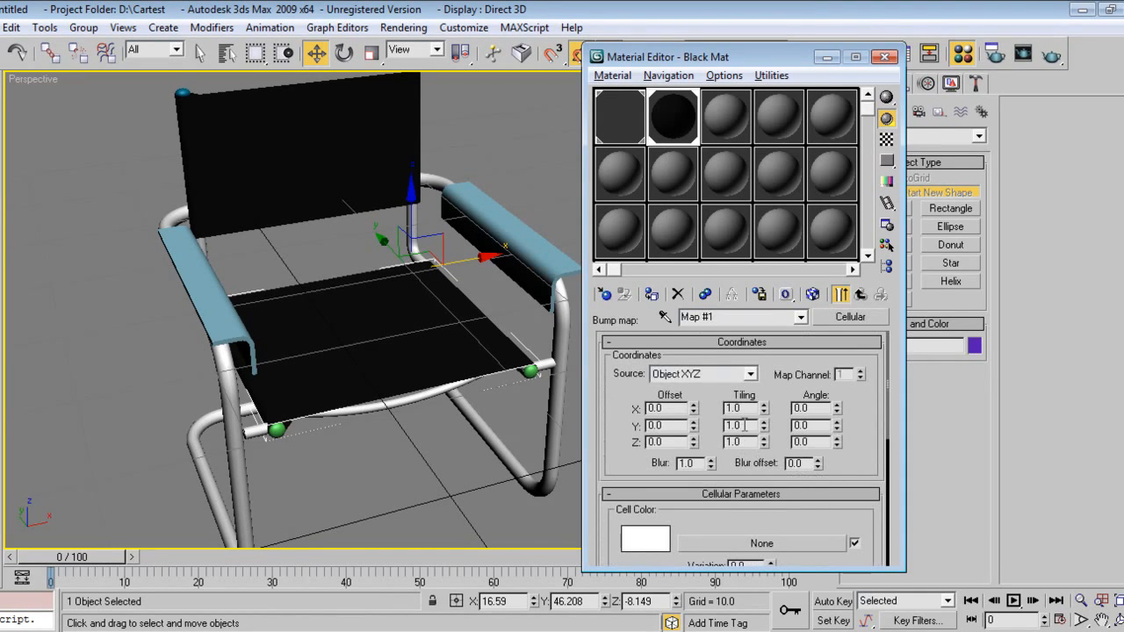
{"action": "triple_click", "coordinate": [734, 407]}
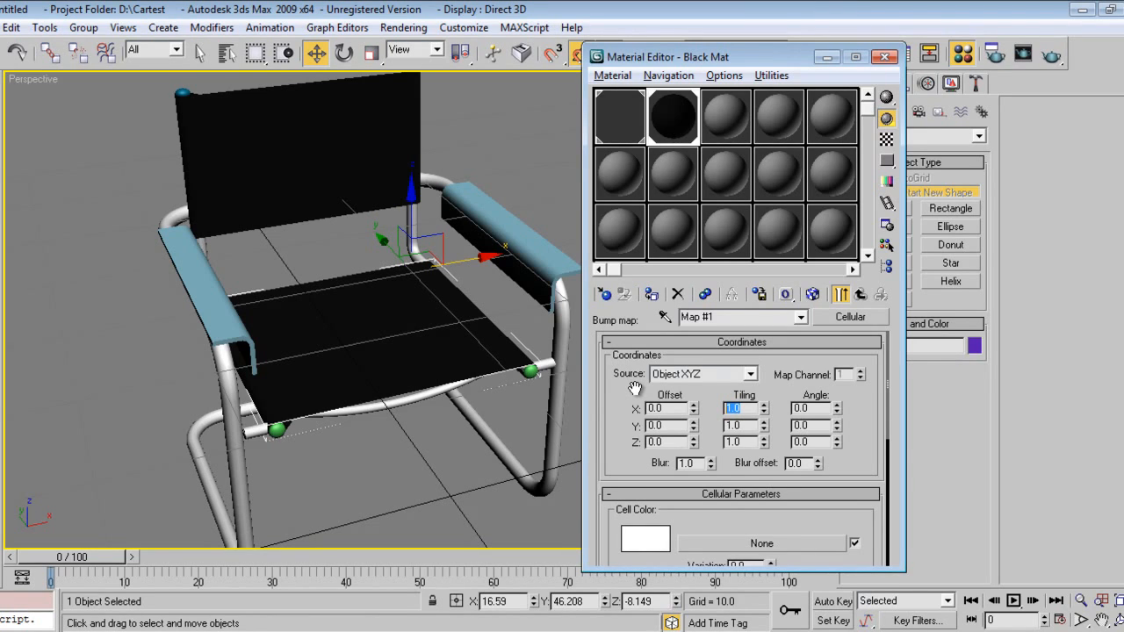
{"action": "type", "text": "25"}
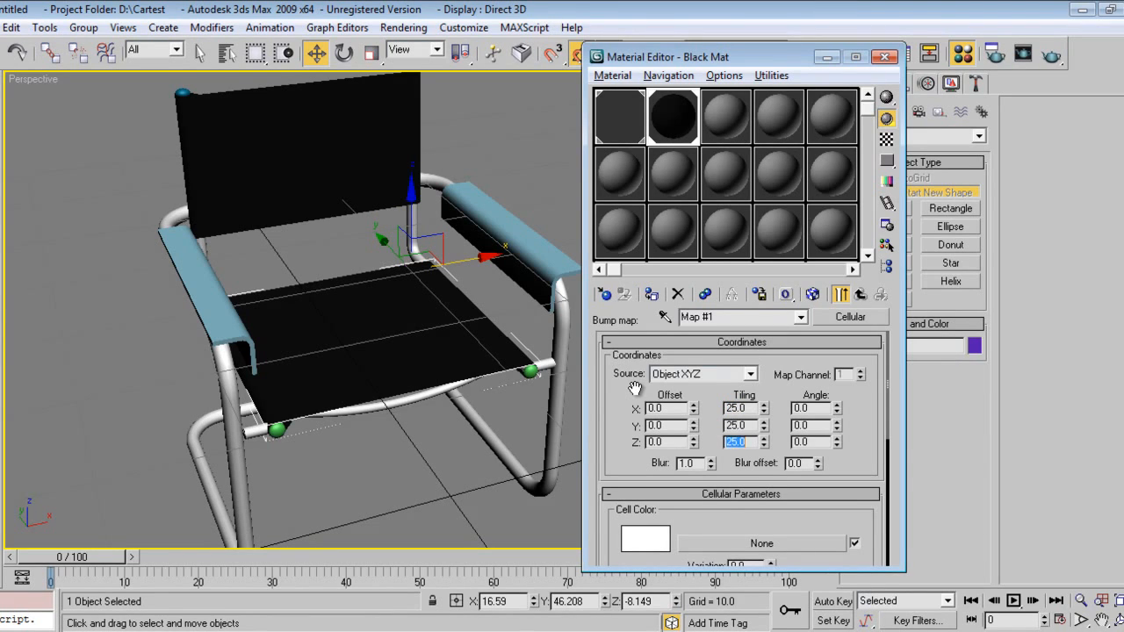
{"action": "left_click", "coordinate": [860, 295]}
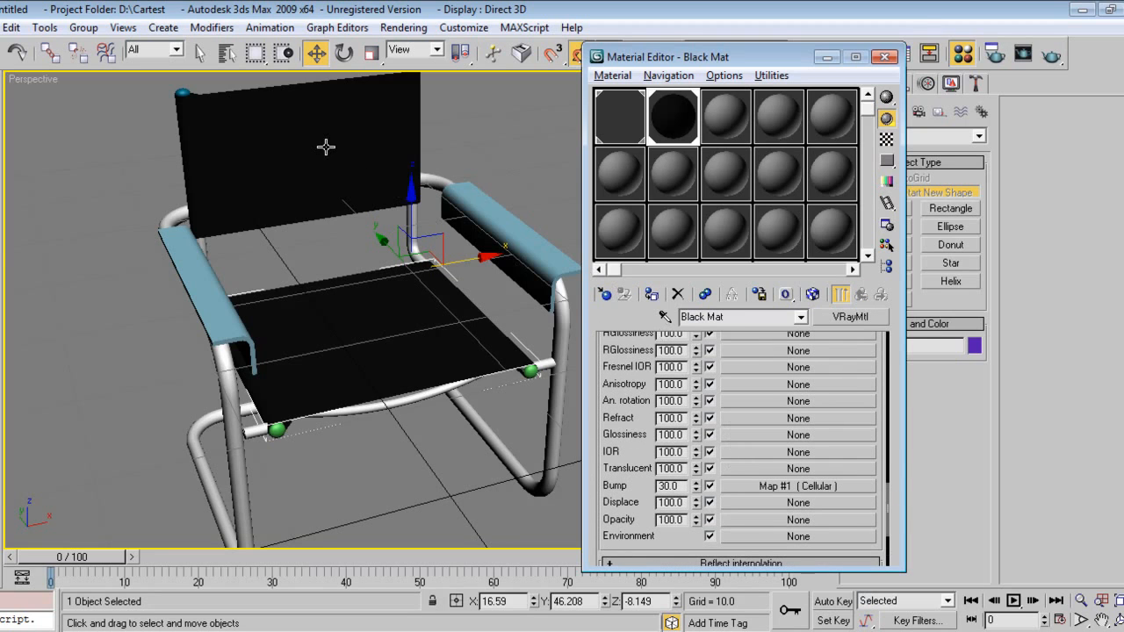
{"action": "mouse_move", "coordinate": [720, 132]}
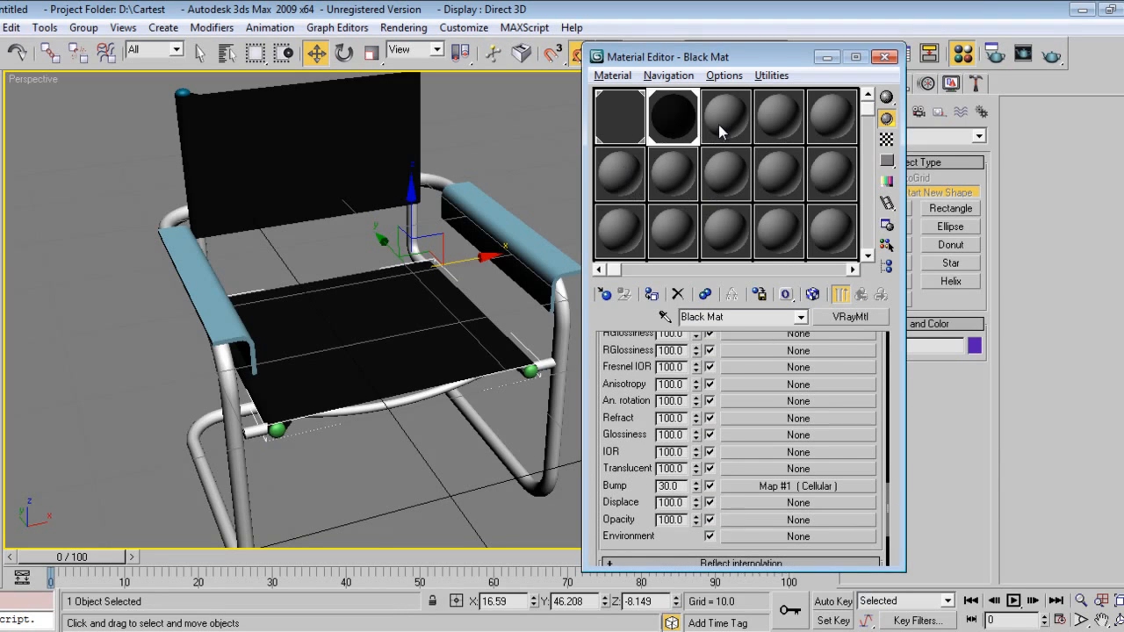
{"action": "left_click", "coordinate": [725, 116]}
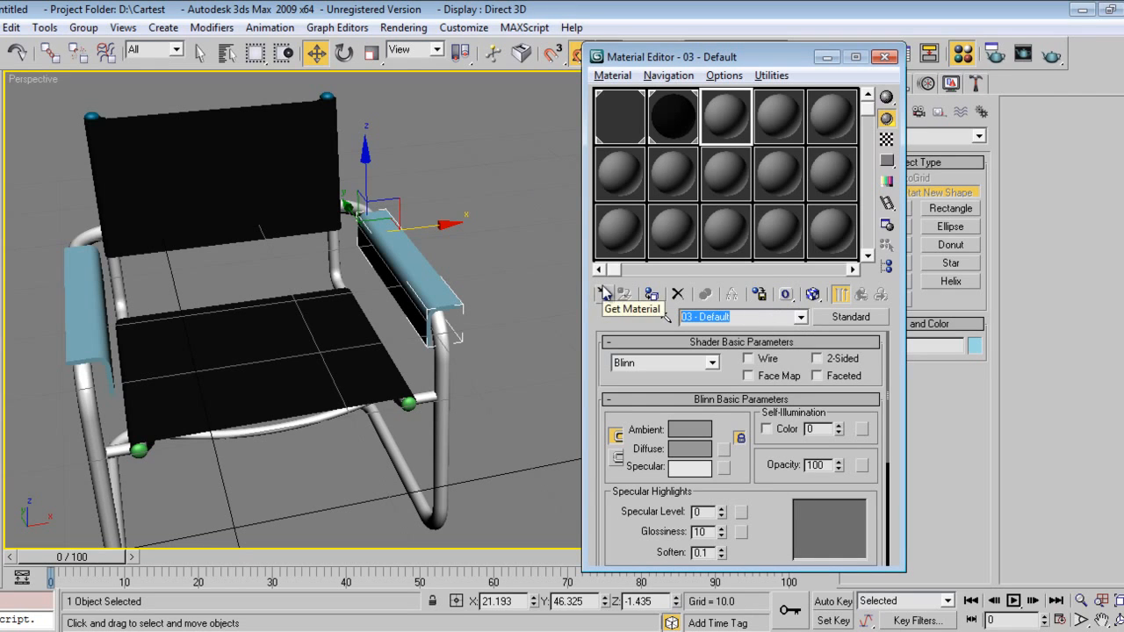
Name the new material Hand rest and pick a Bitmap map for its diffuse colour.
{"action": "type", "text": "Hand rest"}
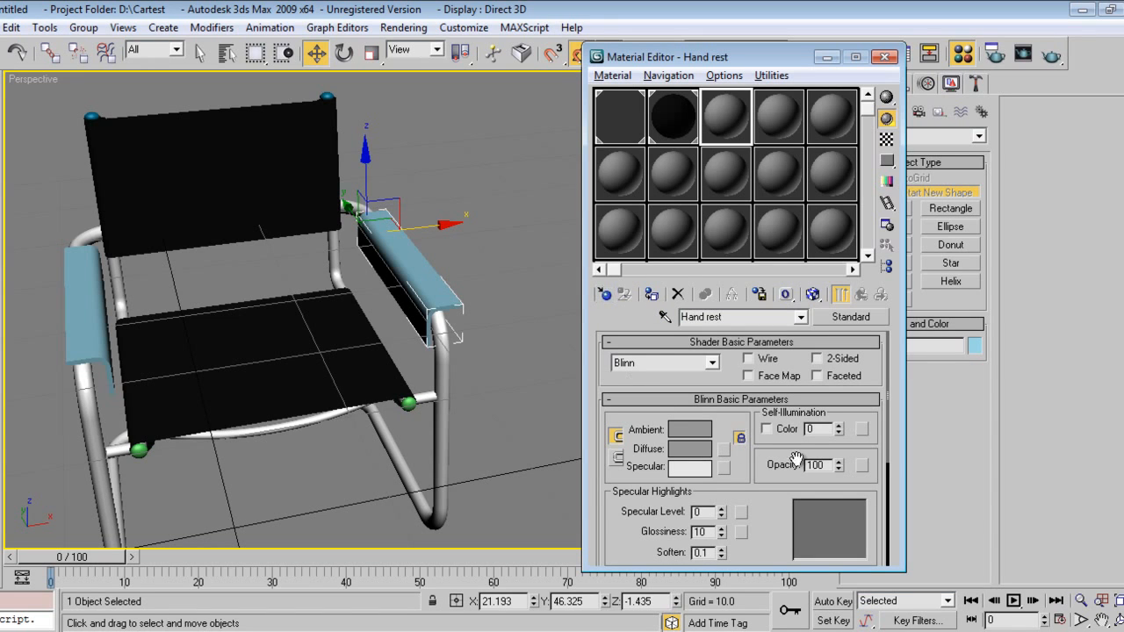
{"action": "left_click", "coordinate": [688, 450]}
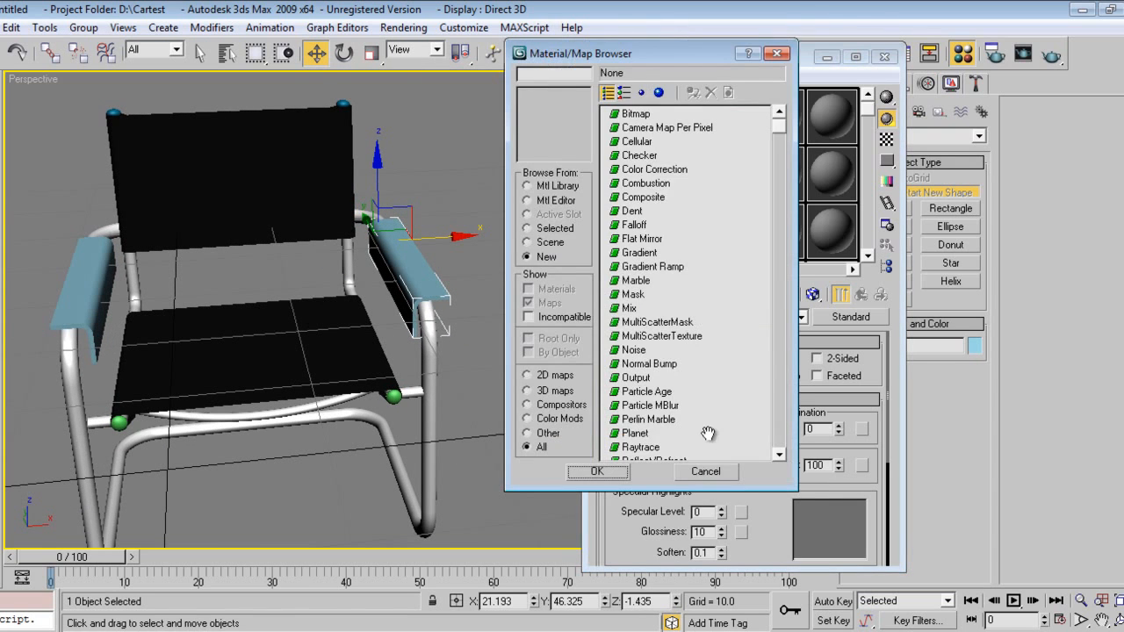
{"action": "left_click", "coordinate": [635, 113]}
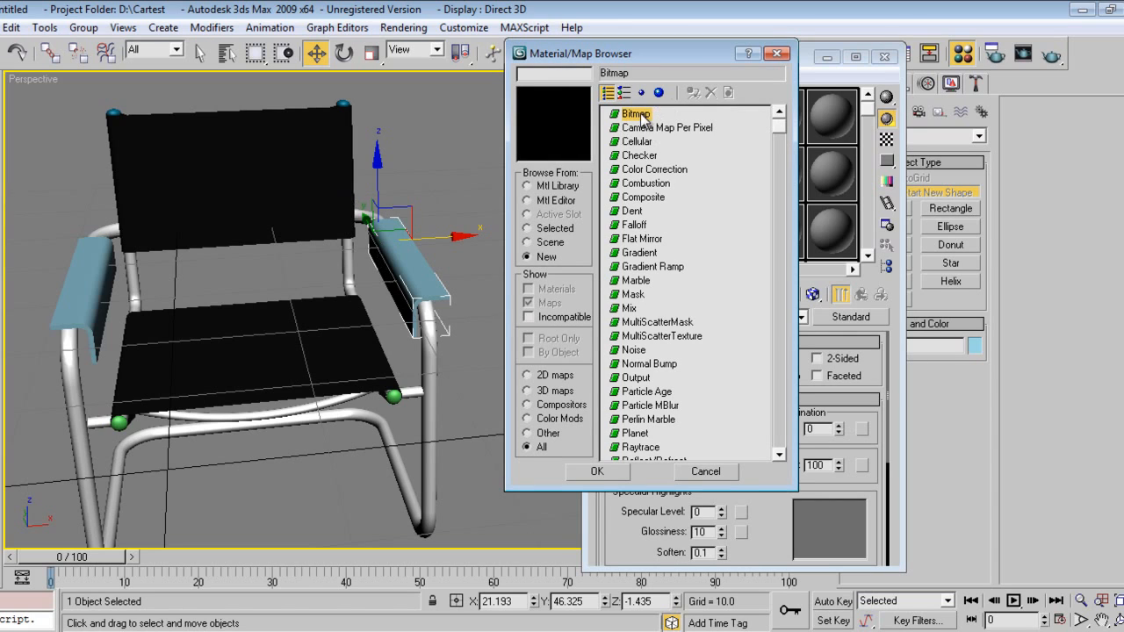
{"action": "left_click", "coordinate": [597, 471]}
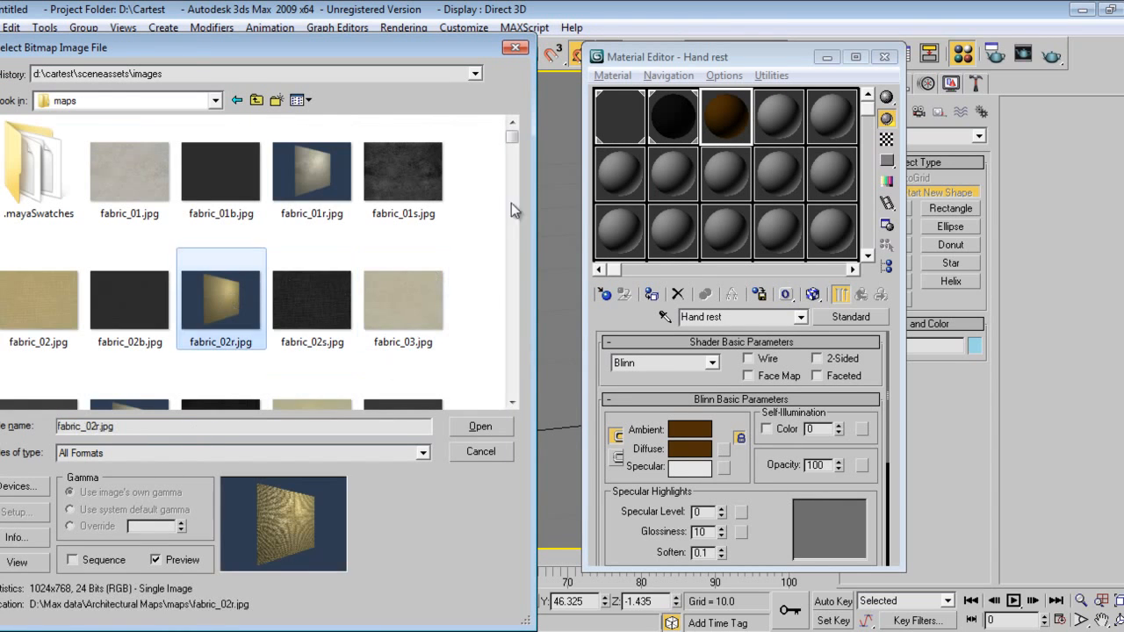
Browse the image list and choose wood_07.jpg as the bitmap file.
{"action": "scroll", "scroll_direction": "down", "scroll_amount": 3}
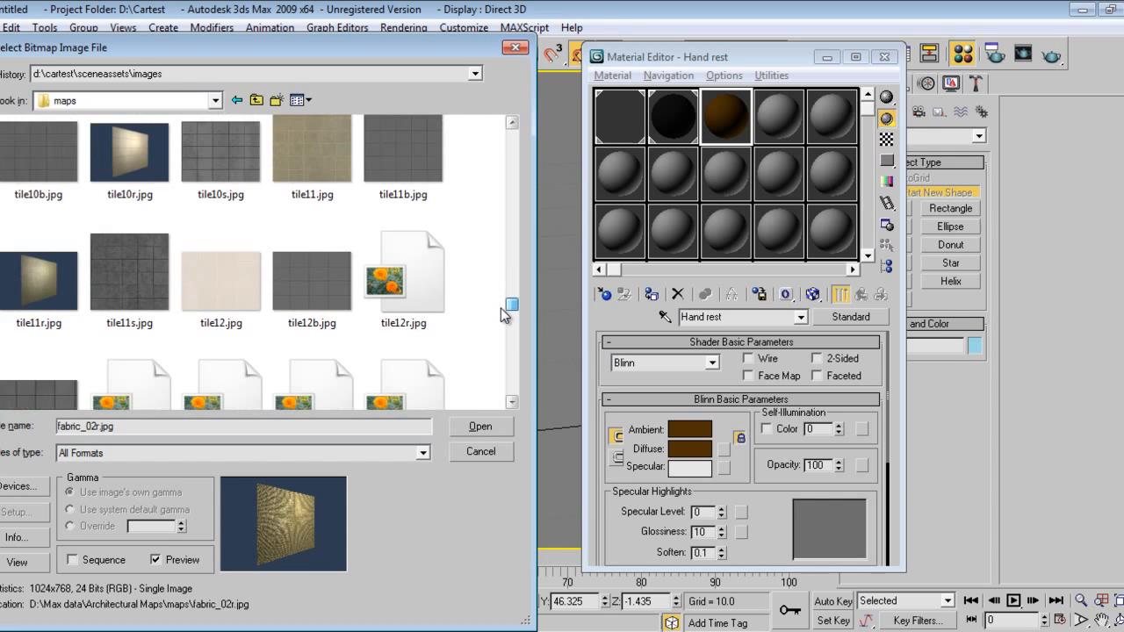
{"action": "scroll", "scroll_direction": "down", "scroll_amount": 3}
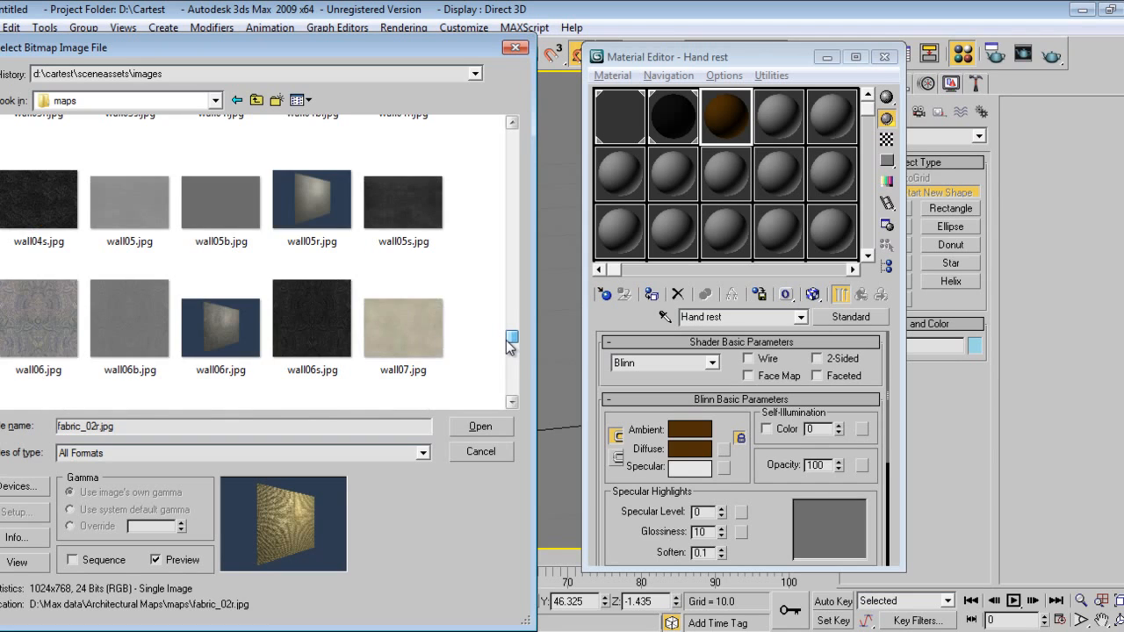
{"action": "scroll", "scroll_direction": "down", "scroll_amount": 3}
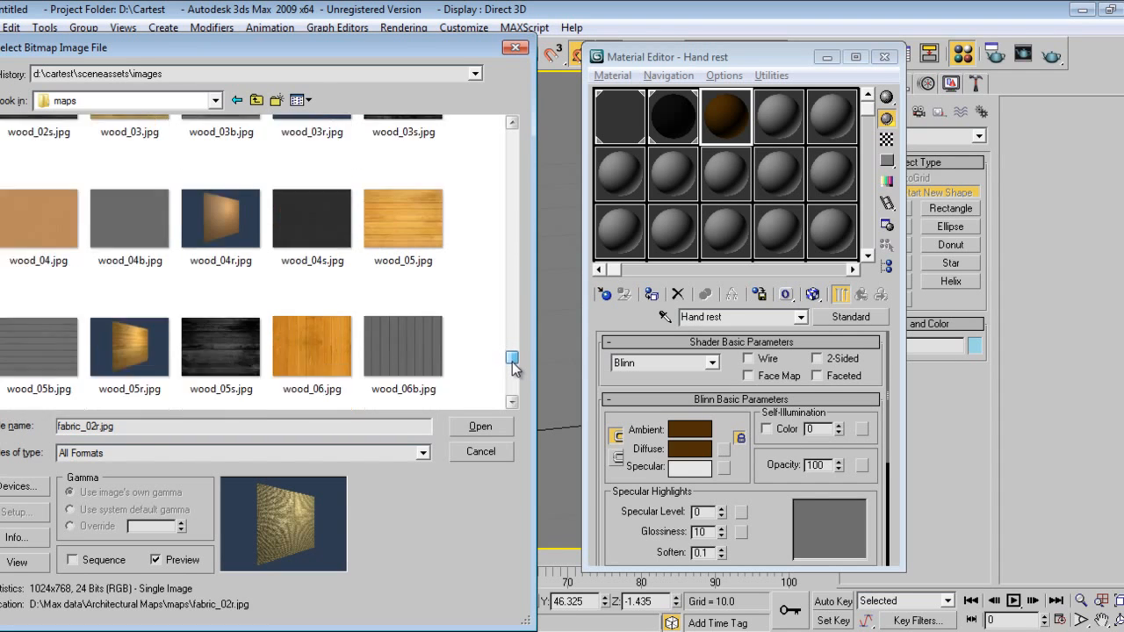
{"action": "scroll", "scroll_direction": "down", "scroll_amount": 3}
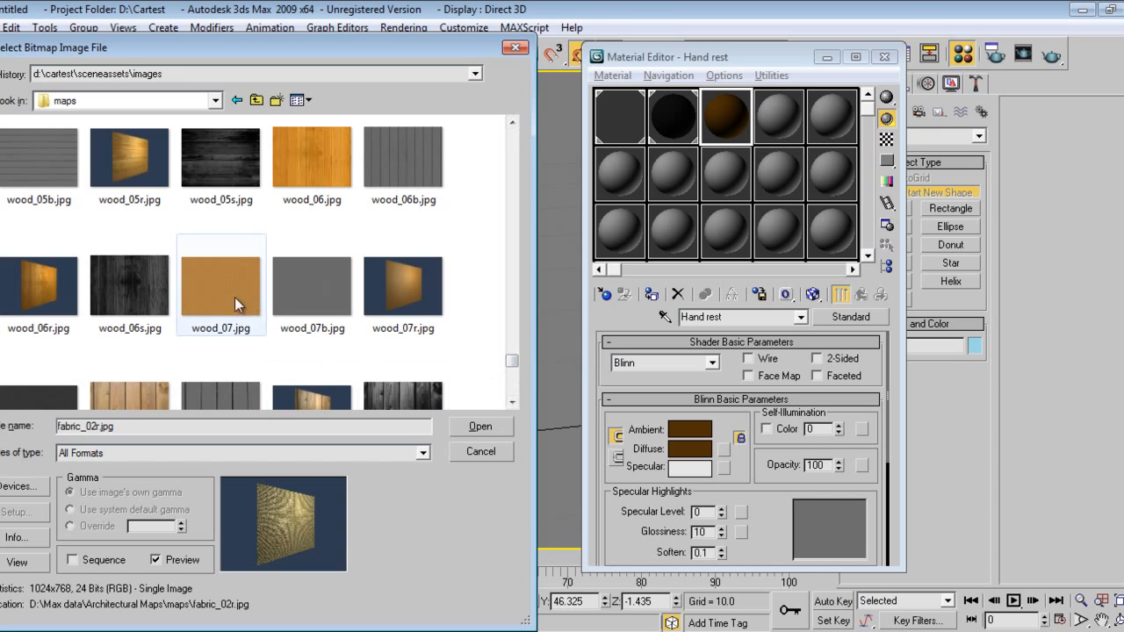
{"action": "right_click", "coordinate": [222, 284]}
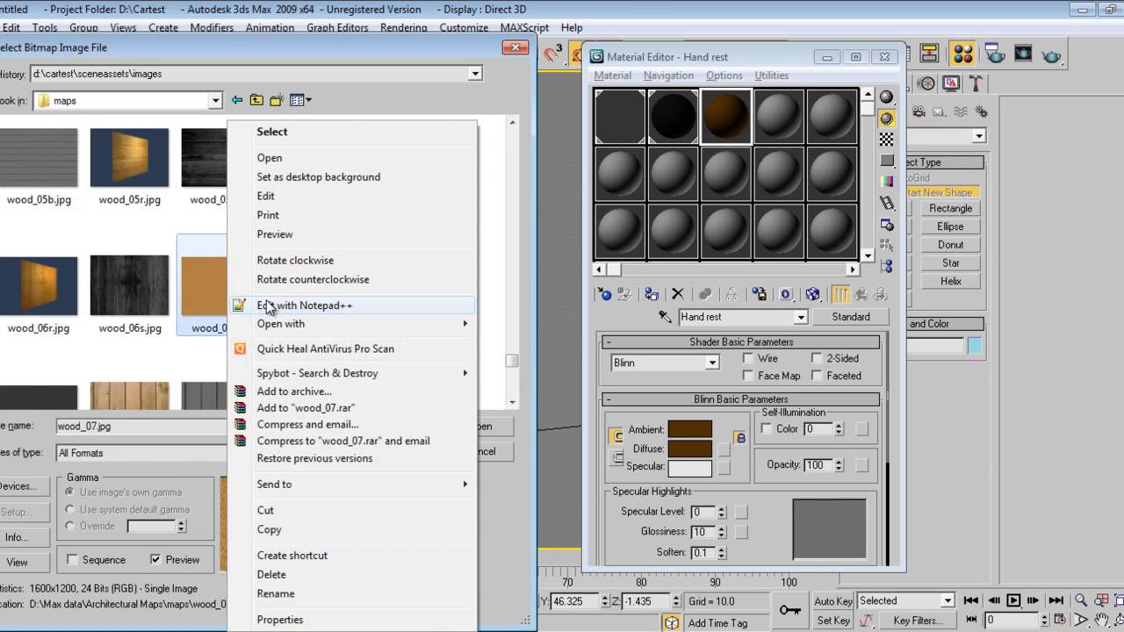
{"action": "left_click", "coordinate": [274, 235]}
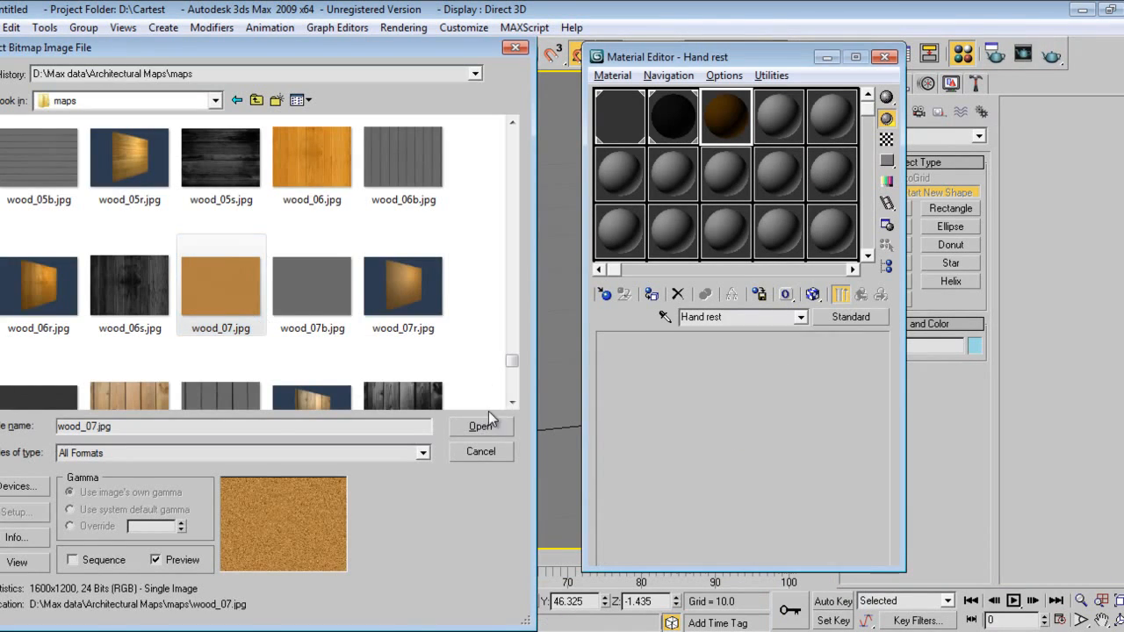
Load wood_07.jpg onto the armrests and add a box-type UVW Map modifier to each armrest.
{"action": "left_click", "coordinate": [481, 426]}
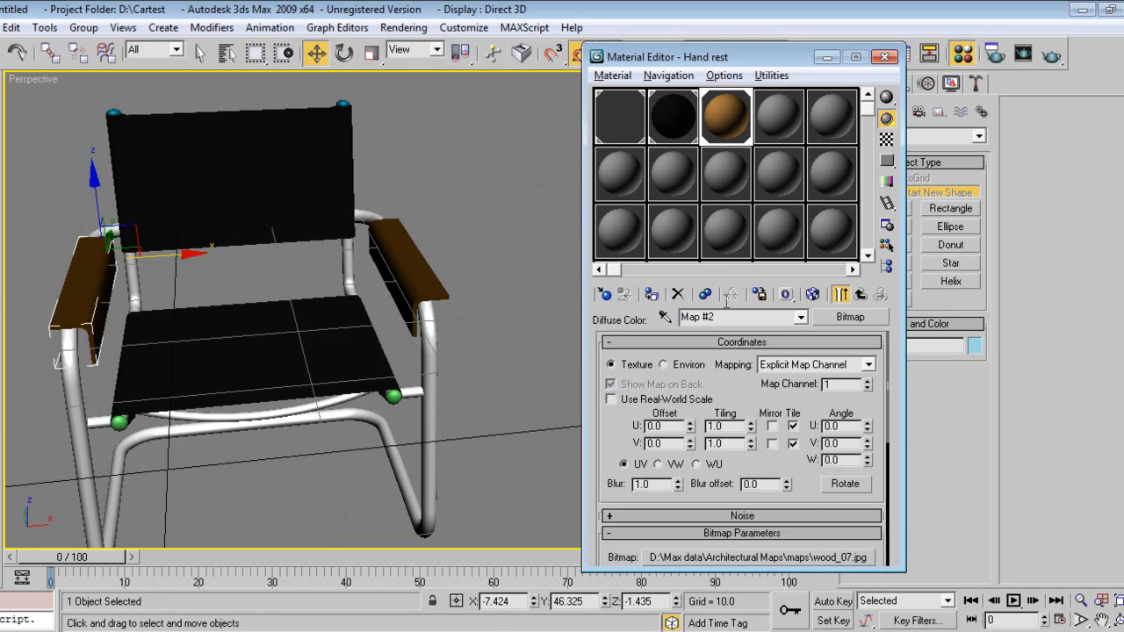
{"action": "mouse_move", "coordinate": [752, 60]}
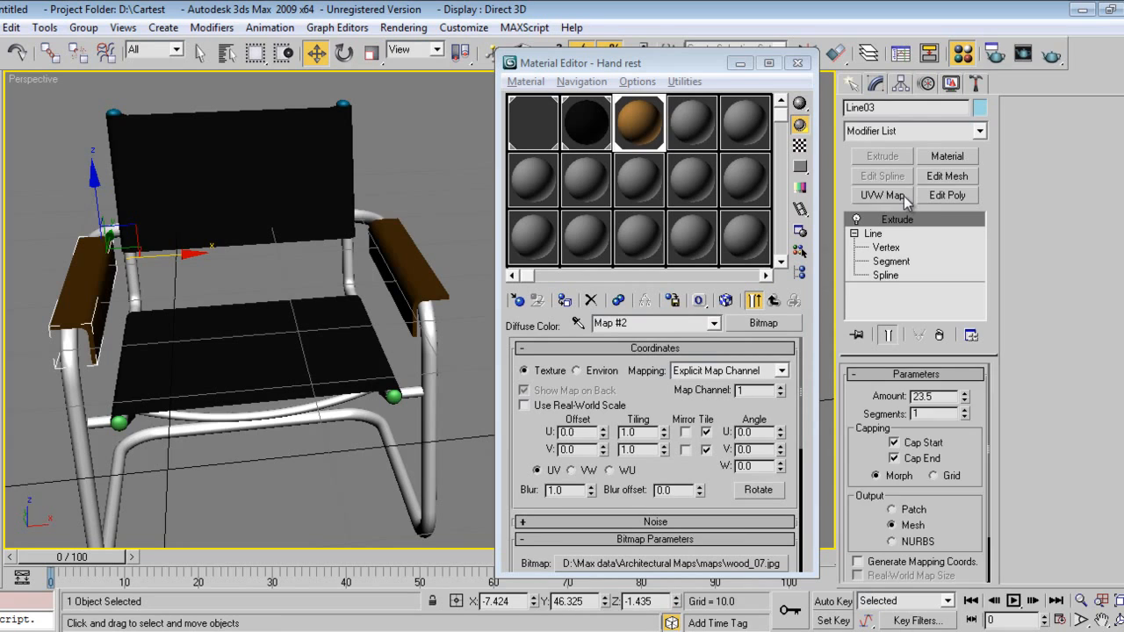
{"action": "left_click", "coordinate": [881, 195]}
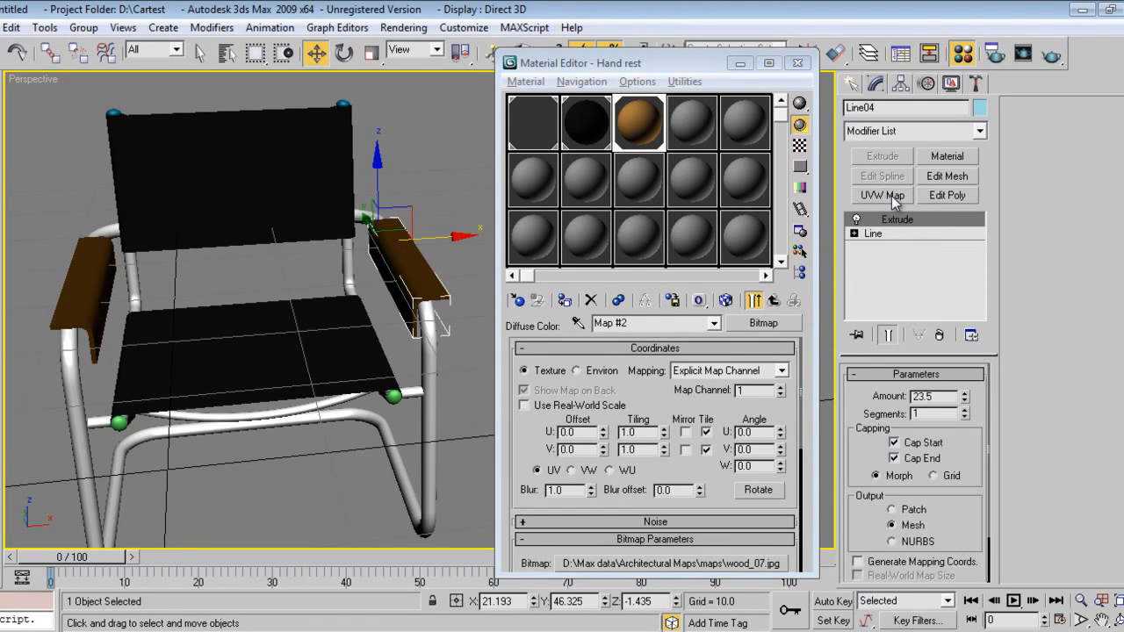
{"action": "left_click", "coordinate": [881, 195]}
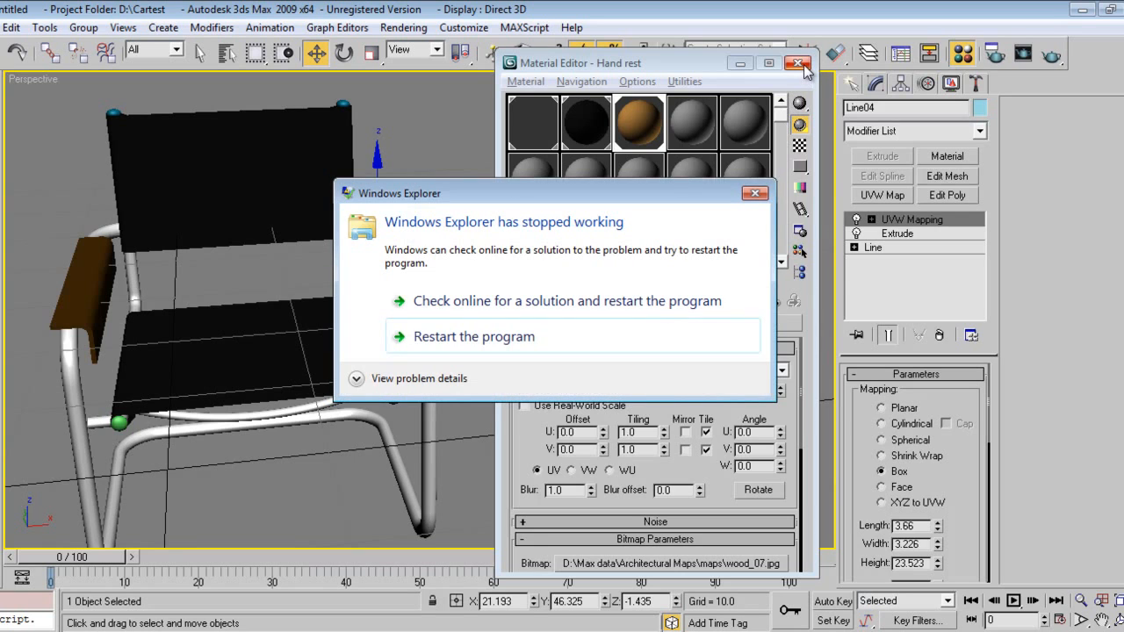
{"action": "left_click", "coordinate": [796, 64]}
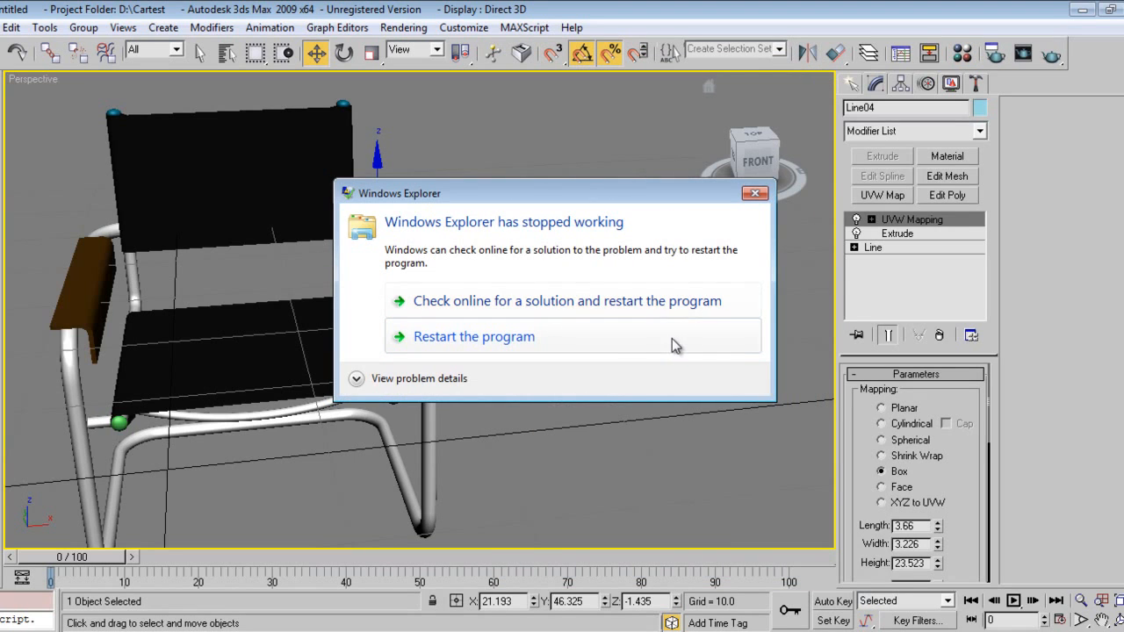
{"action": "left_click", "coordinate": [474, 337]}
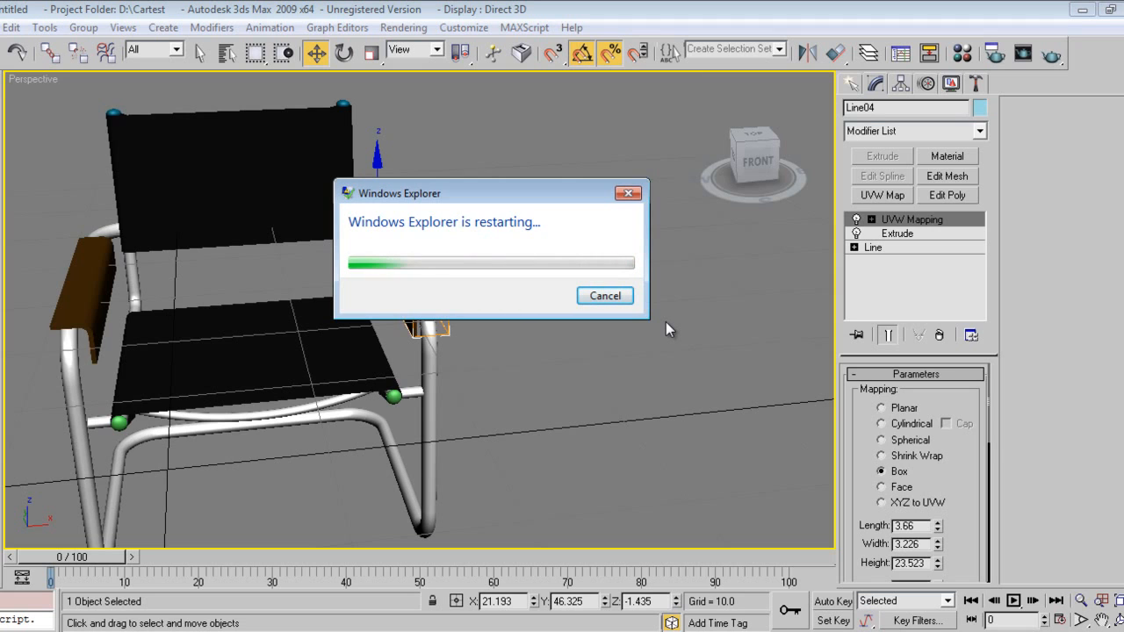
{"action": "left_click", "coordinate": [604, 294]}
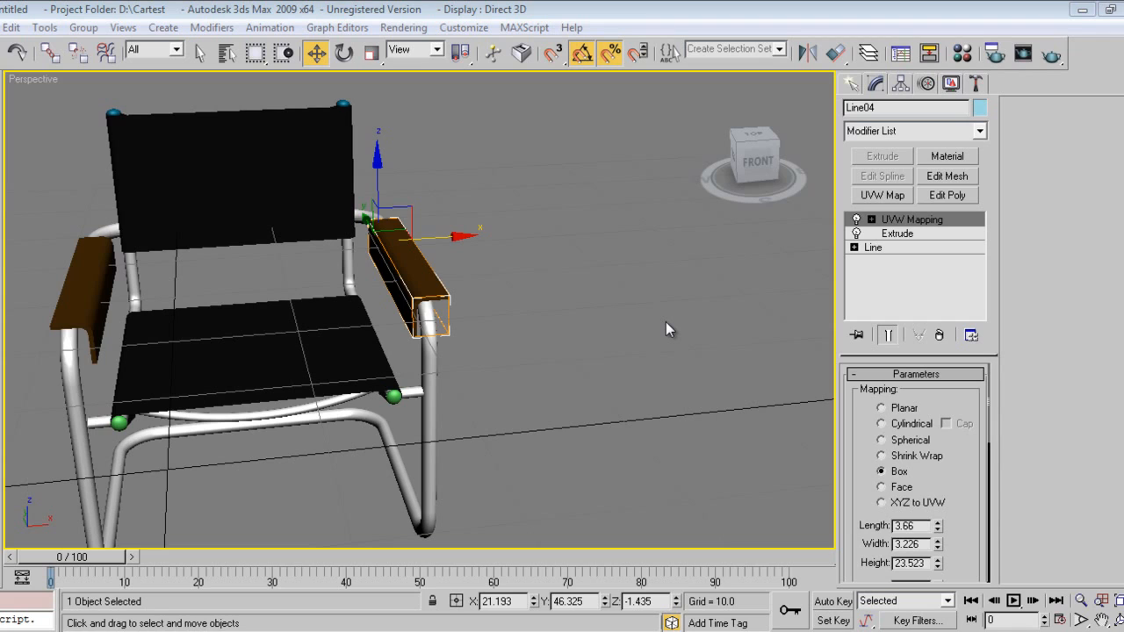
{"action": "mouse_move", "coordinate": [597, 302]}
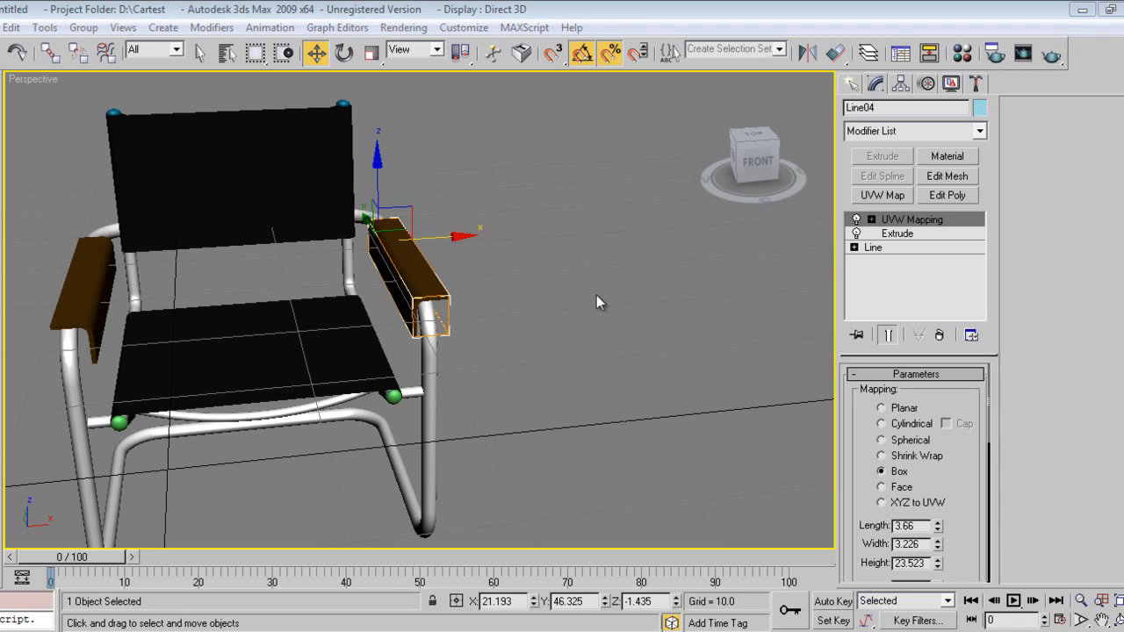
{"action": "mouse_move", "coordinate": [390, 511]}
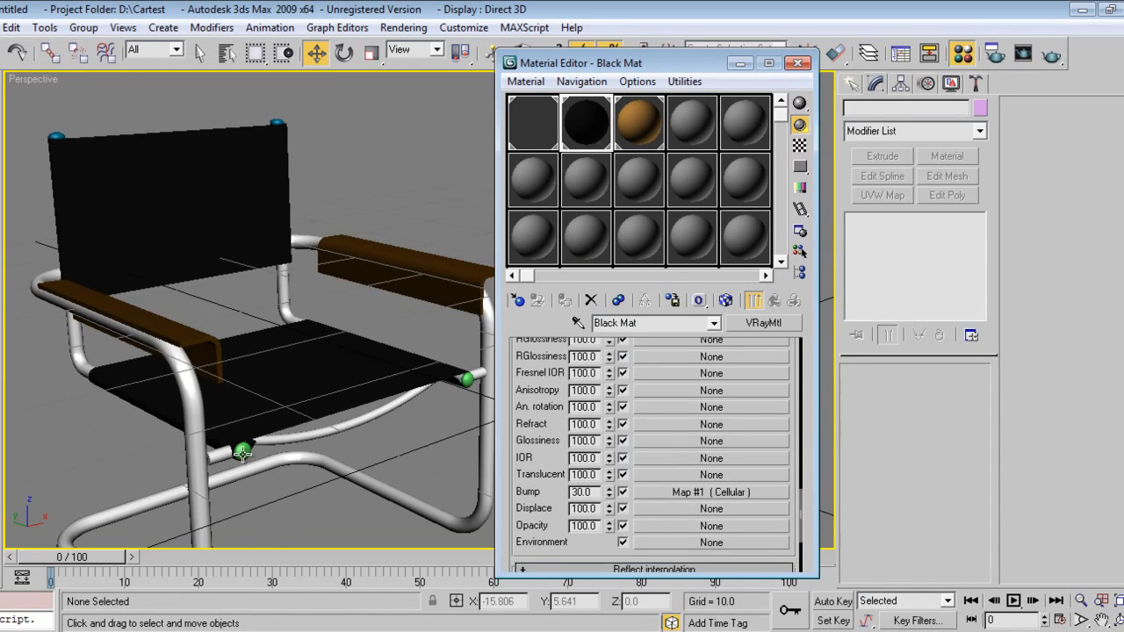
Start the L-shaped Line07 profile beside the chair and close the Material Editor.
{"action": "left_click", "coordinate": [243, 449]}
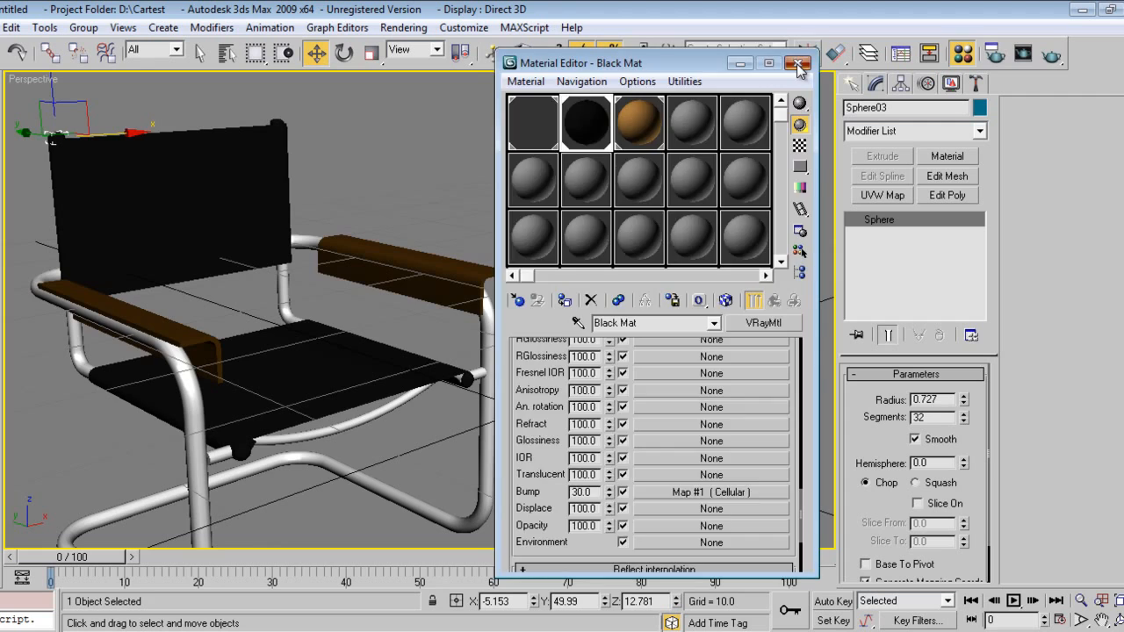
{"action": "left_click", "coordinate": [797, 63]}
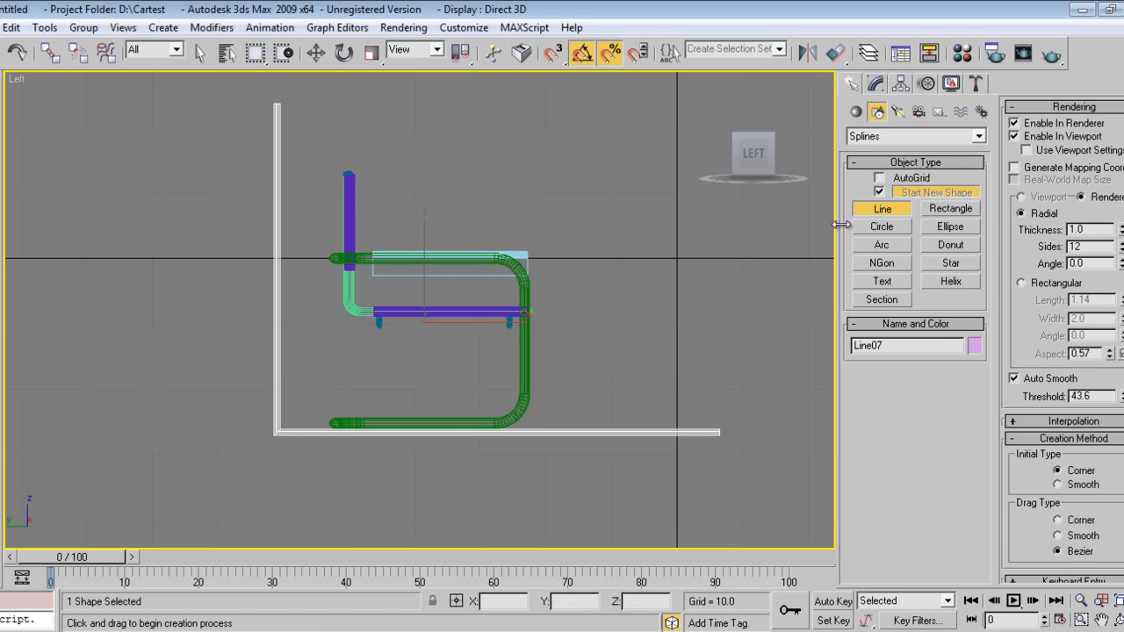
Disable Line07's renderable tube and fillet its corner vertex into a smooth bend.
{"action": "left_click", "coordinate": [316, 53]}
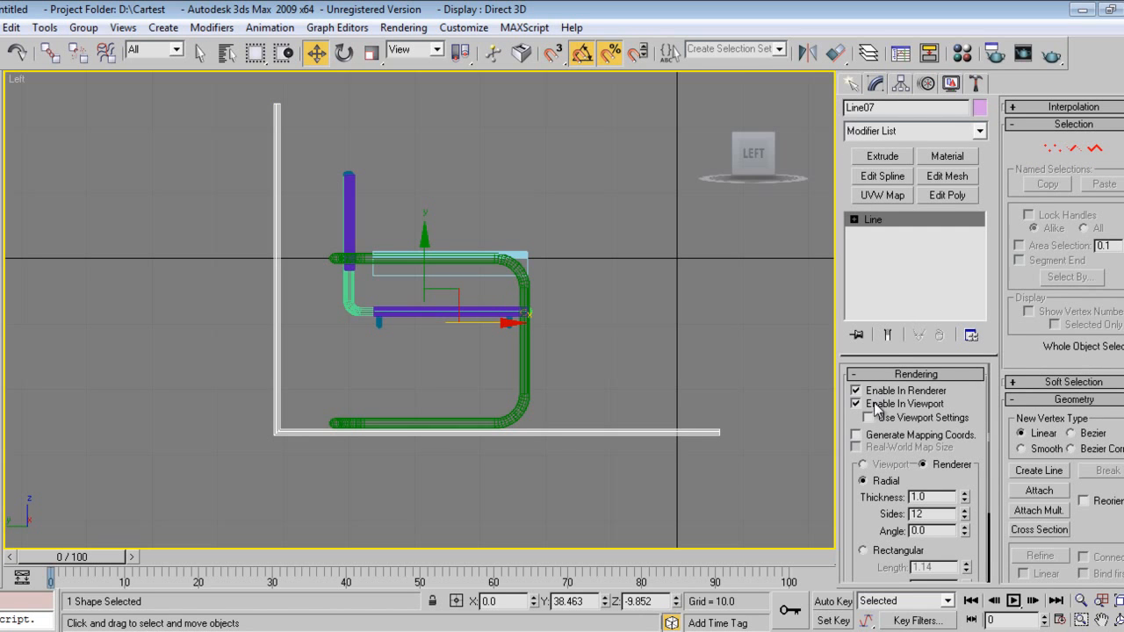
{"action": "left_click", "coordinate": [857, 389]}
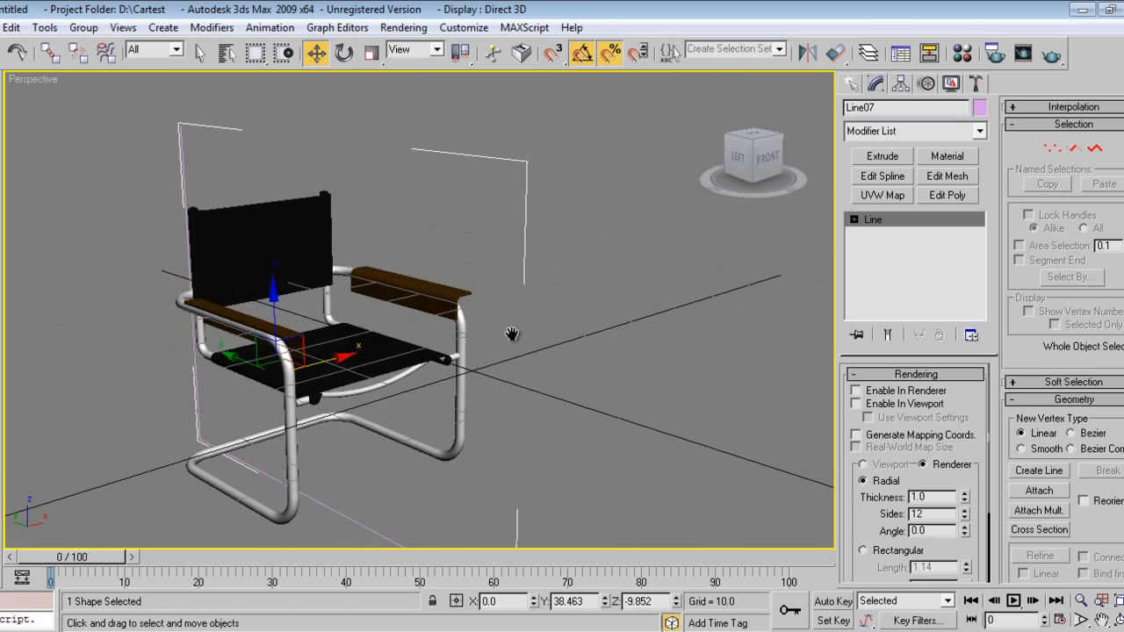
{"action": "left_click", "coordinate": [861, 220]}
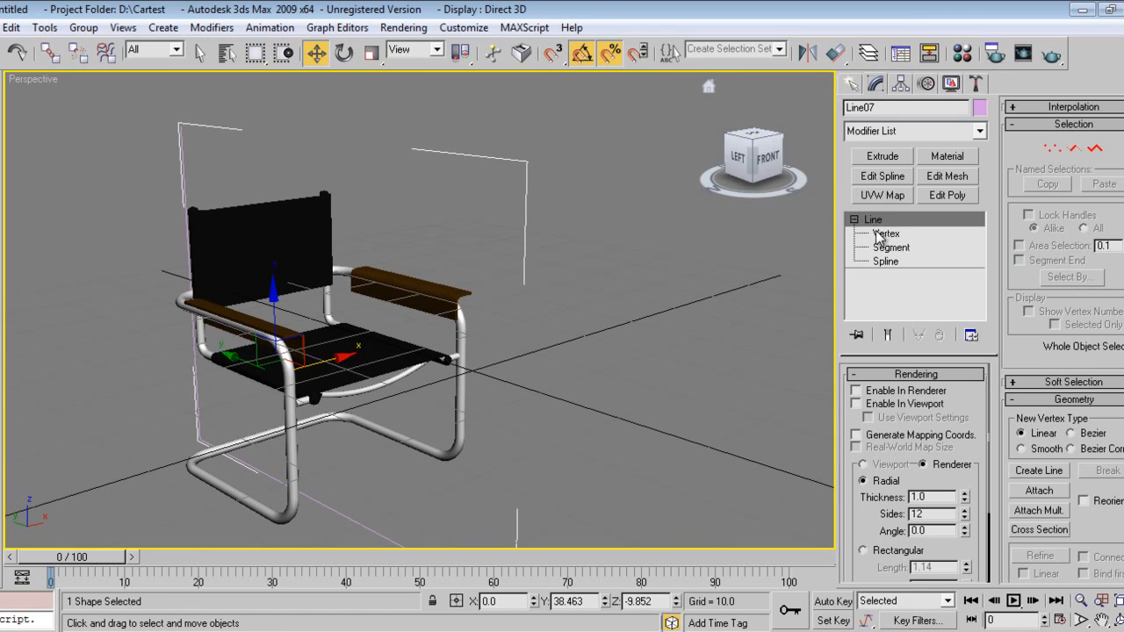
{"action": "left_click", "coordinate": [885, 234]}
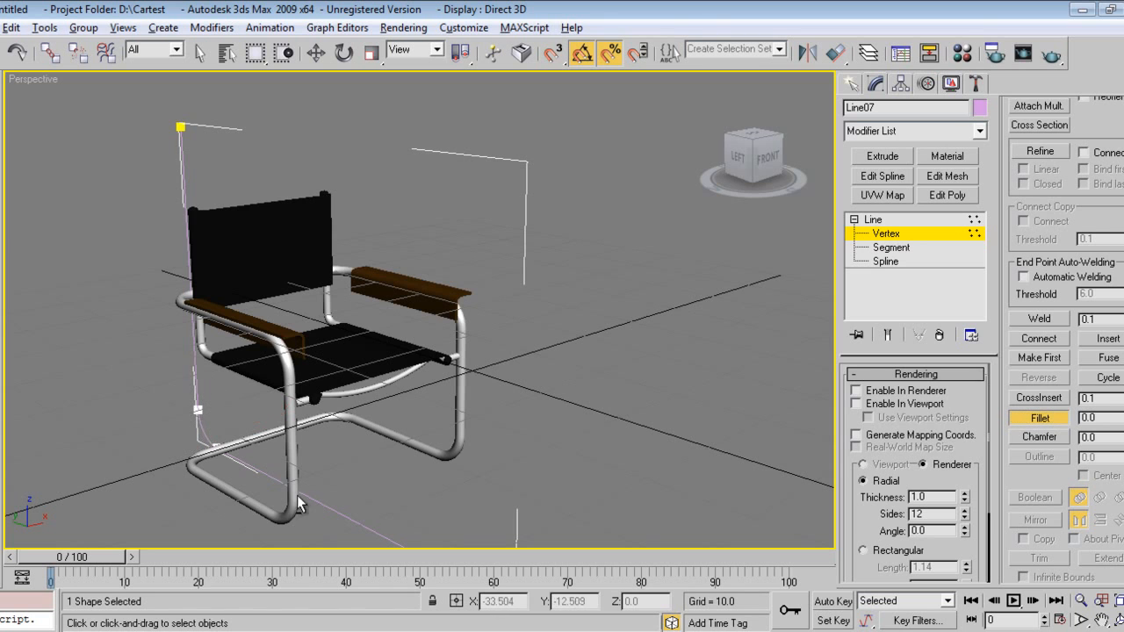
{"action": "left_click", "coordinate": [885, 260]}
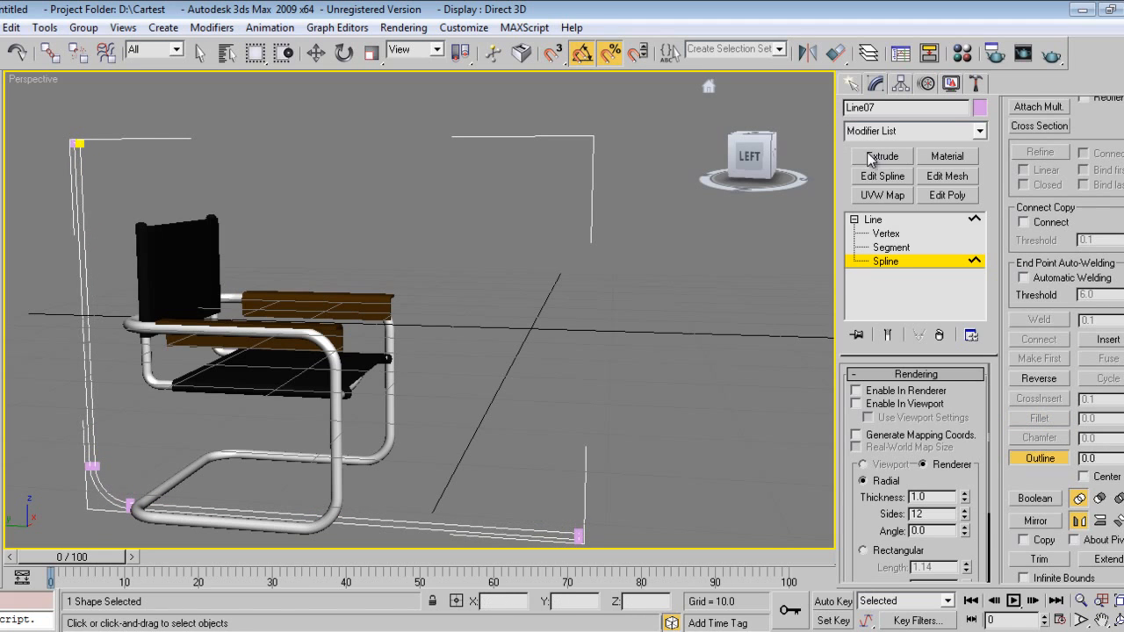
Extrude the rounded profile into the curved floor-and-wall backdrop surface.
{"action": "left_click", "coordinate": [881, 154]}
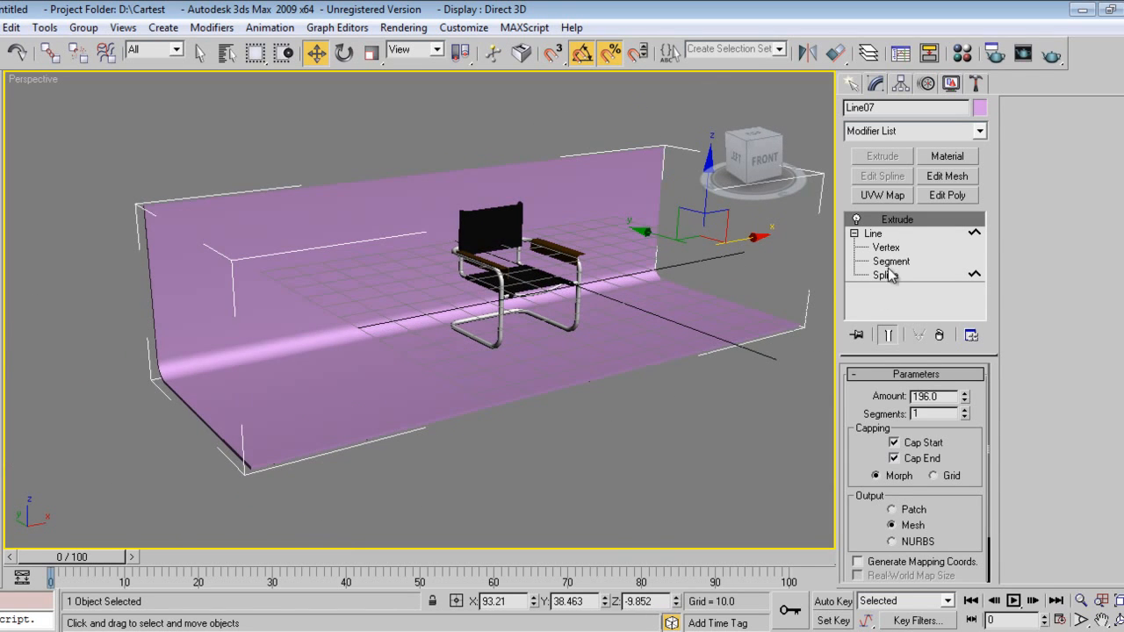
{"action": "left_click", "coordinate": [884, 246]}
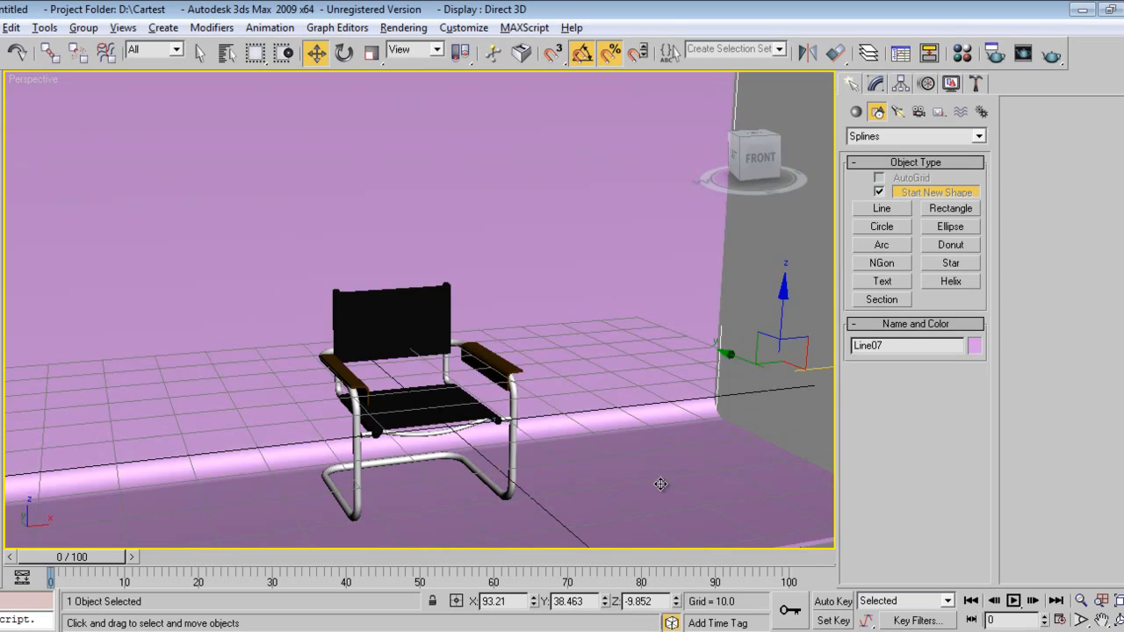
{"action": "right_click", "coordinate": [661, 485]}
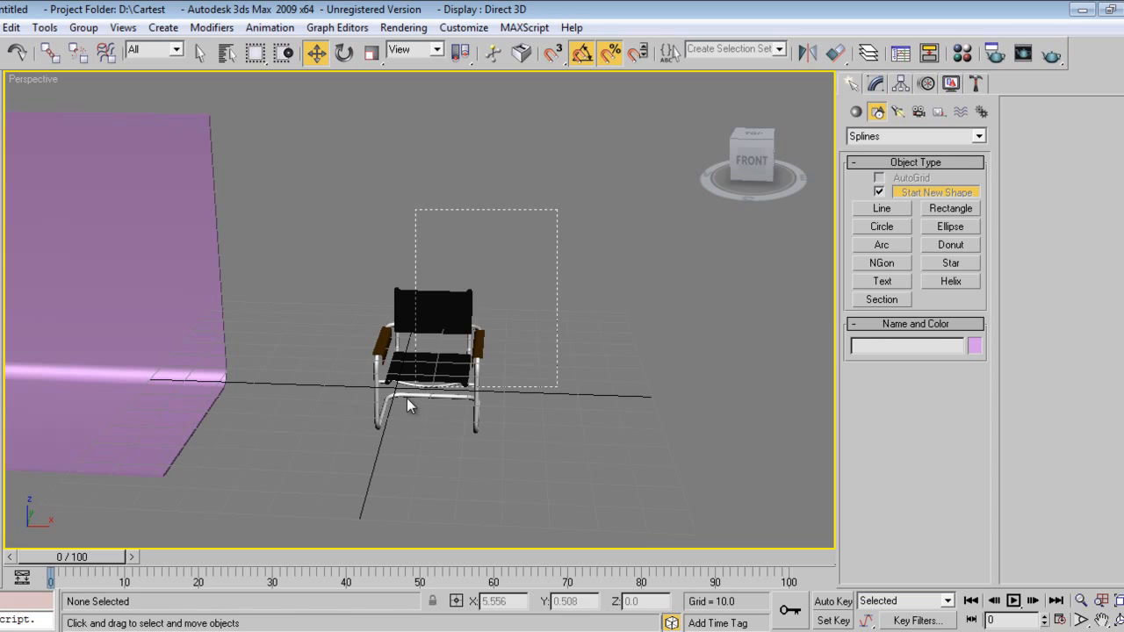
Group the chair parts, clone a second chair beside it and rotate the chairs inward about Z.
{"action": "left_click", "coordinate": [84, 28]}
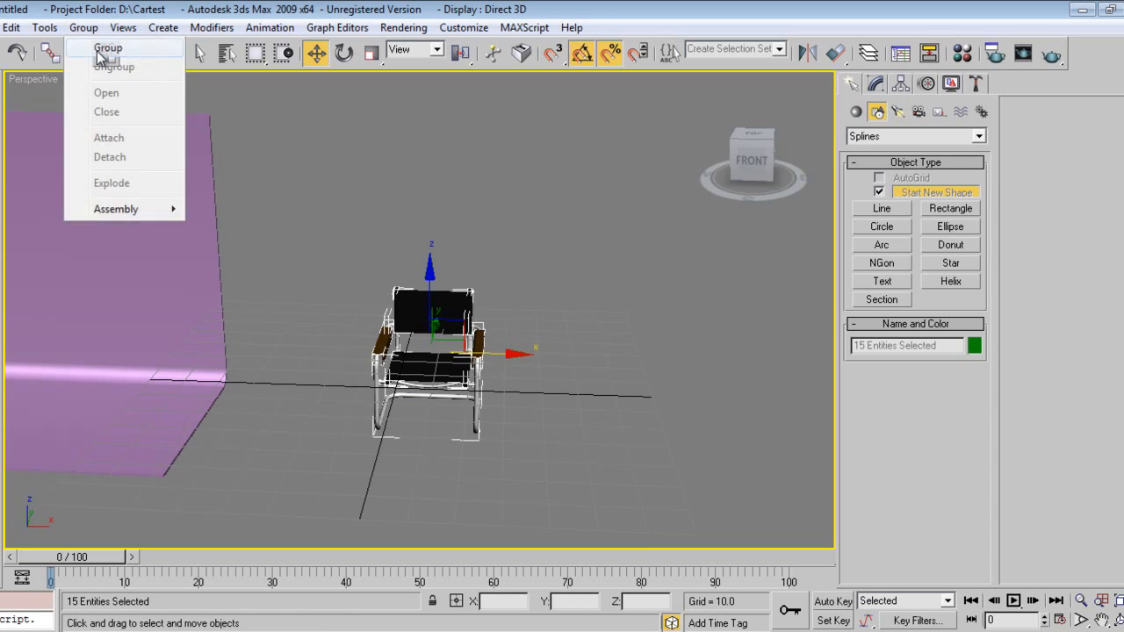
{"action": "left_click", "coordinate": [108, 47]}
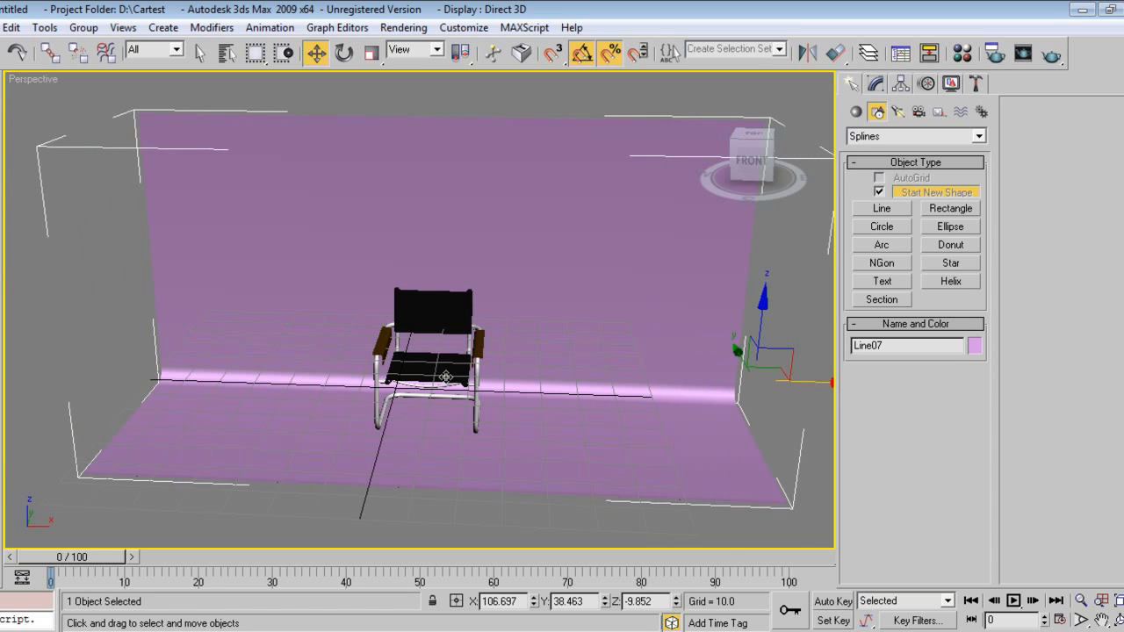
{"action": "left_click", "coordinate": [431, 351]}
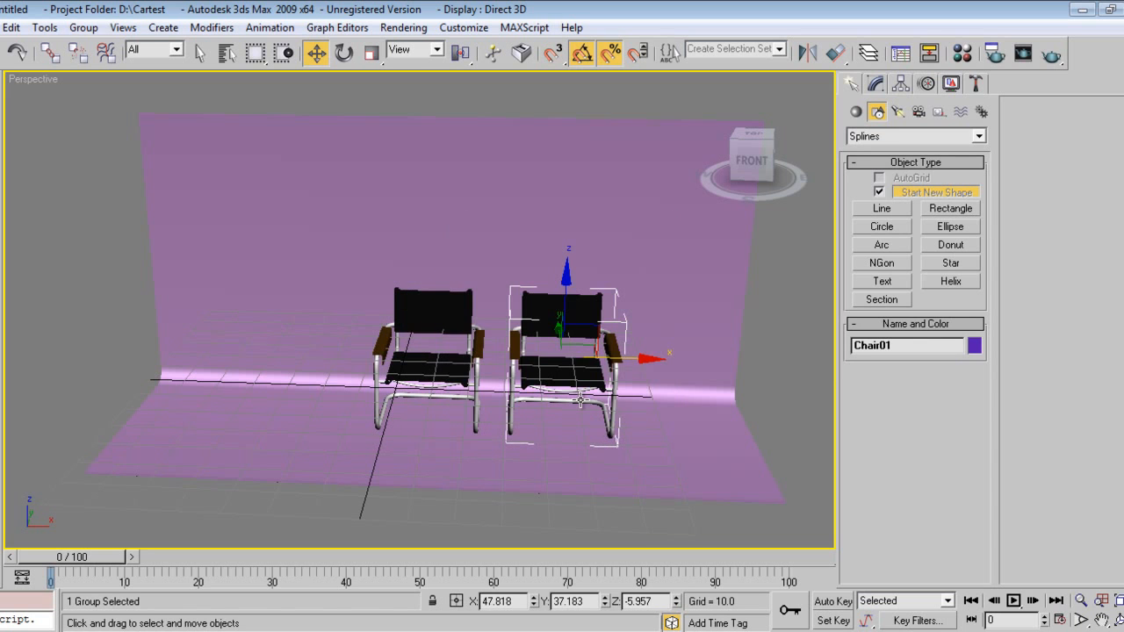
{"action": "left_click", "coordinate": [344, 52]}
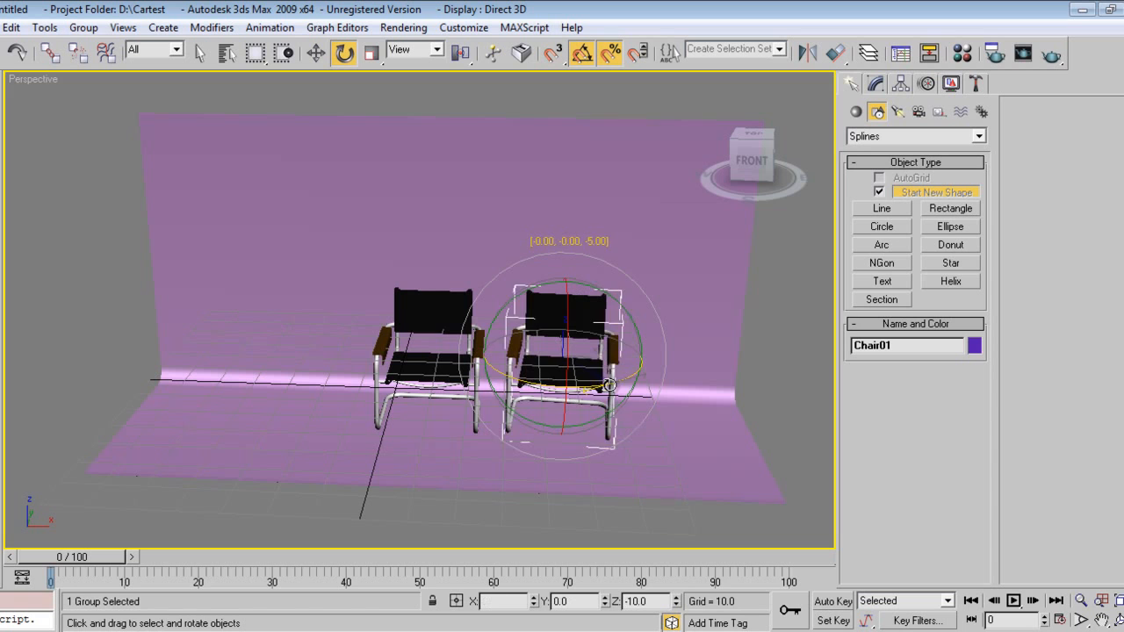
{"action": "left_click_drag", "start_coordinate": [607, 383], "coordinate": [442, 379]}
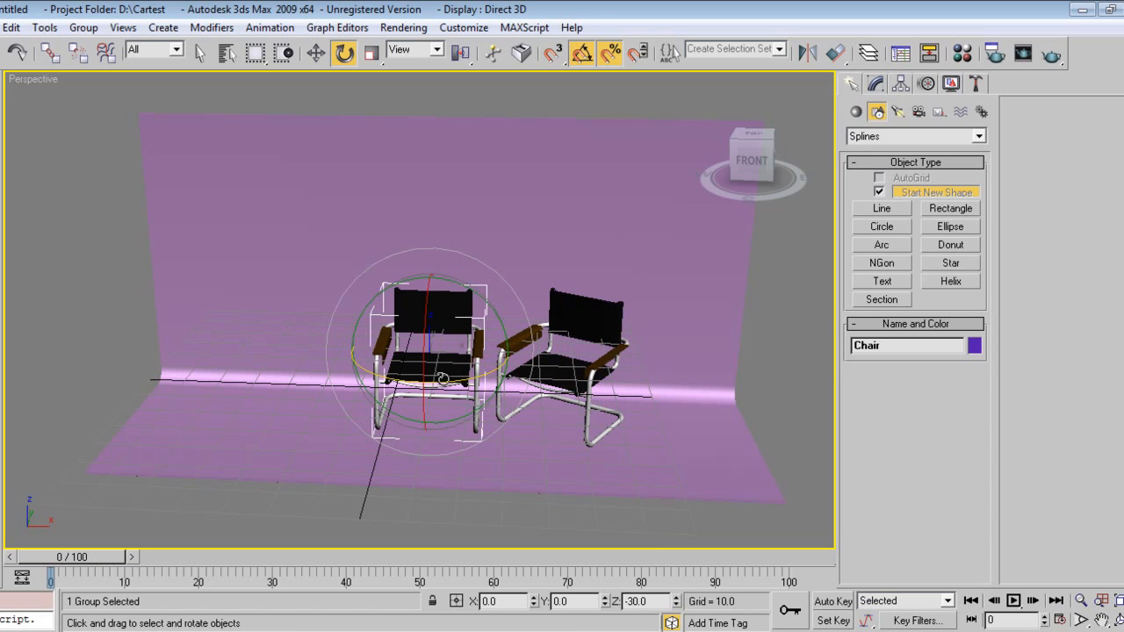
{"action": "left_click", "coordinate": [314, 53]}
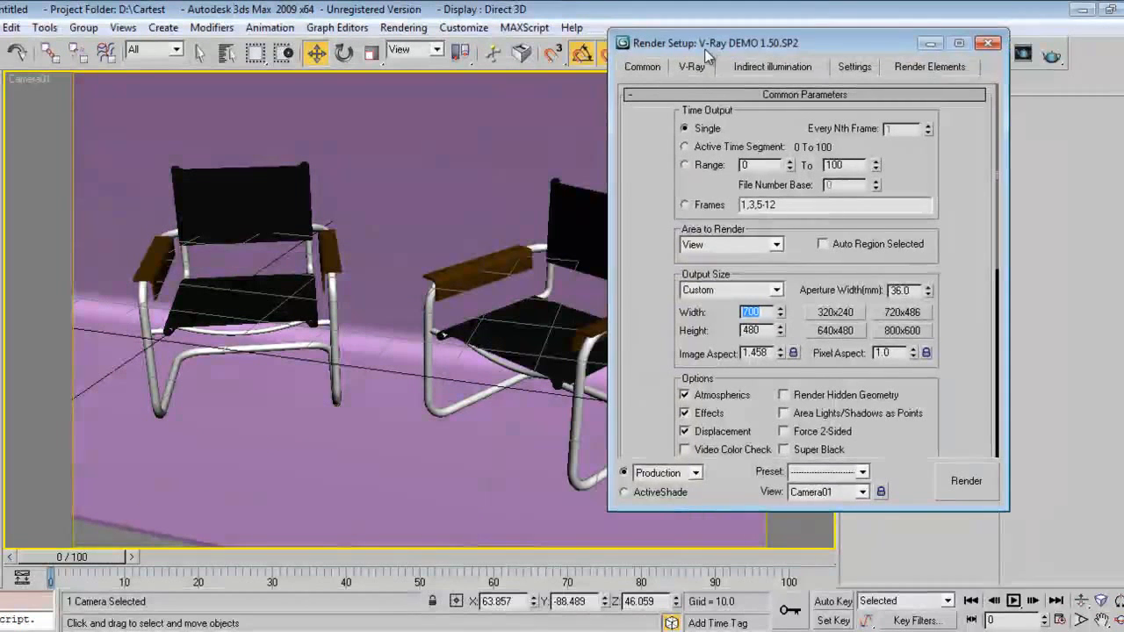
Bring up the V-Ray renderer settings for the Camera01 view of both chairs.
{"action": "left_click", "coordinate": [987, 42]}
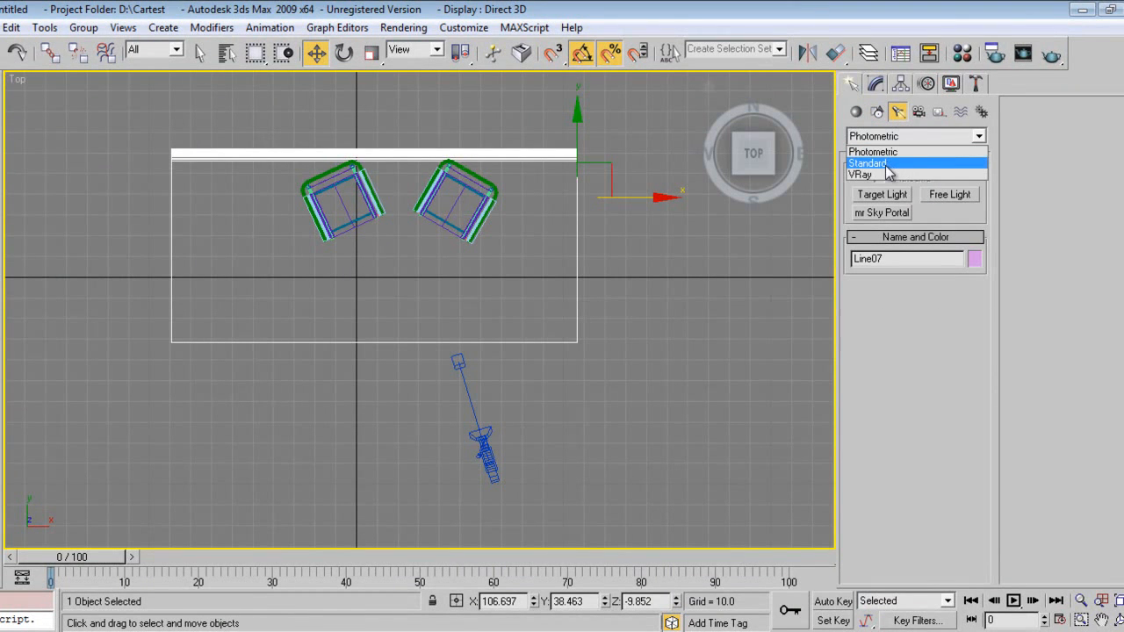
Draw a VRay plane light, VRayLight01, in front of the two chairs in the Top view.
{"action": "left_click", "coordinate": [859, 173]}
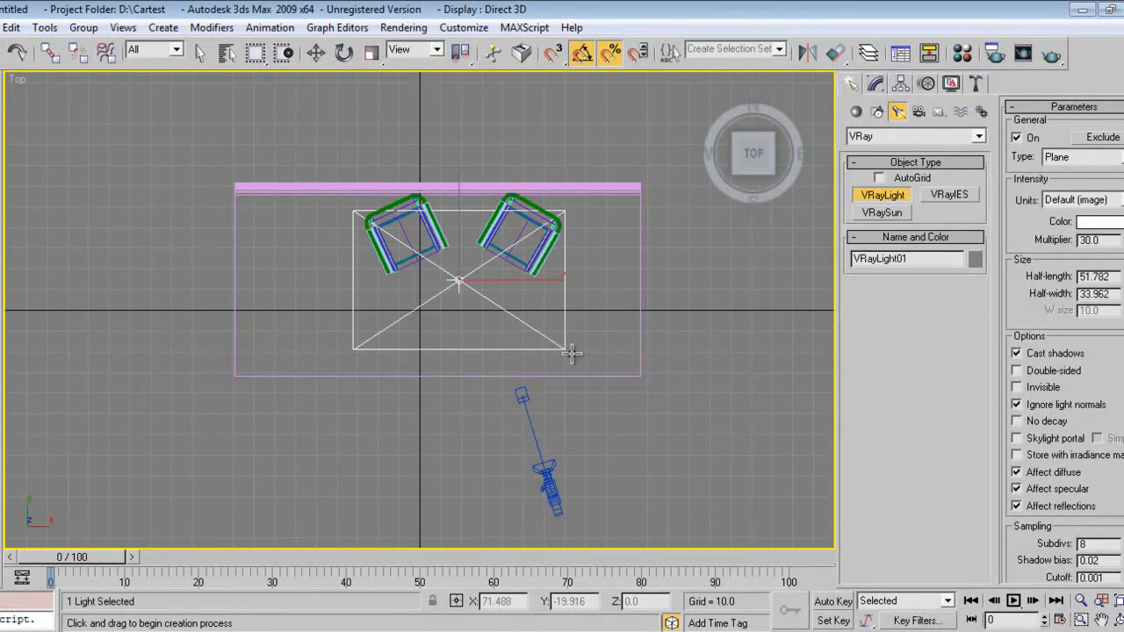
{"action": "left_click_drag", "start_coordinate": [570, 354], "coordinate": [618, 383]}
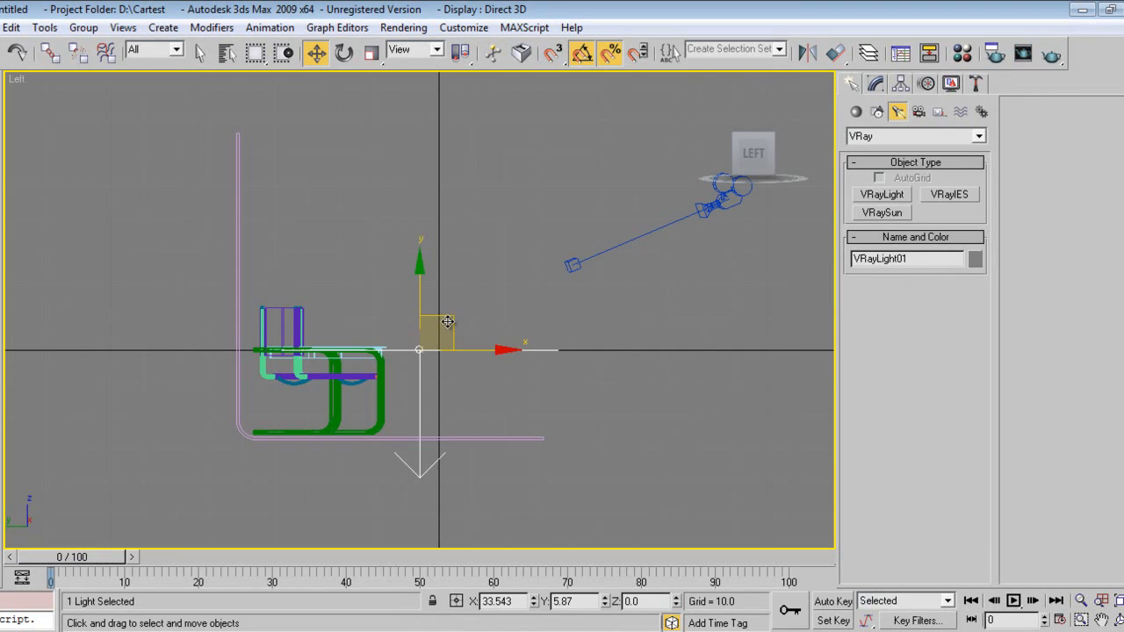
Tilt VRayLight01 down toward the chairs, make it invisible and adjust its multiplier, then return to Move.
{"action": "left_click", "coordinate": [344, 52]}
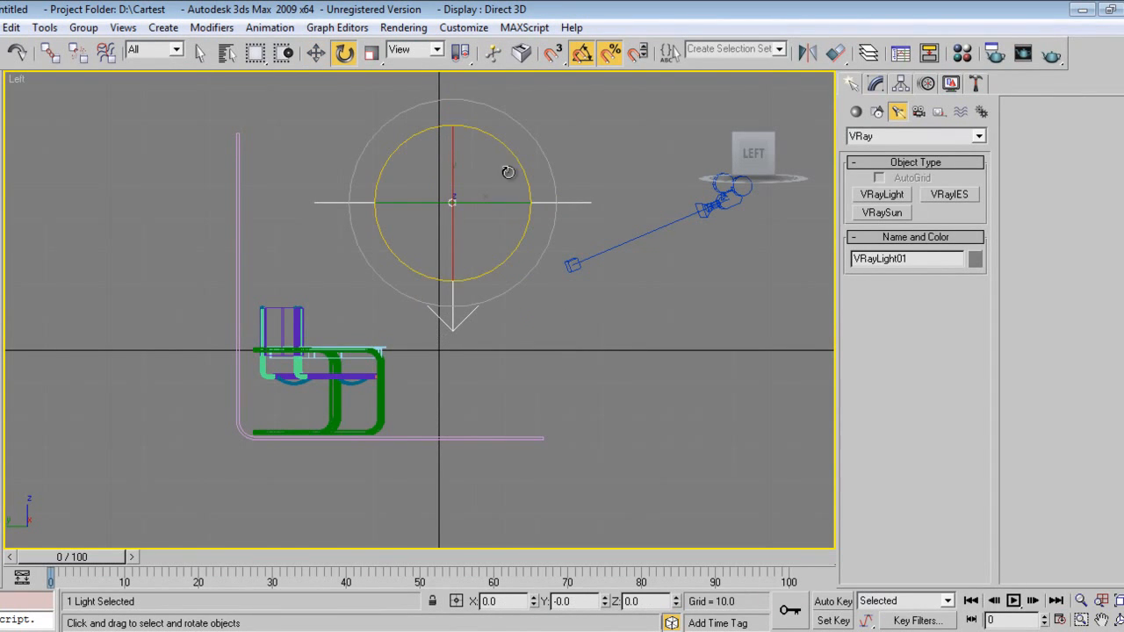
{"action": "left_click", "coordinate": [314, 53]}
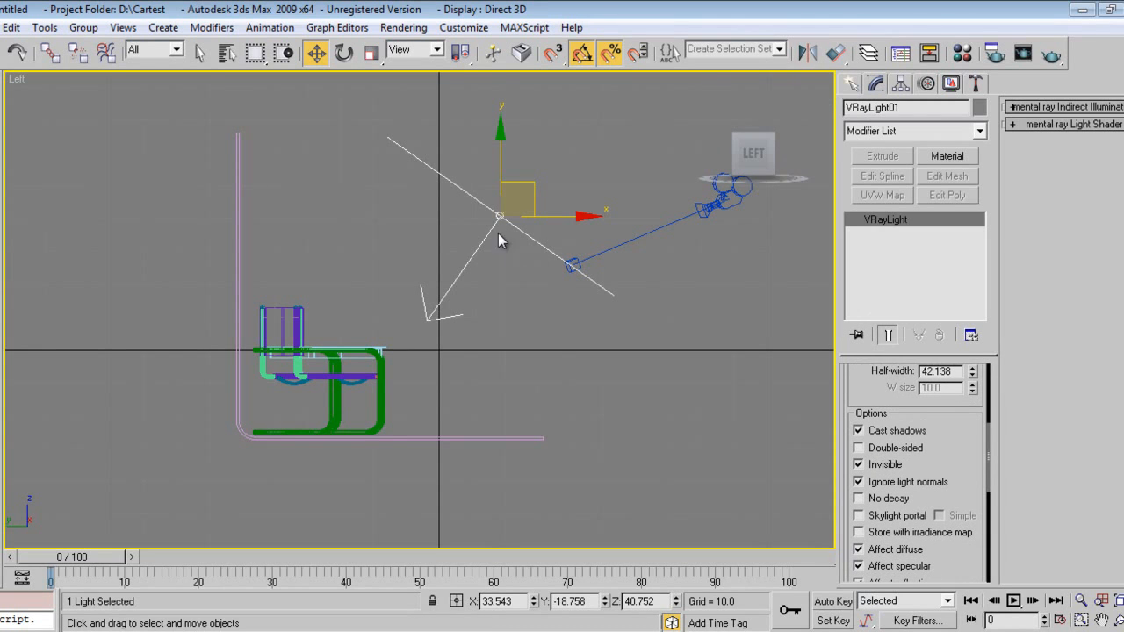
{"action": "mouse_move", "coordinate": [671, 246]}
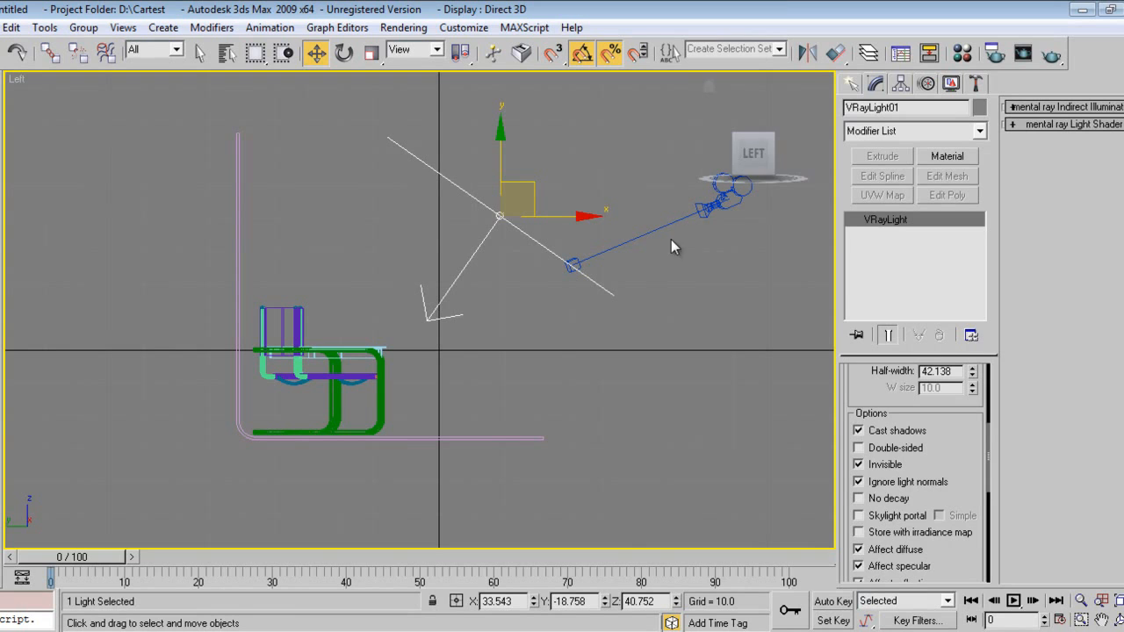
{"action": "scroll", "scroll_direction": "down", "scroll_amount": 3}
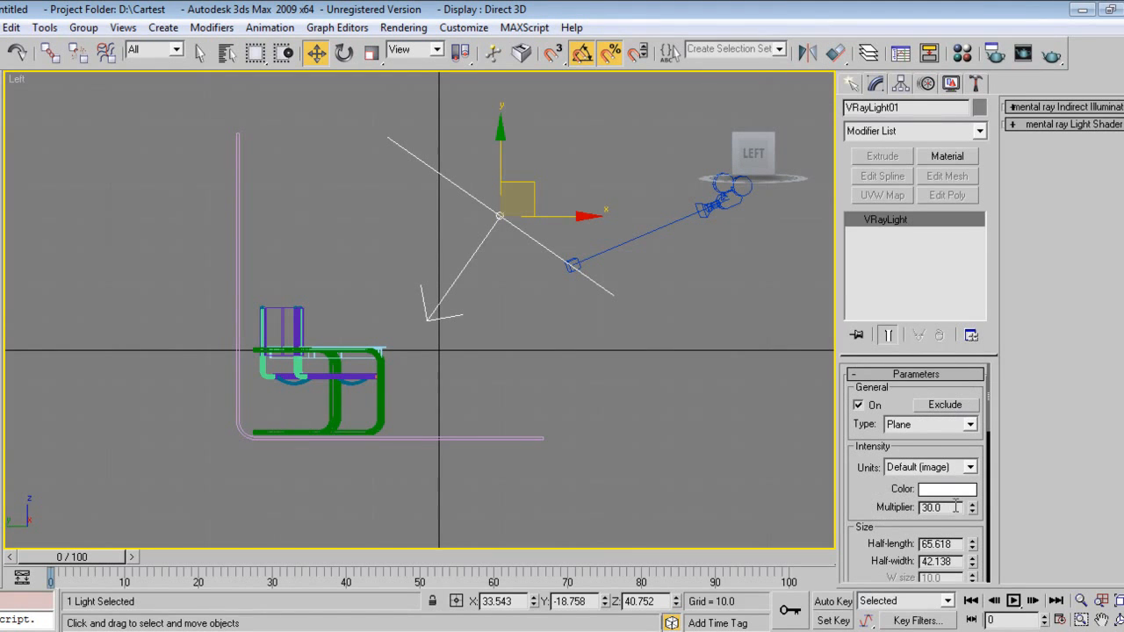
{"action": "triple_click", "coordinate": [934, 507]}
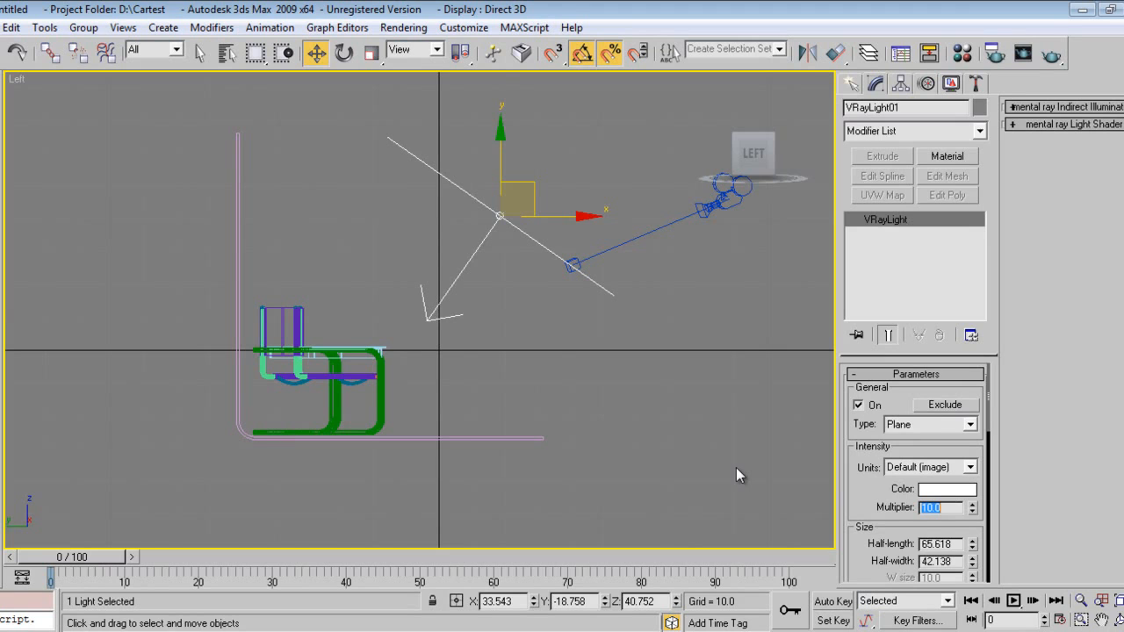
{"action": "right_click", "coordinate": [740, 474]}
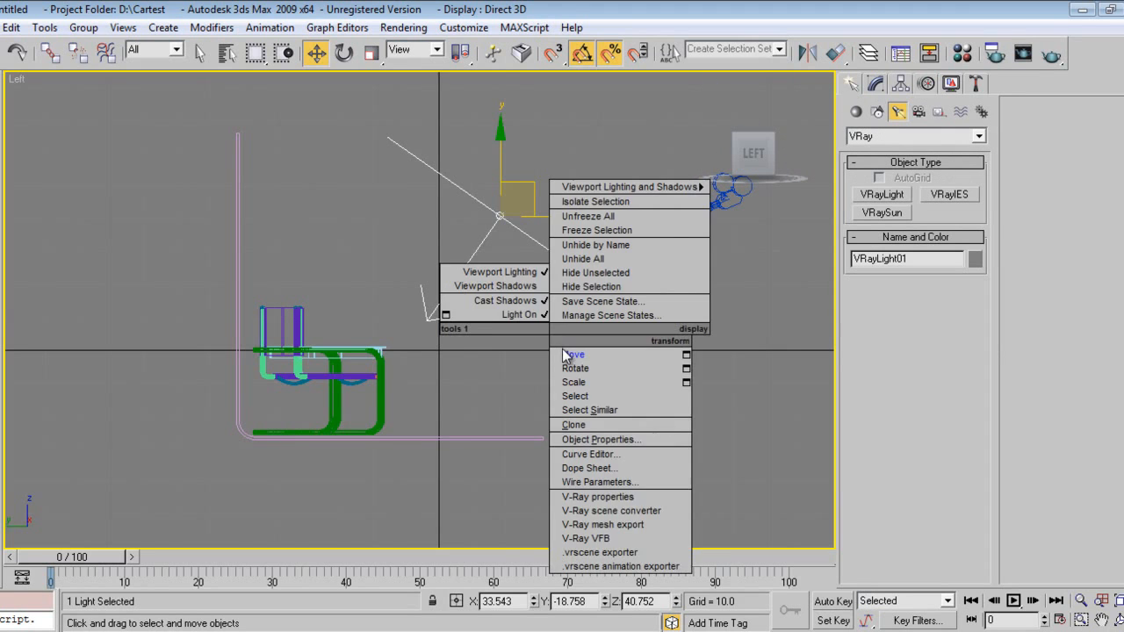
{"action": "left_click", "coordinate": [572, 355]}
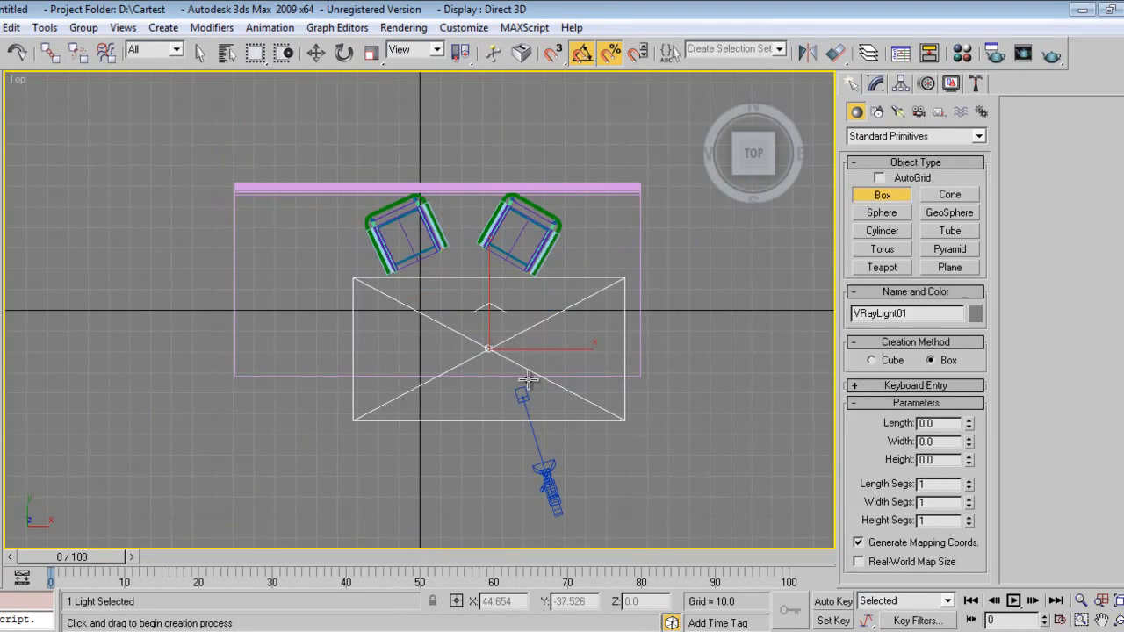
Draw a small box in the Left view and clone it as 4 instanced copies stacked above.
{"action": "left_click_drag", "start_coordinate": [453, 426], "coordinate": [597, 447]}
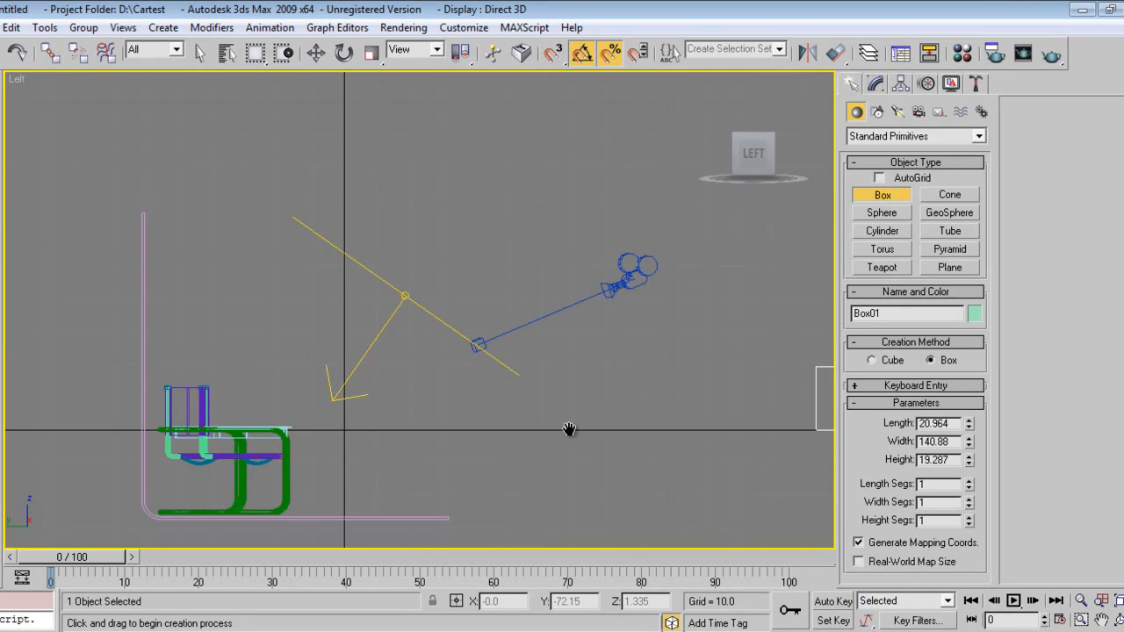
{"action": "left_click", "coordinate": [316, 52]}
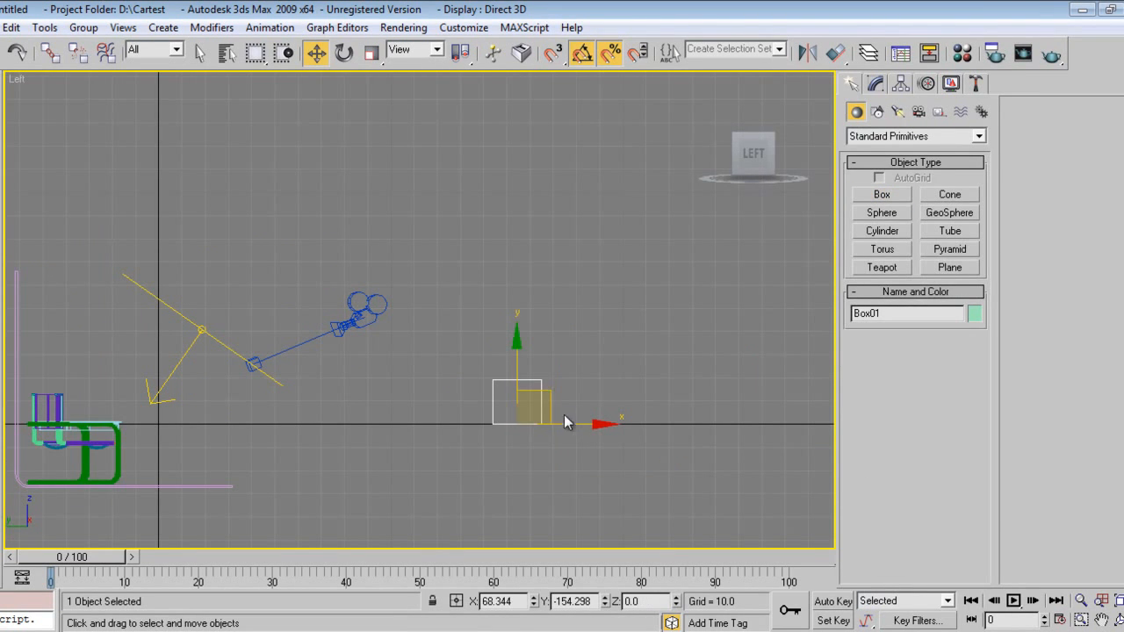
{"action": "left_click", "coordinate": [565, 377]}
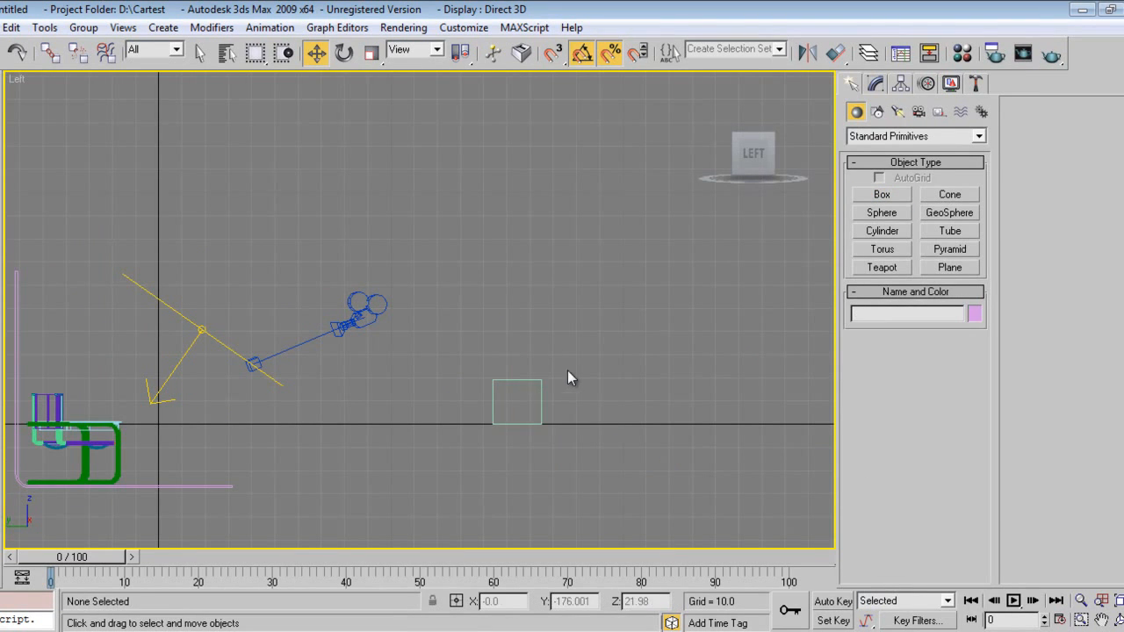
{"action": "left_click", "coordinate": [516, 400]}
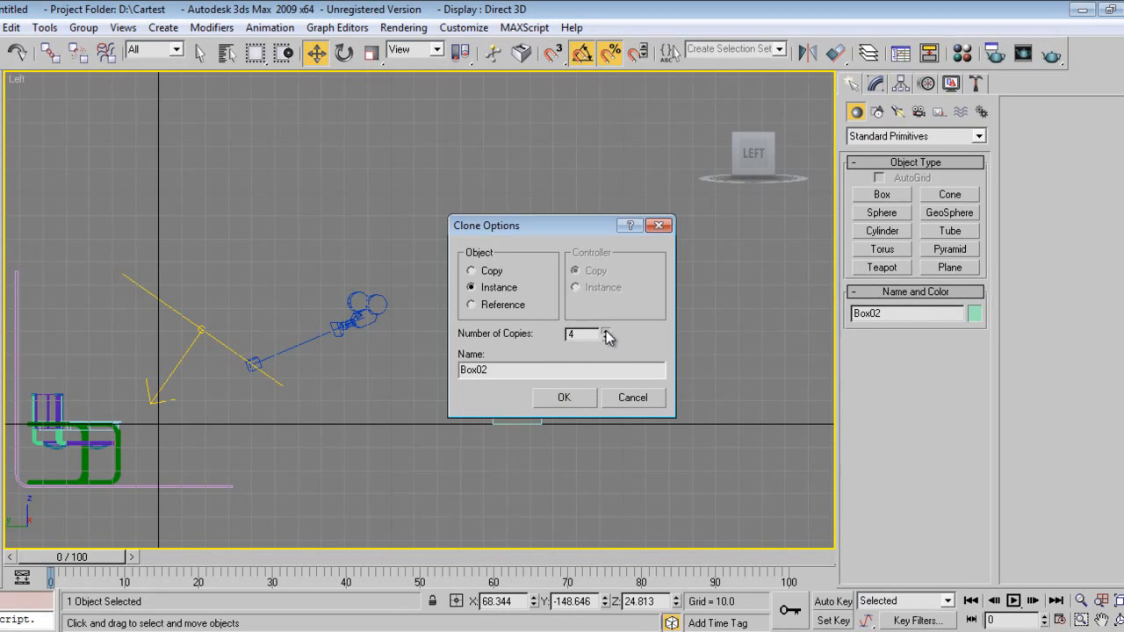
{"action": "left_click", "coordinate": [564, 396]}
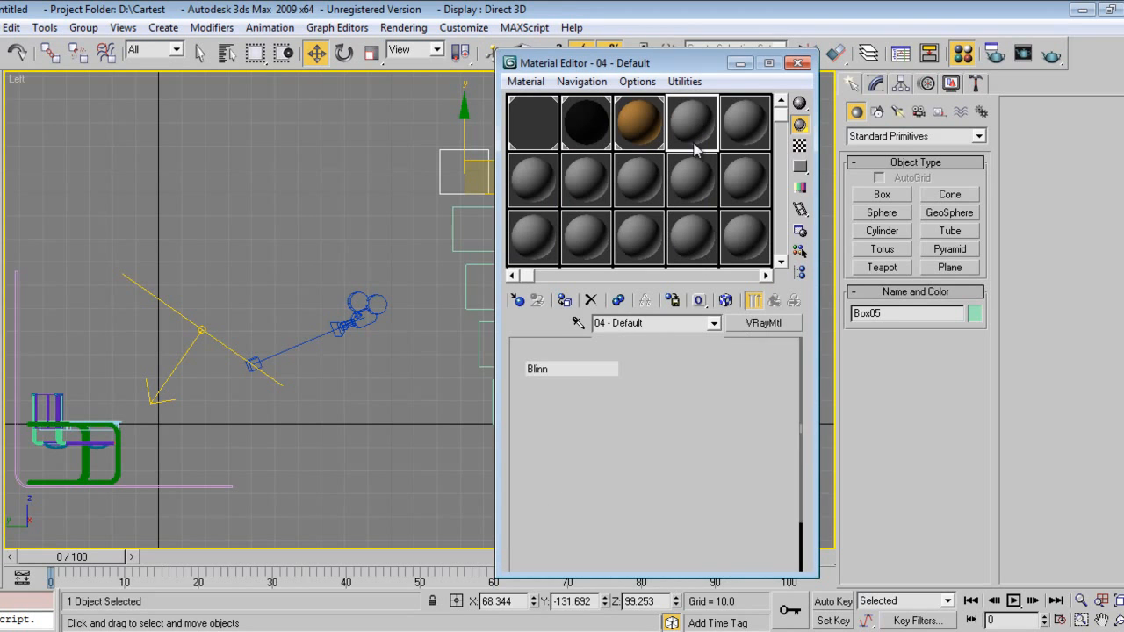
Give an unused material slot a V-Ray material type for the instanced boxes.
{"action": "left_click", "coordinate": [762, 323]}
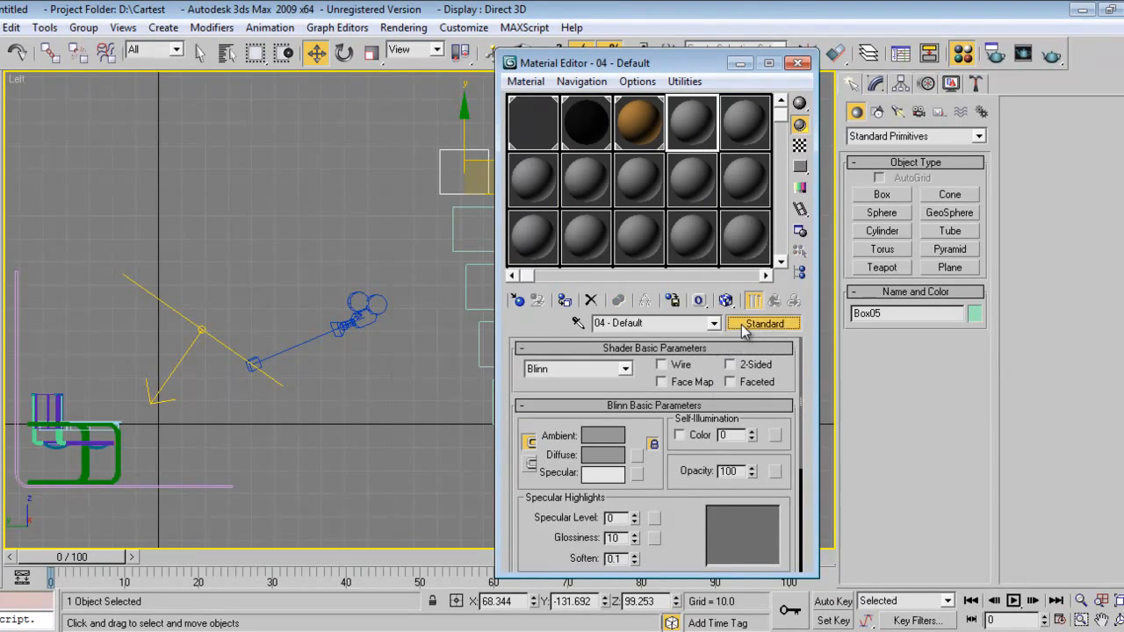
{"action": "left_click", "coordinate": [762, 323]}
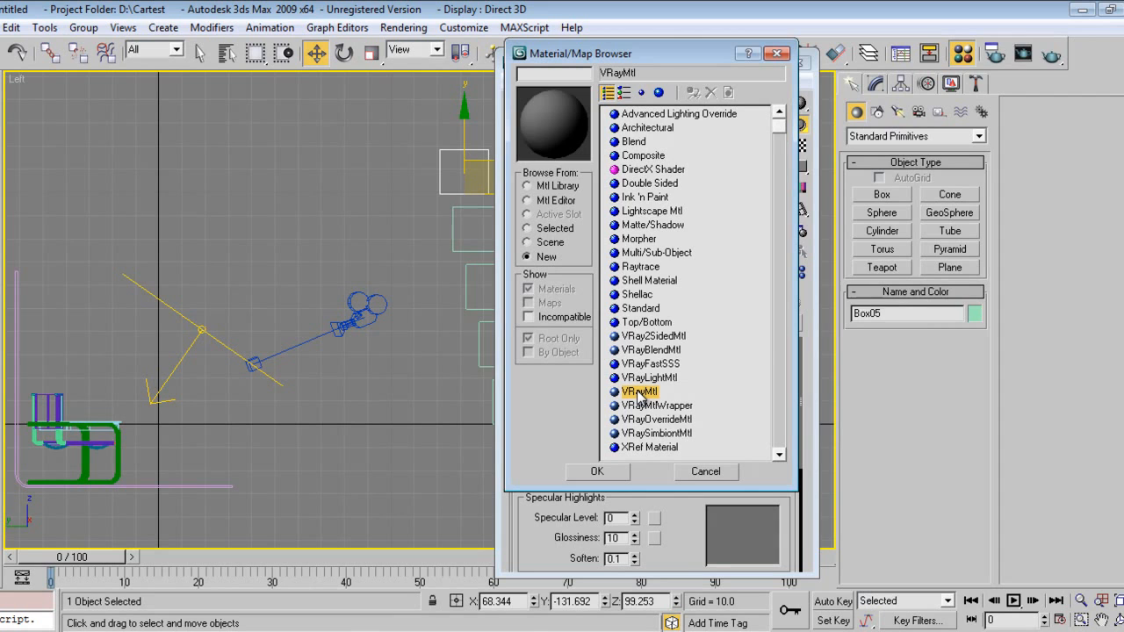
{"action": "left_click", "coordinate": [653, 403]}
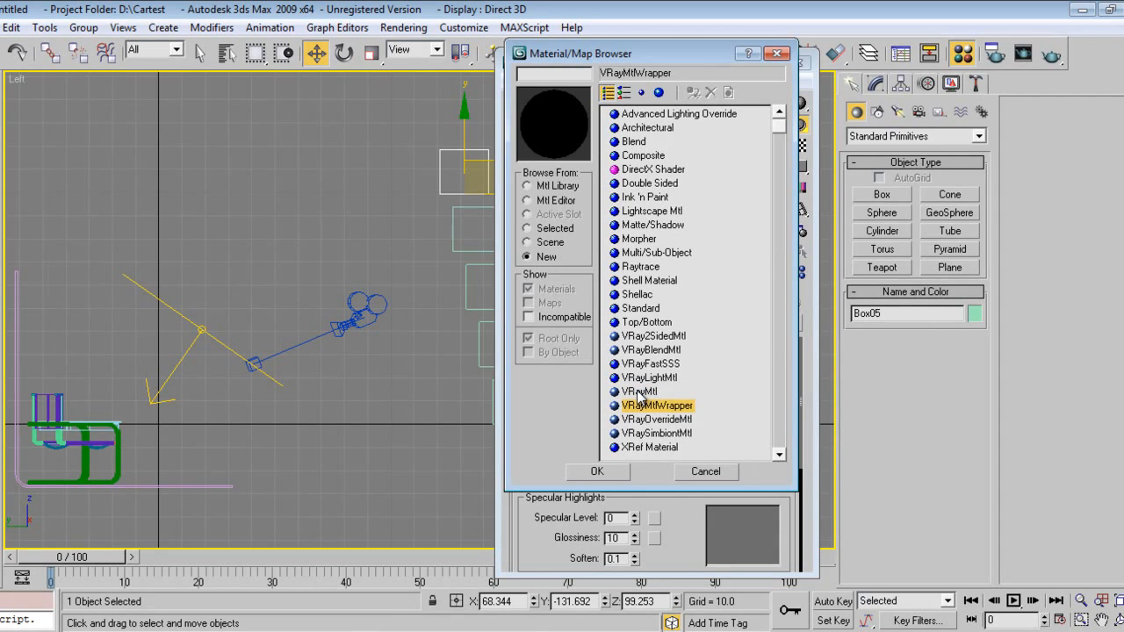
{"action": "left_click", "coordinate": [597, 470]}
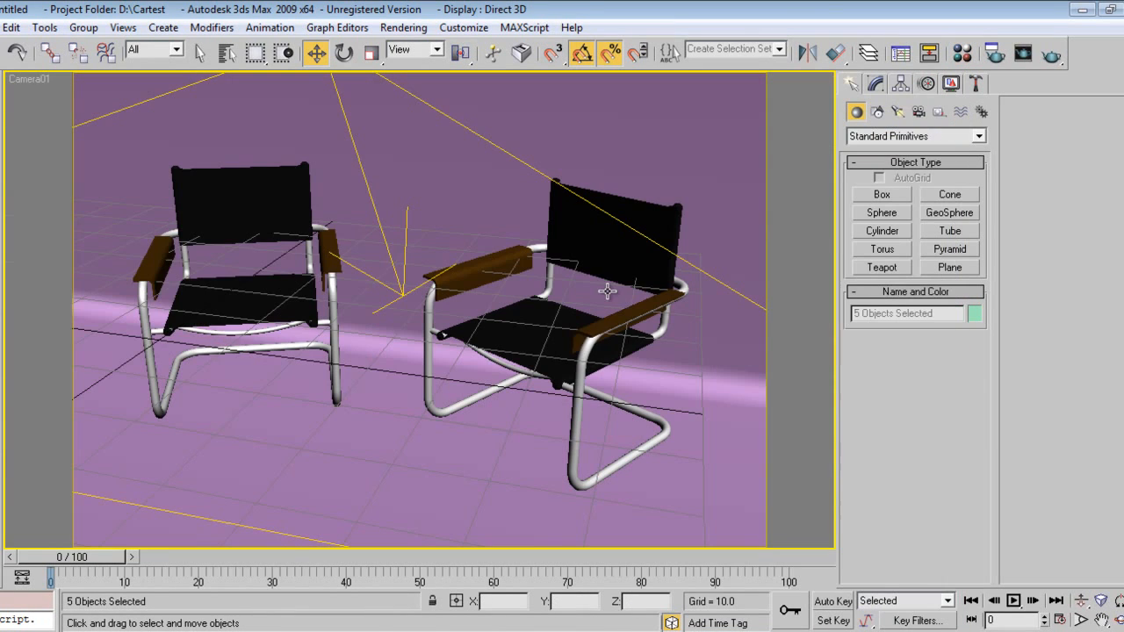
{"action": "mouse_move", "coordinate": [320, 274]}
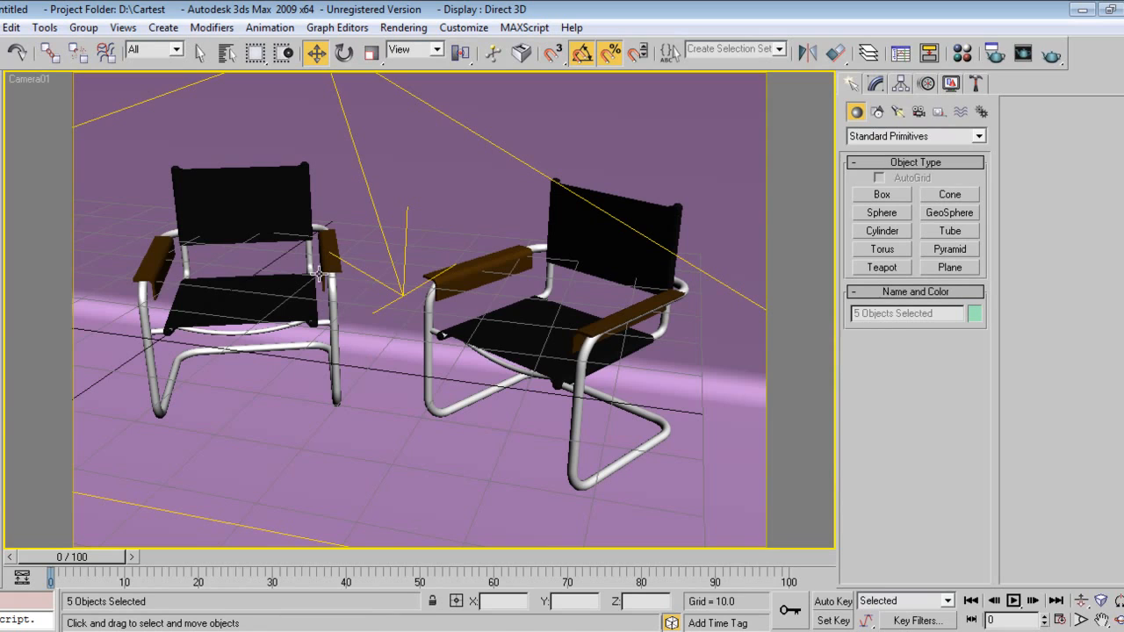
{"action": "mouse_move", "coordinate": [439, 246]}
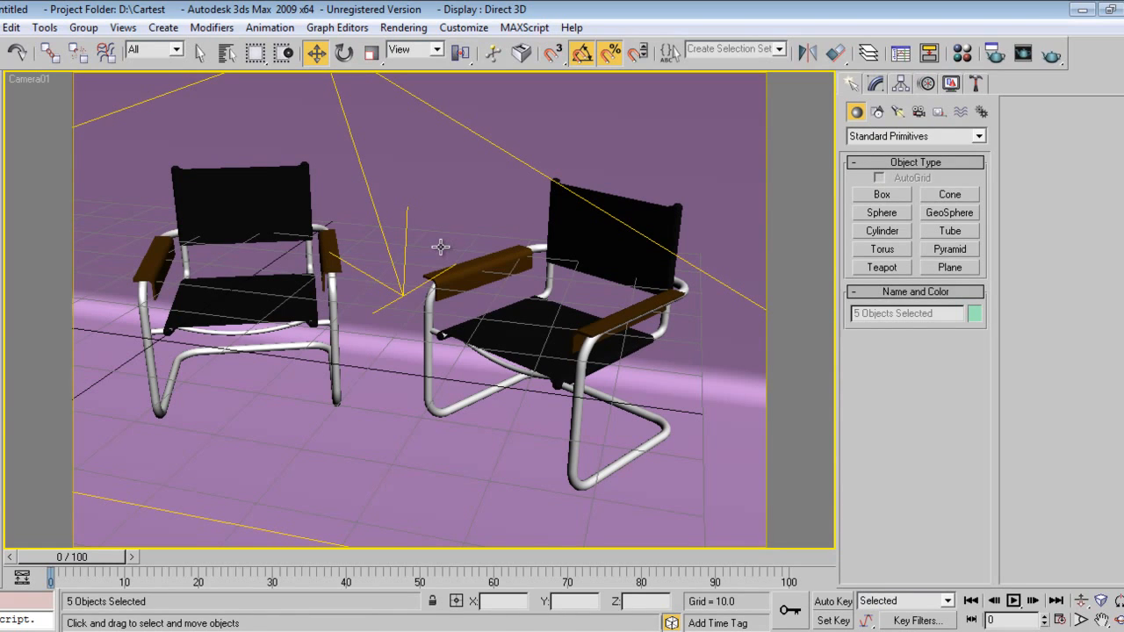
{"action": "mouse_move", "coordinate": [440, 247]}
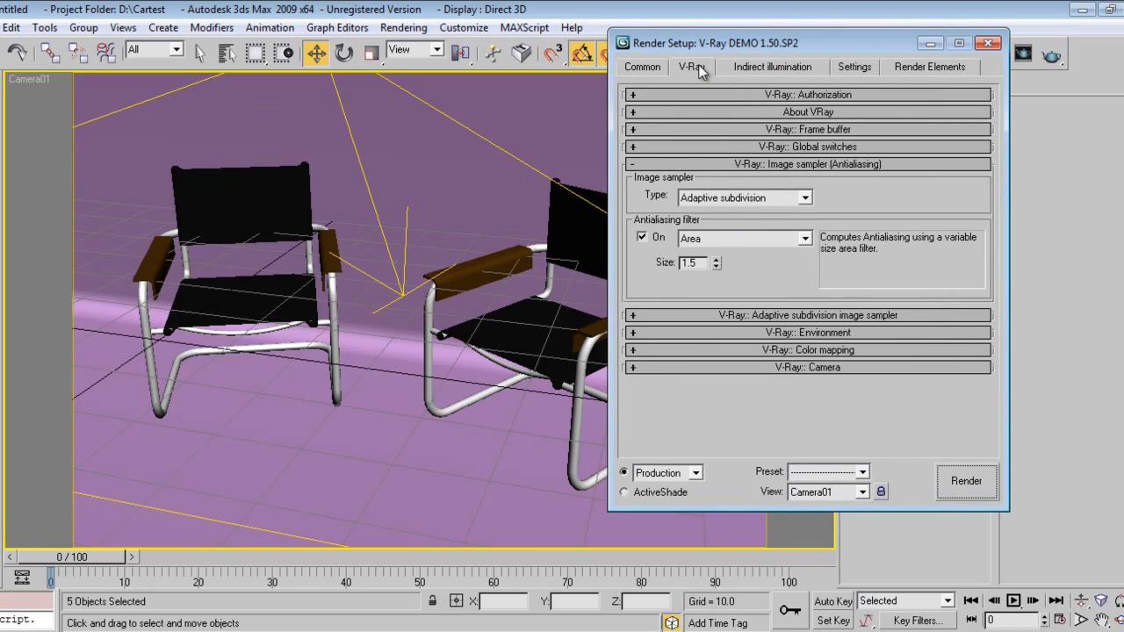
Set the antialiasing filter to Catmull-Rom and colour mapping to Exponential.
{"action": "left_click", "coordinate": [797, 239]}
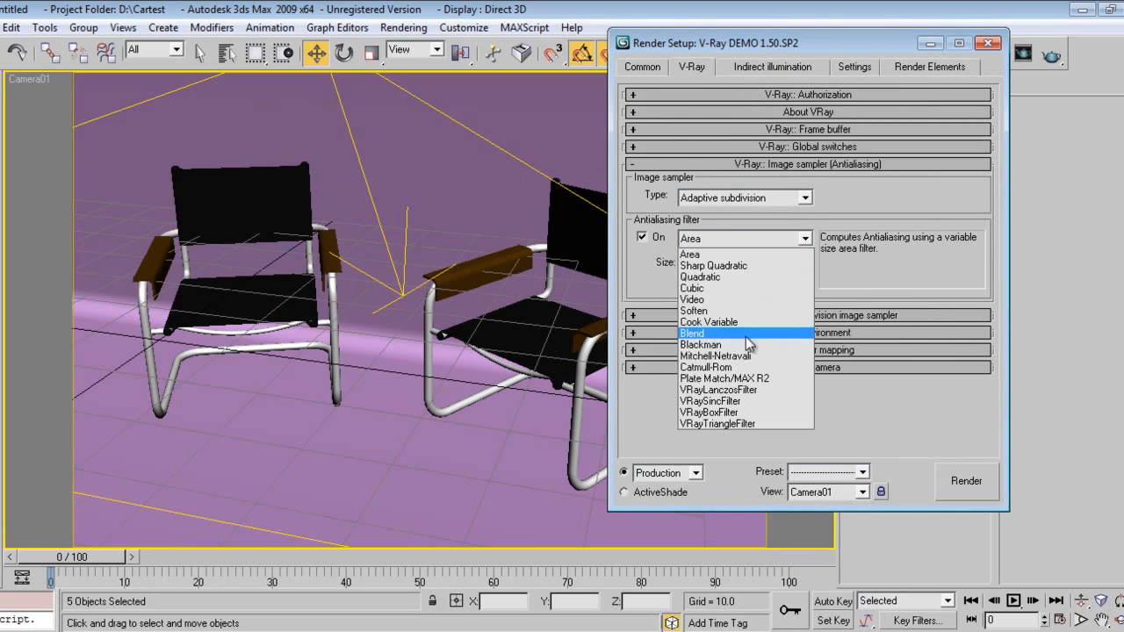
{"action": "left_click", "coordinate": [716, 355]}
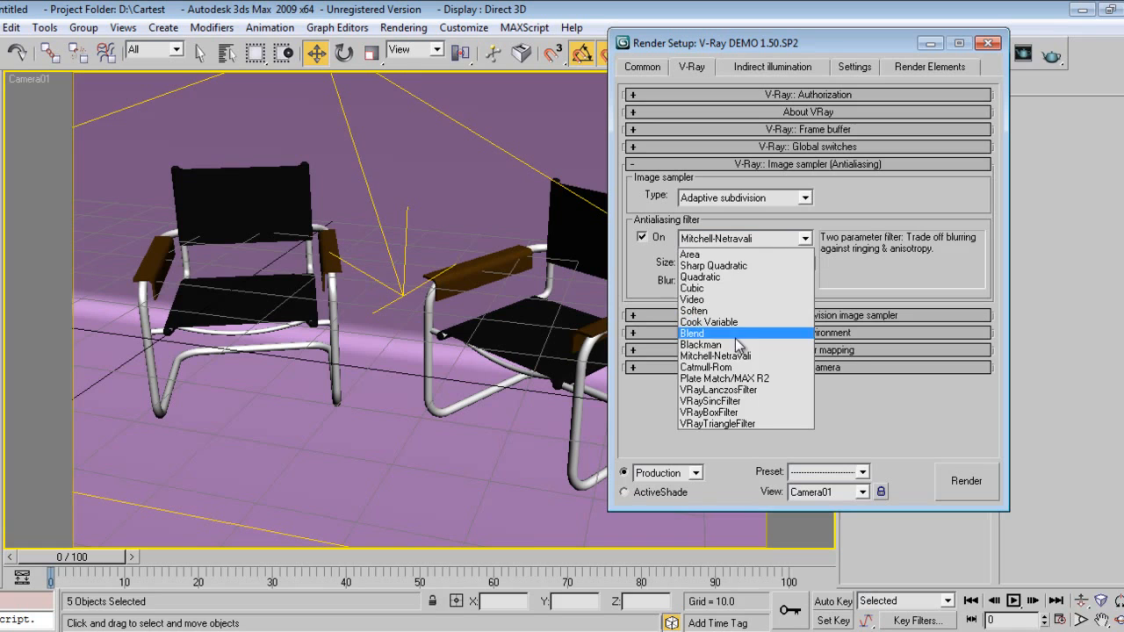
{"action": "left_click", "coordinate": [706, 367]}
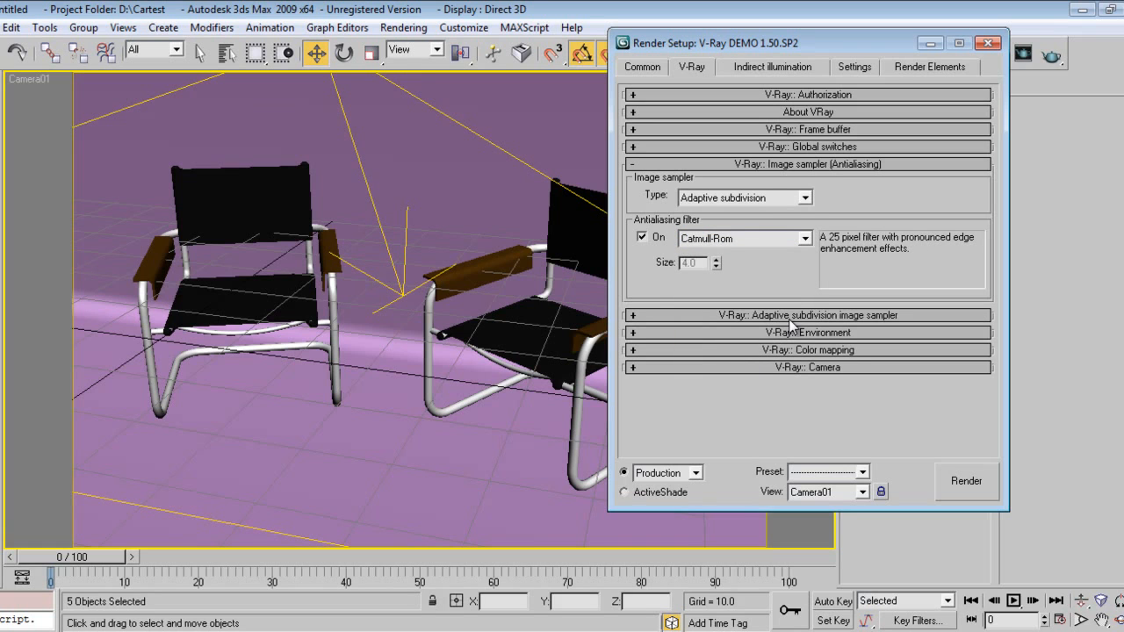
{"action": "left_click", "coordinate": [808, 331]}
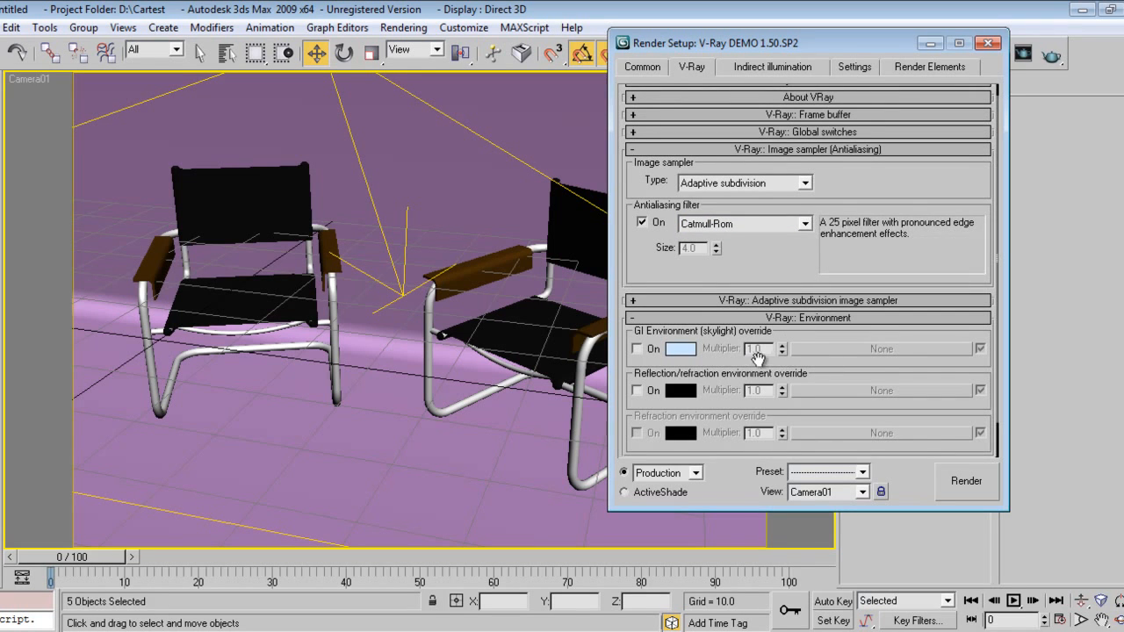
{"action": "scroll", "scroll_direction": "down", "scroll_amount": 3}
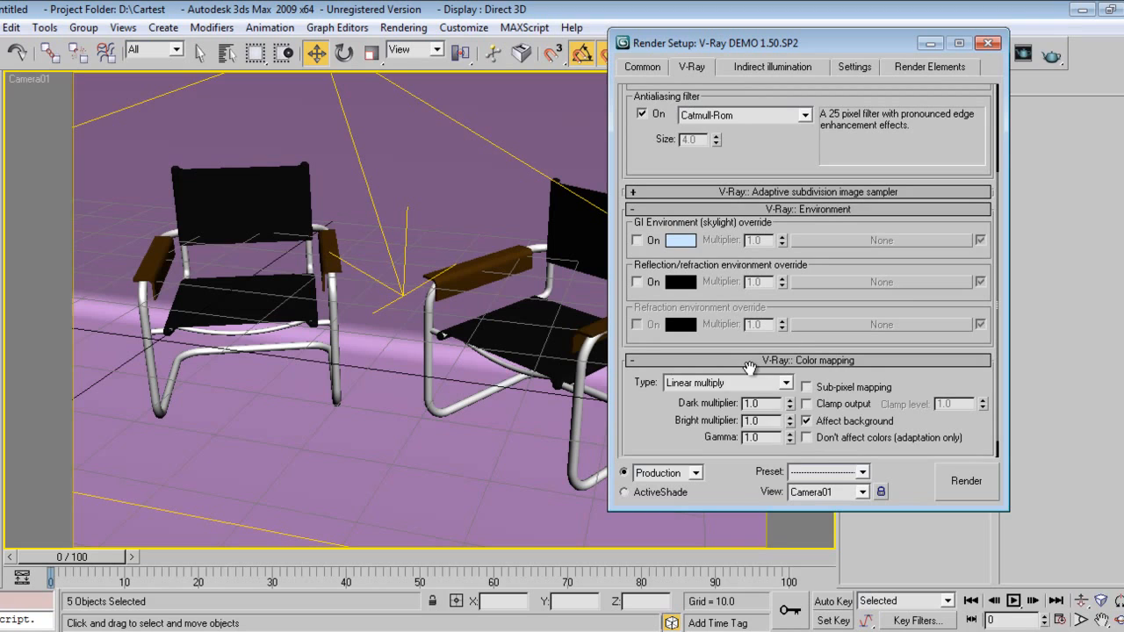
{"action": "left_click", "coordinate": [726, 382]}
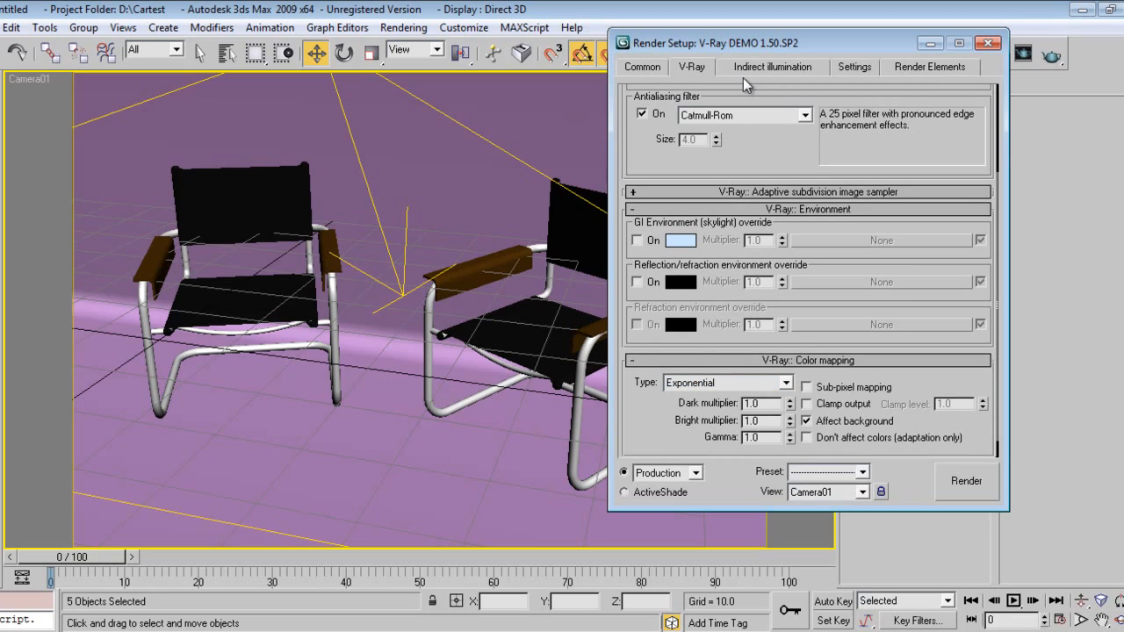
Set the indirect illumination irradiance map preset to Medium.
{"action": "left_click", "coordinate": [772, 67]}
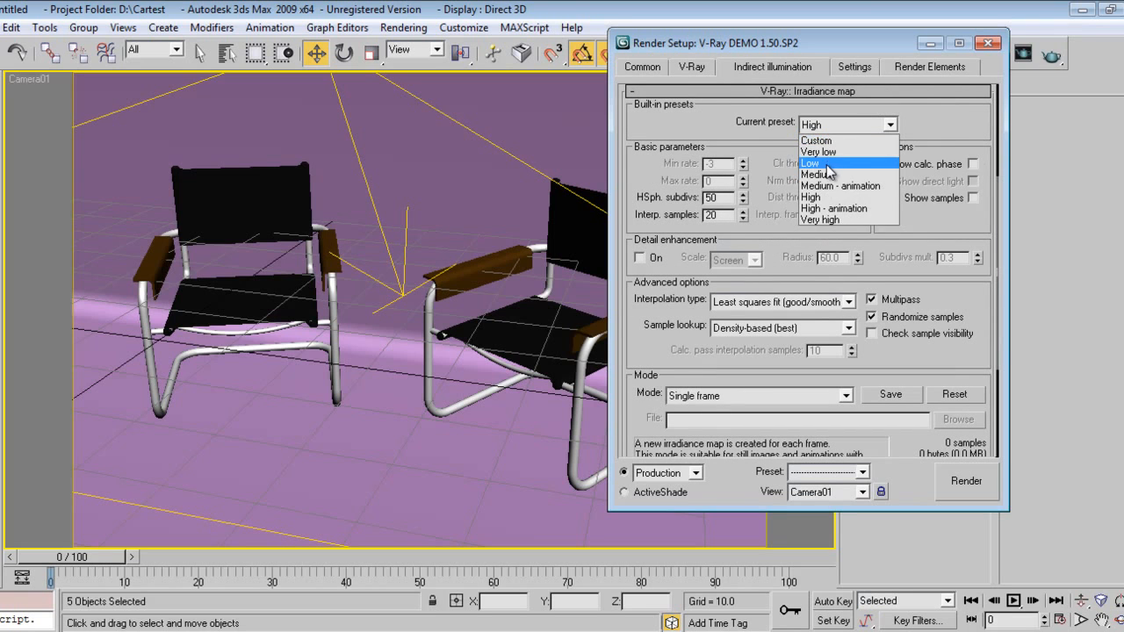
{"action": "left_click", "coordinate": [815, 174]}
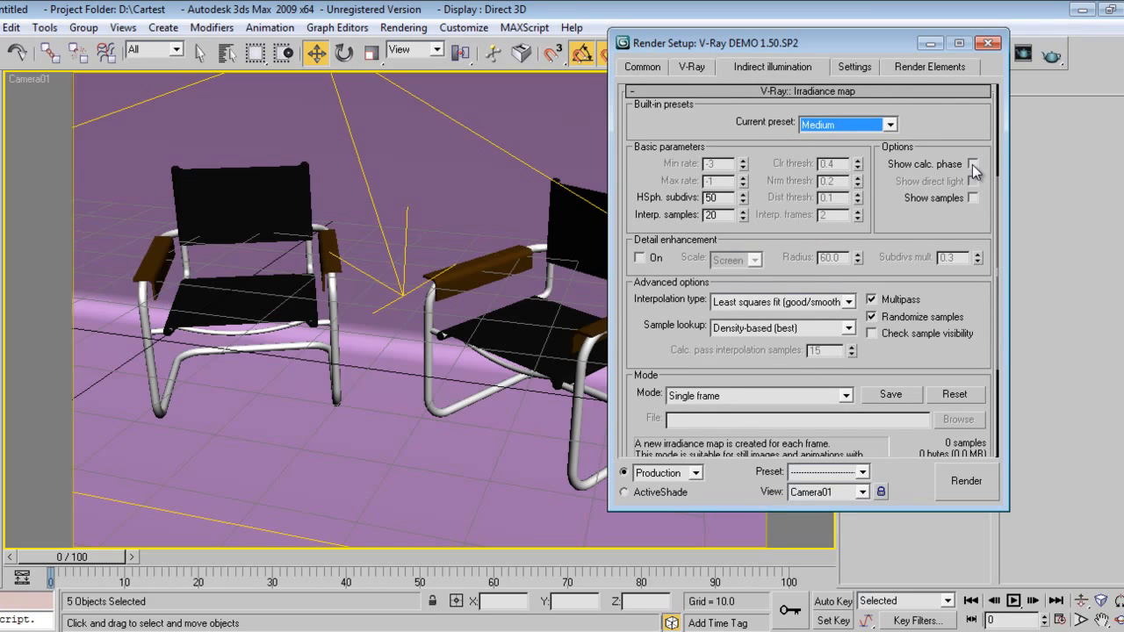
{"action": "scroll", "scroll_direction": "down", "scroll_amount": 3}
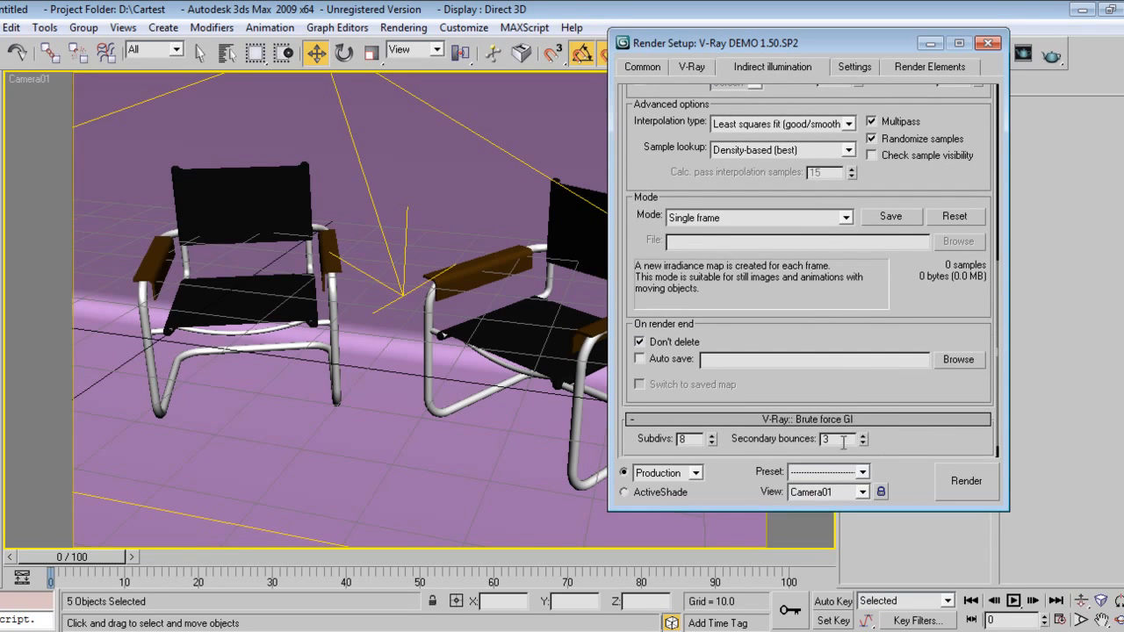
{"action": "scroll", "scroll_direction": "down", "scroll_amount": 3}
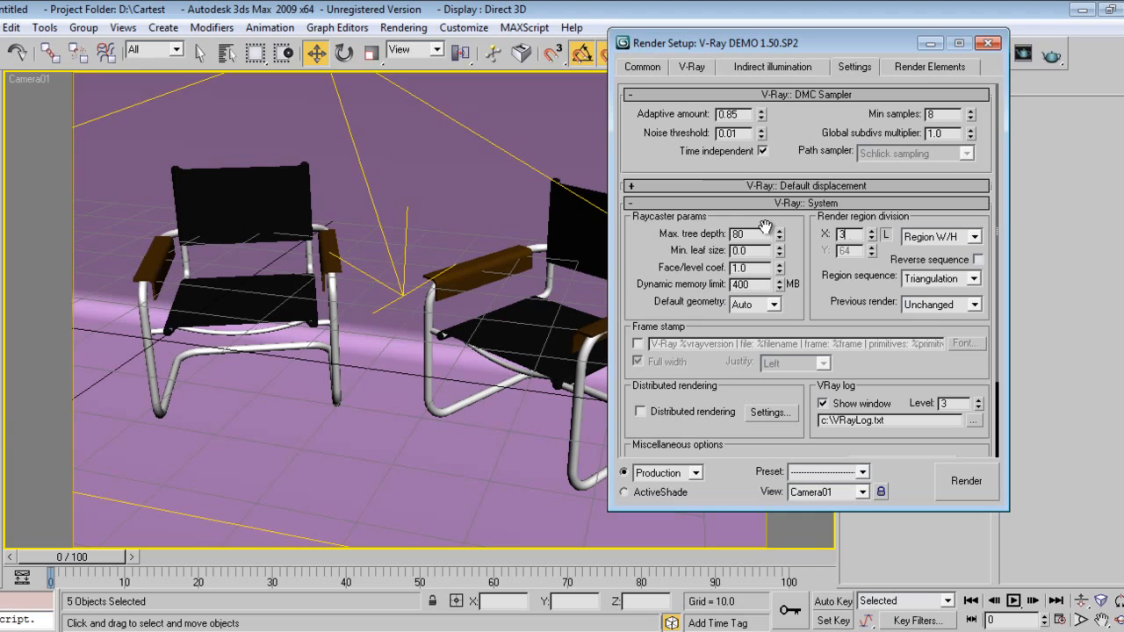
{"action": "scroll", "scroll_direction": "up", "scroll_amount": 3}
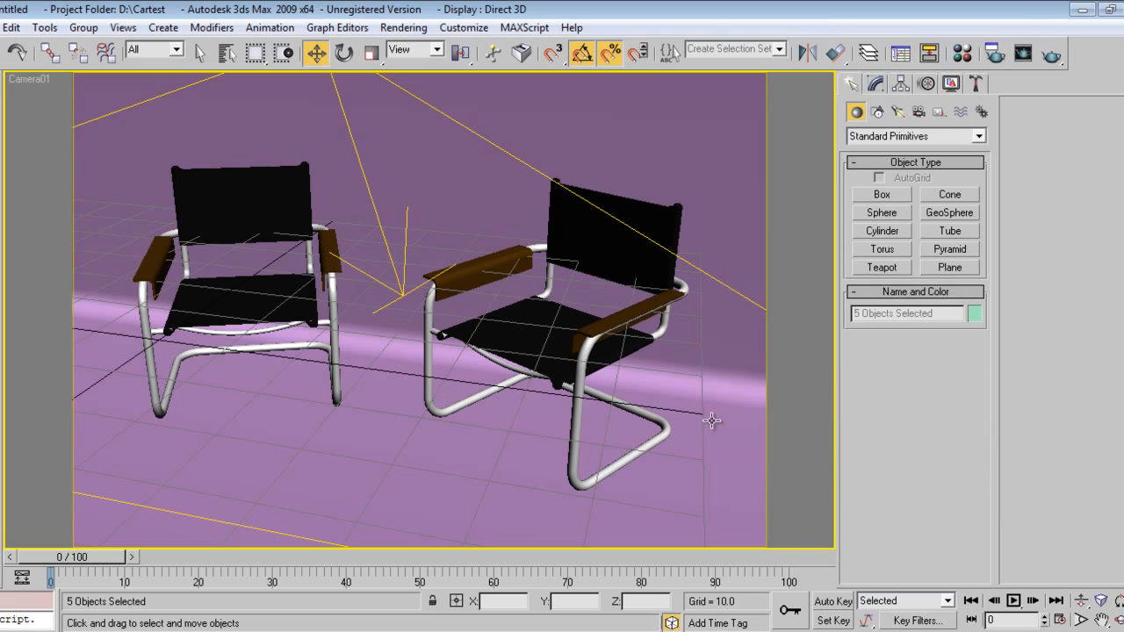
{"action": "mouse_move", "coordinate": [635, 463]}
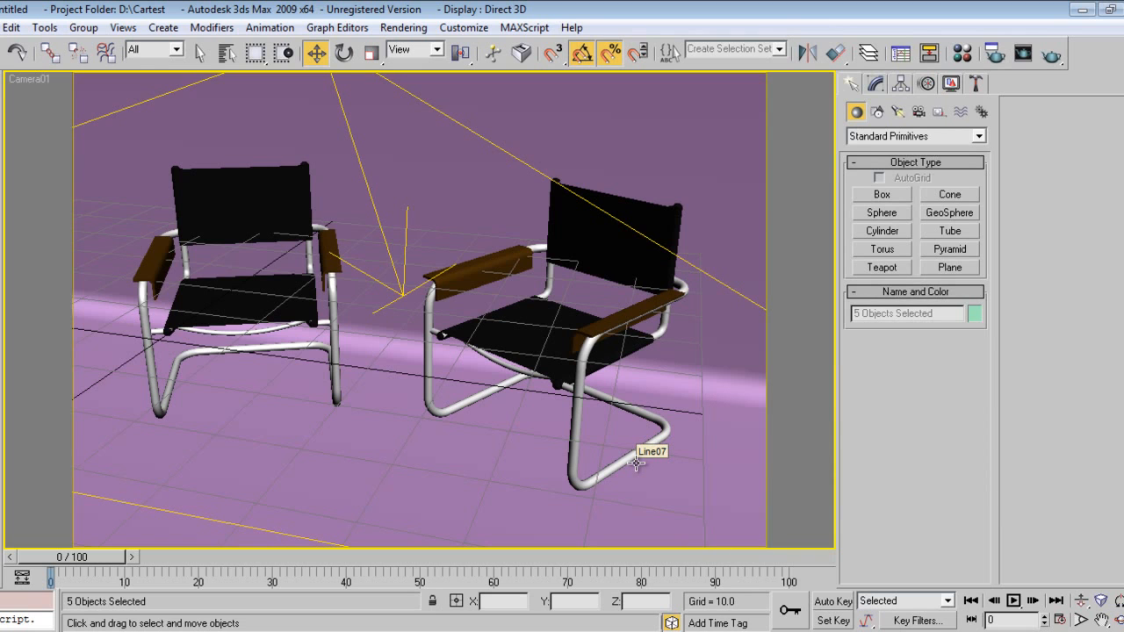
{"action": "mouse_move", "coordinate": [1052, 54]}
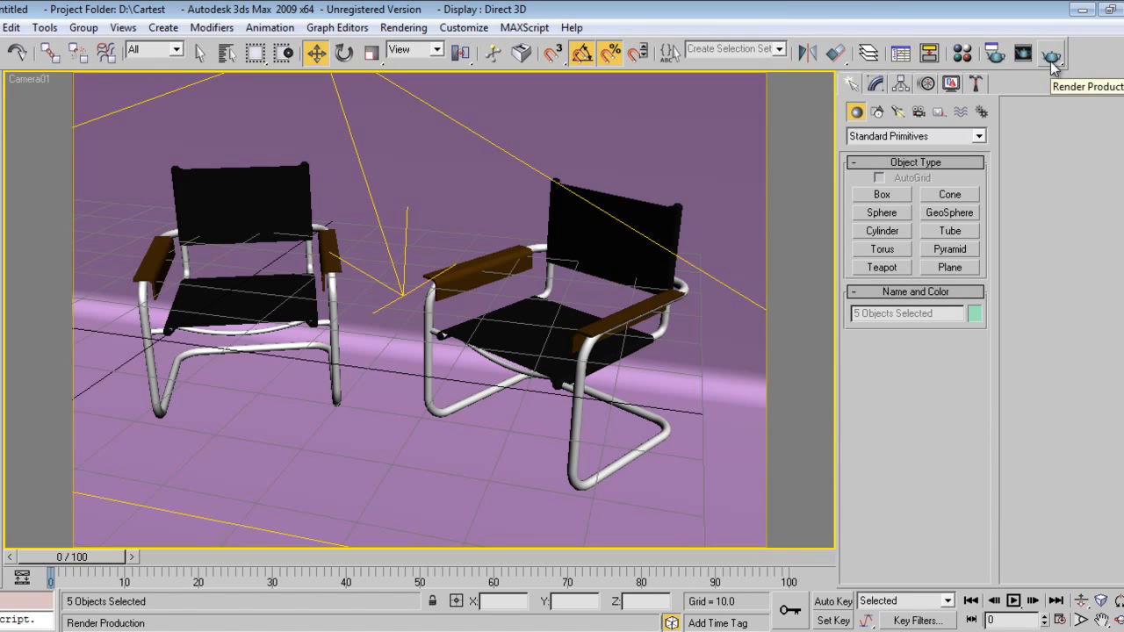
Render the camera view of the two chairs with the production renderer.
{"action": "left_click", "coordinate": [1050, 54]}
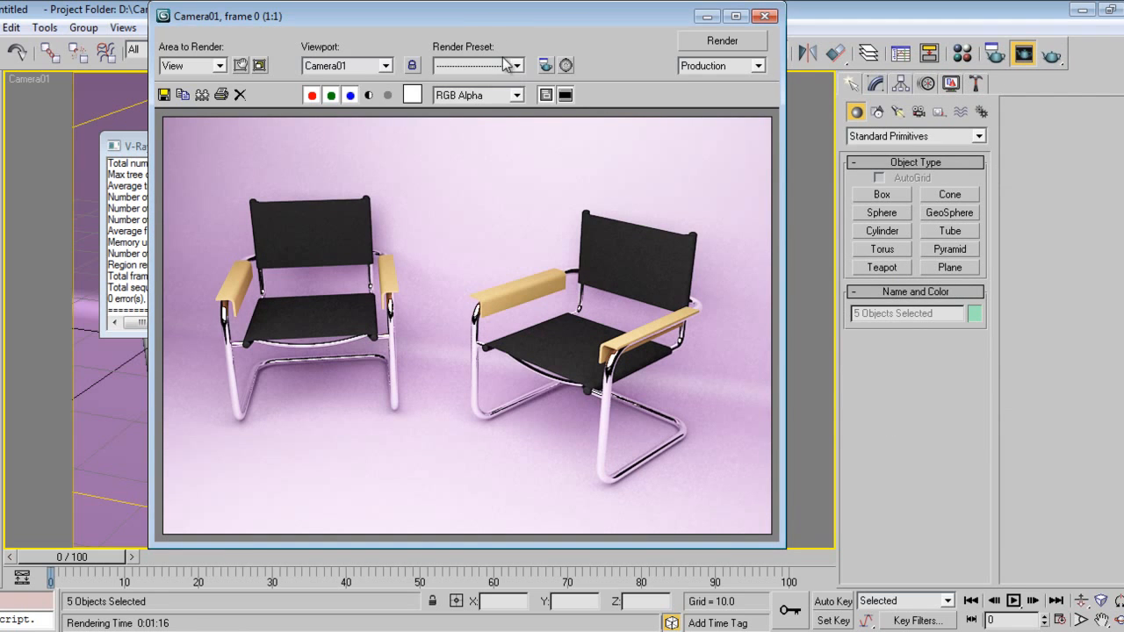
{"action": "mouse_move", "coordinate": [495, 32]}
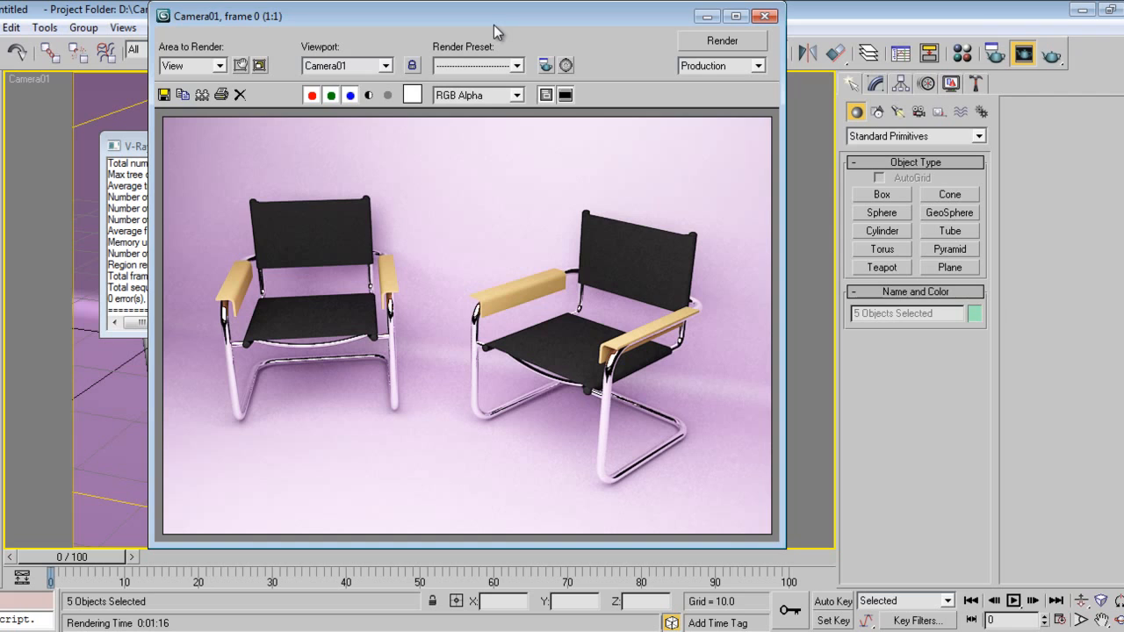